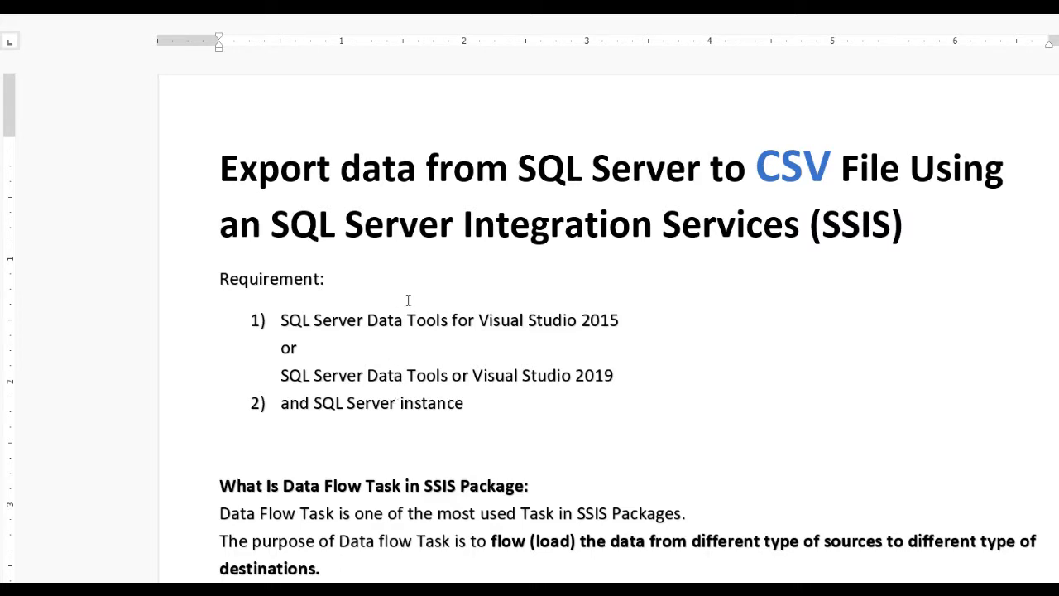
{"action": "mouse_move", "coordinate": [758, 215]}
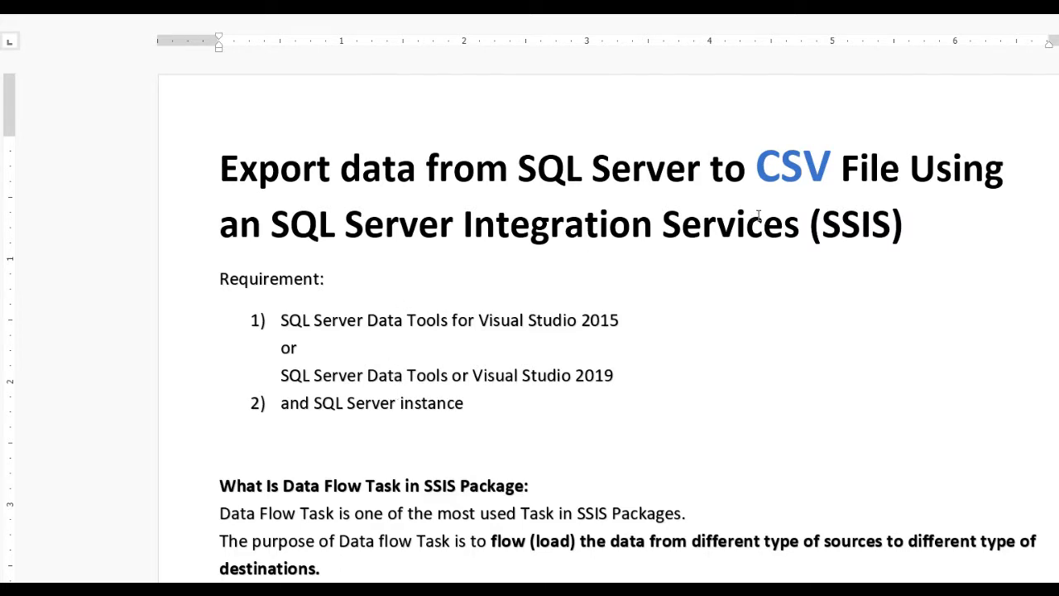
- Scroll the Word tutorial notes down to the tblemplyeedetail employee table requirement
{"action": "left_click", "coordinate": [222, 169]}
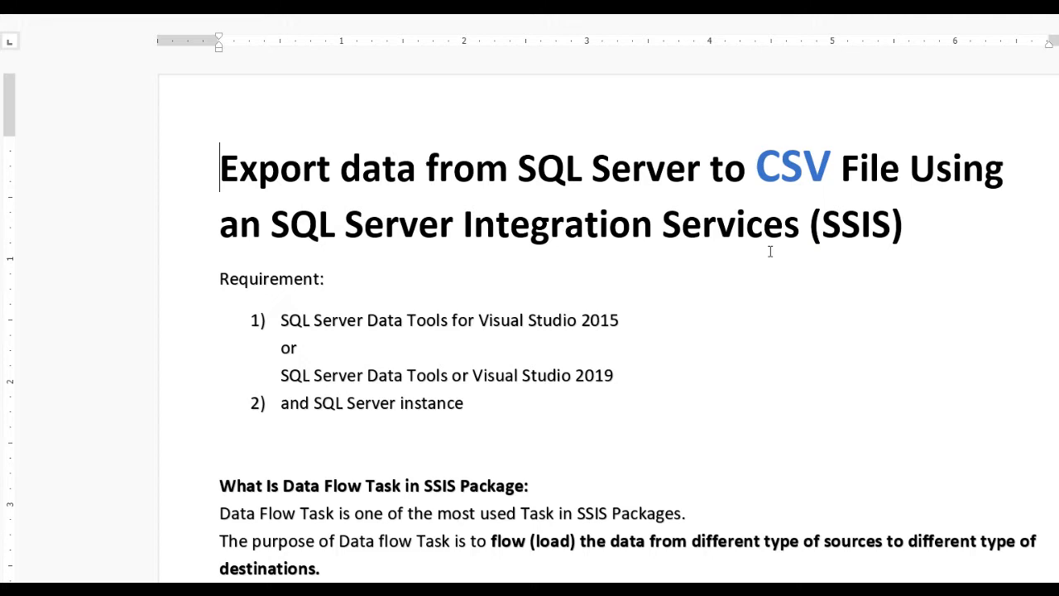
{"action": "mouse_move", "coordinate": [854, 248]}
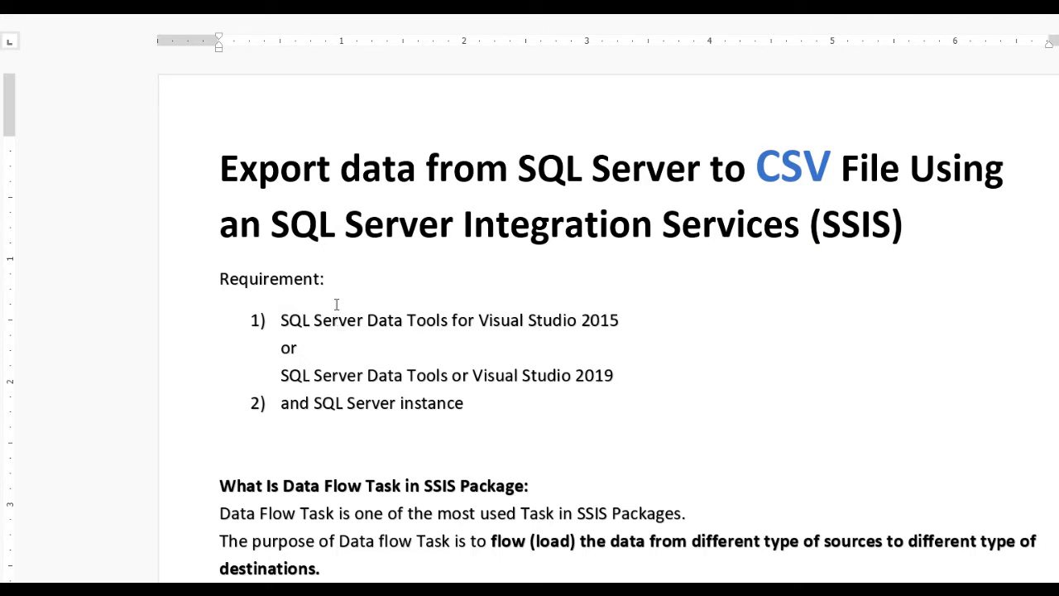
{"action": "mouse_move", "coordinate": [344, 329]}
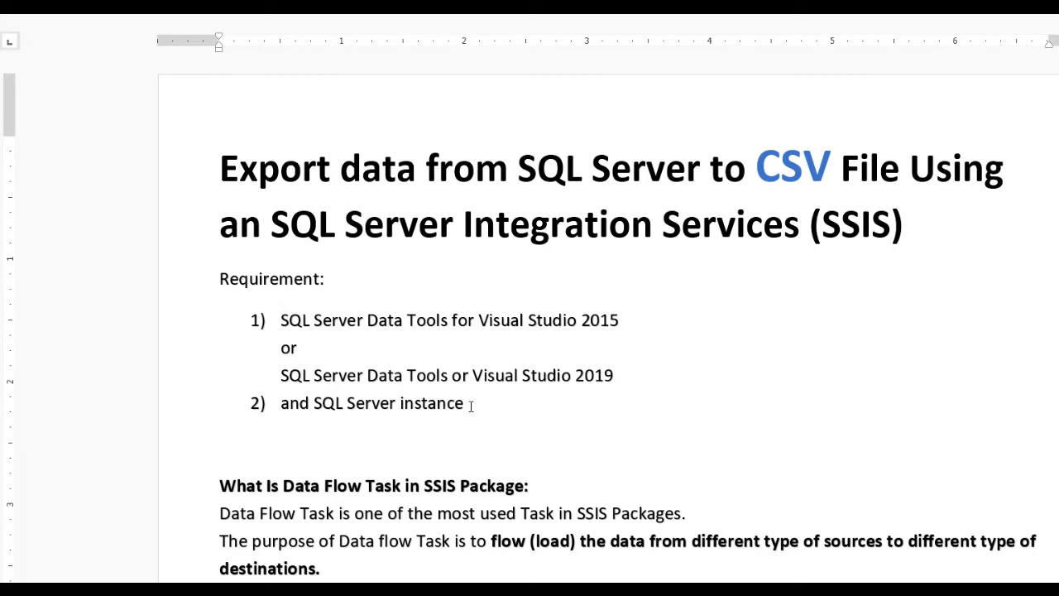
{"action": "scroll", "scroll_direction": "down", "scroll_amount": 3}
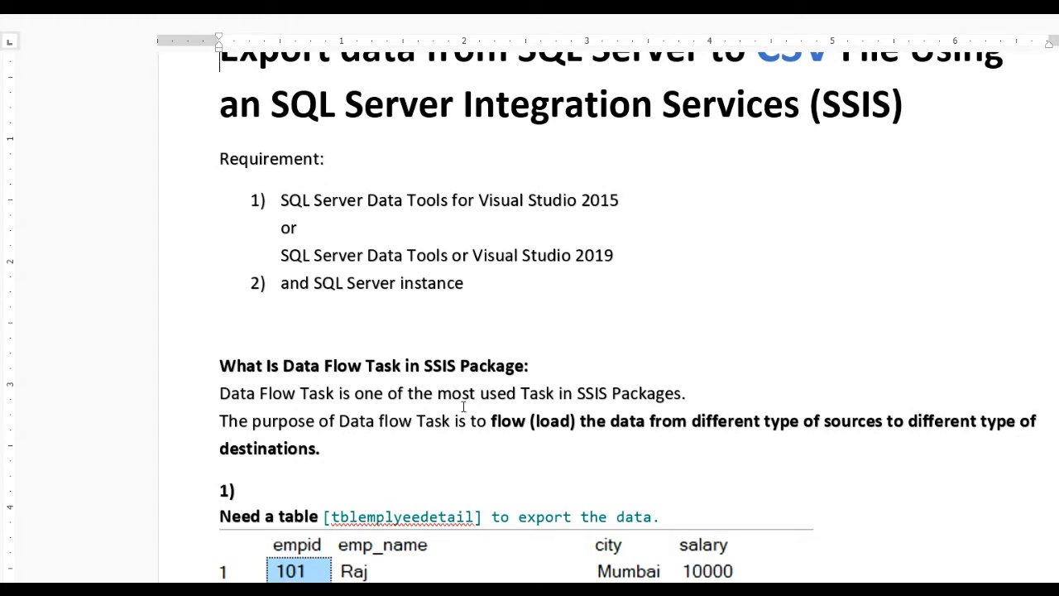
{"action": "mouse_move", "coordinate": [625, 405]}
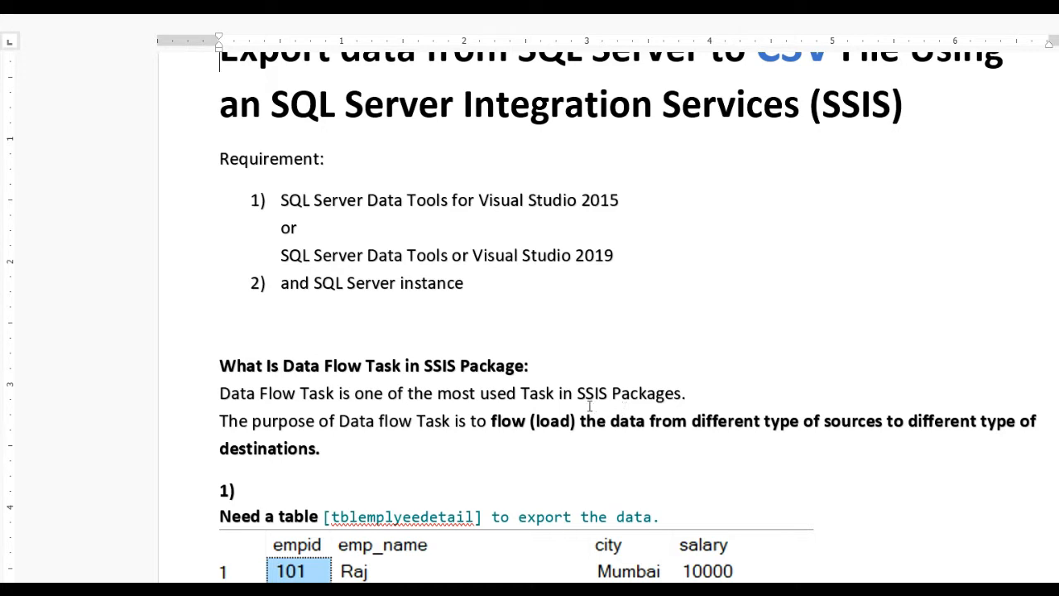
{"action": "mouse_move", "coordinate": [514, 433]}
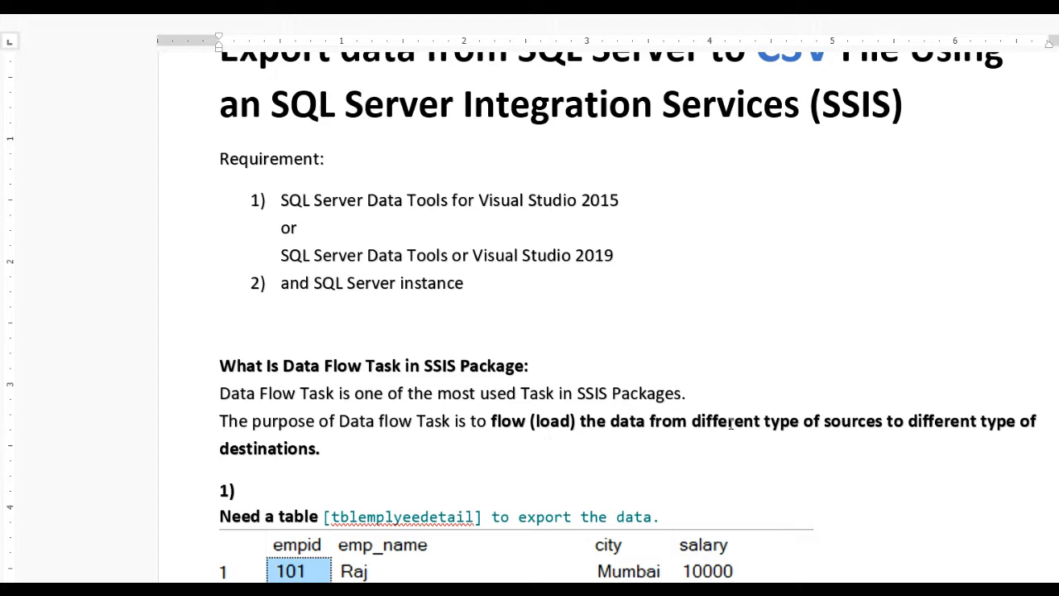
{"action": "mouse_move", "coordinate": [882, 428]}
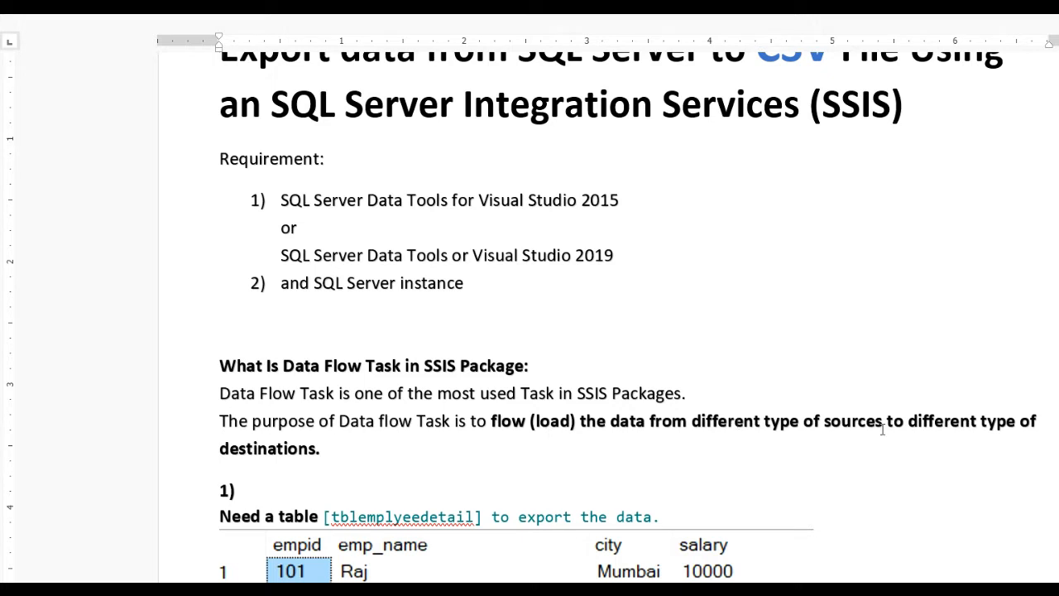
{"action": "mouse_move", "coordinate": [467, 423]}
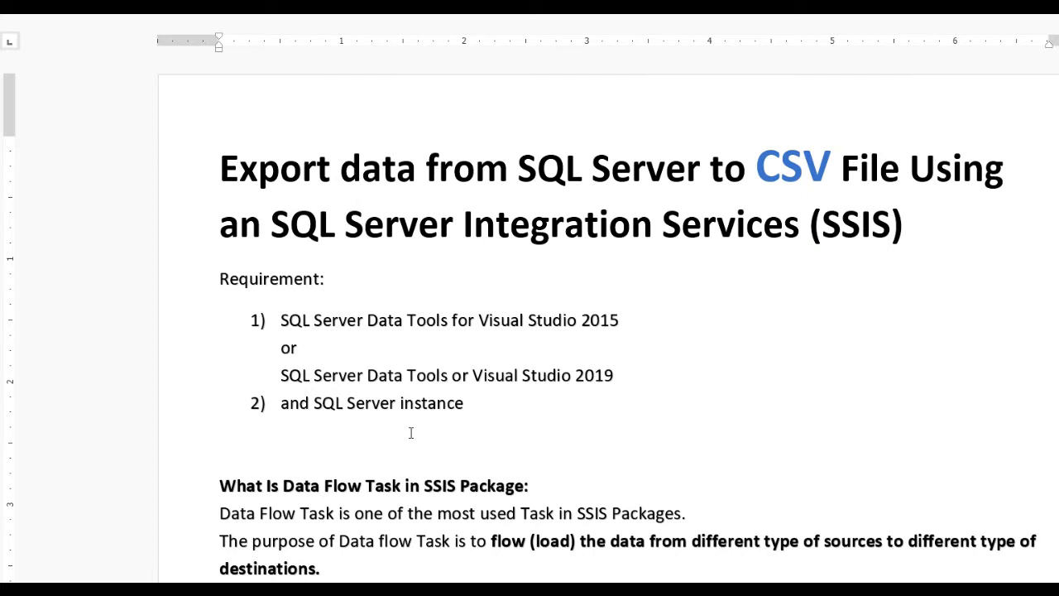
{"action": "scroll", "scroll_direction": "down", "scroll_amount": 3}
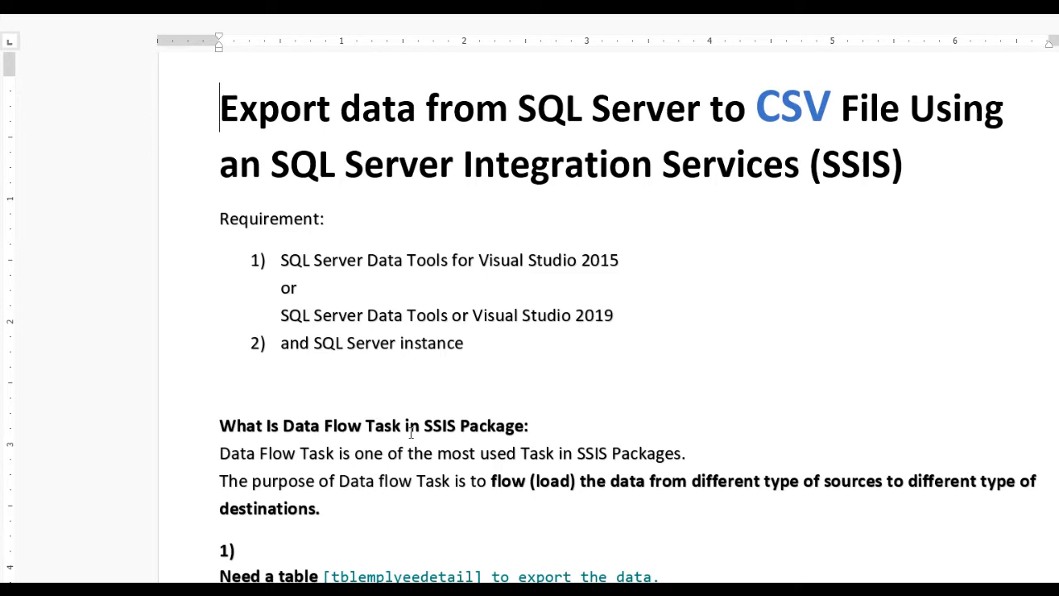
{"action": "scroll", "scroll_direction": "down", "scroll_amount": 3}
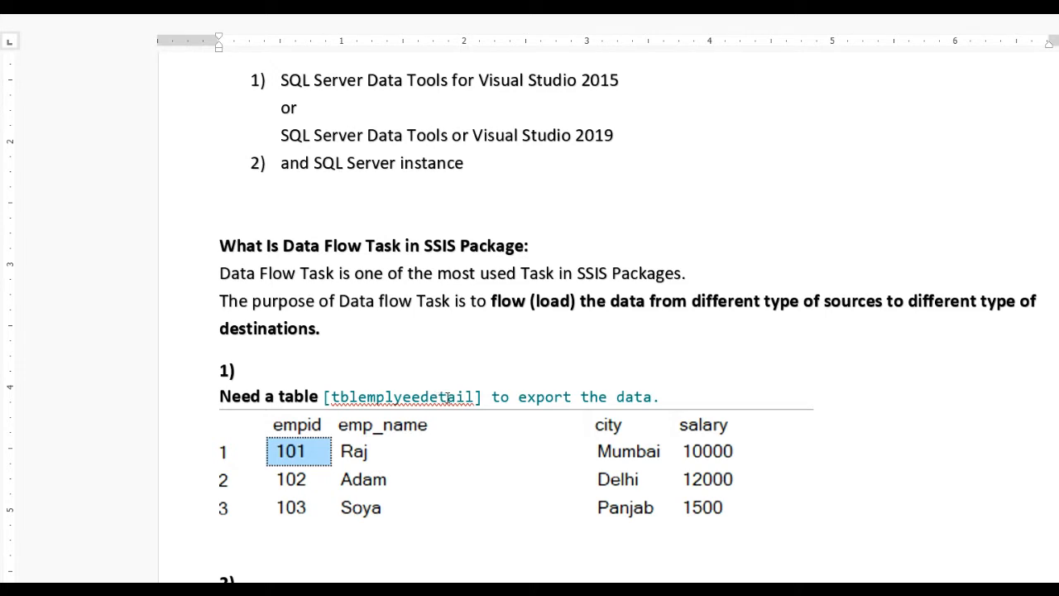
{"action": "mouse_move", "coordinate": [365, 490]}
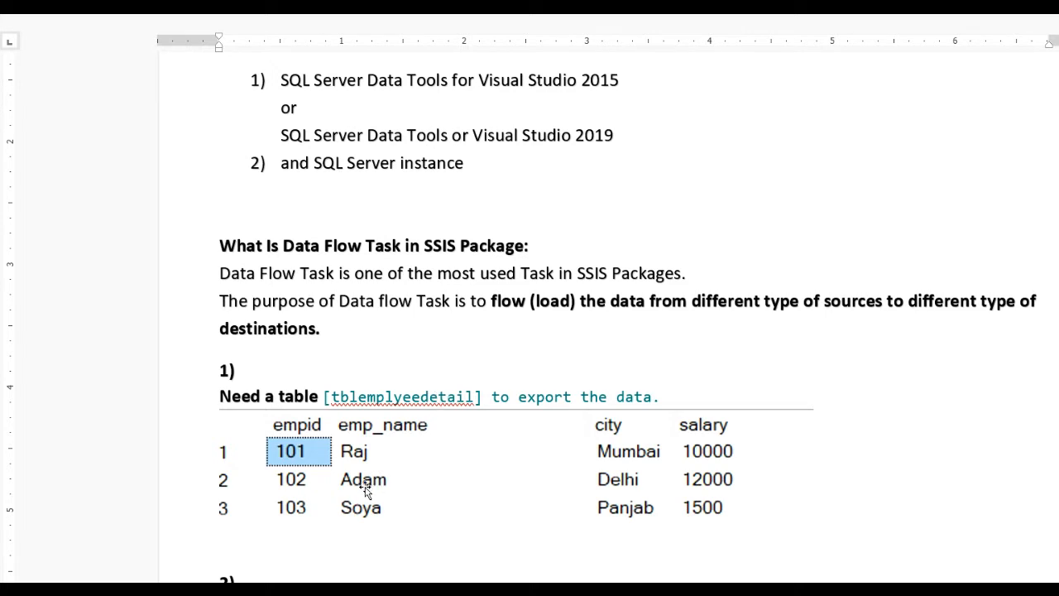
{"action": "mouse_move", "coordinate": [418, 480]}
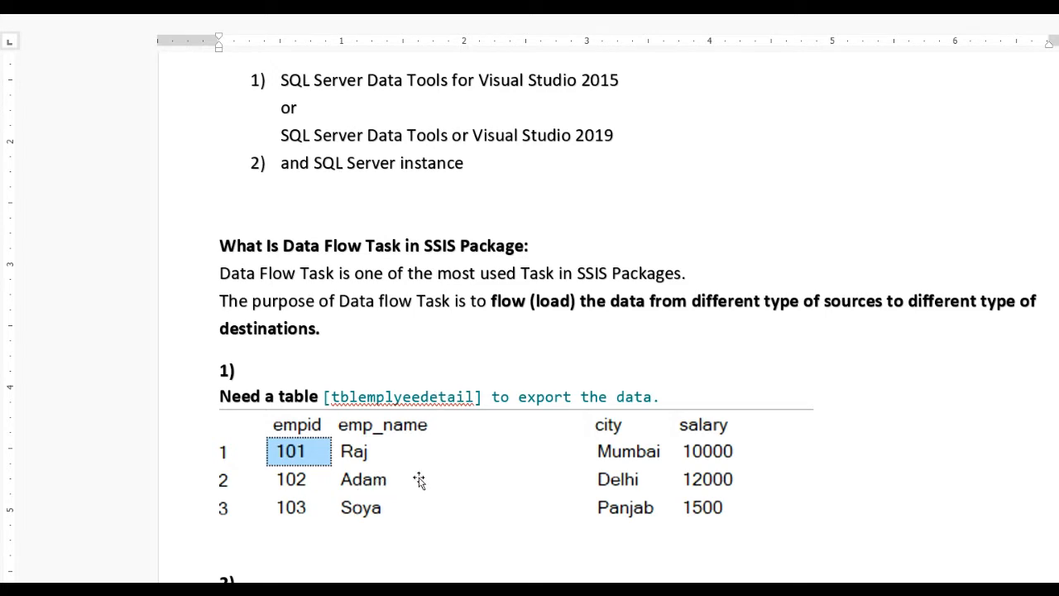
{"action": "mouse_move", "coordinate": [623, 470]}
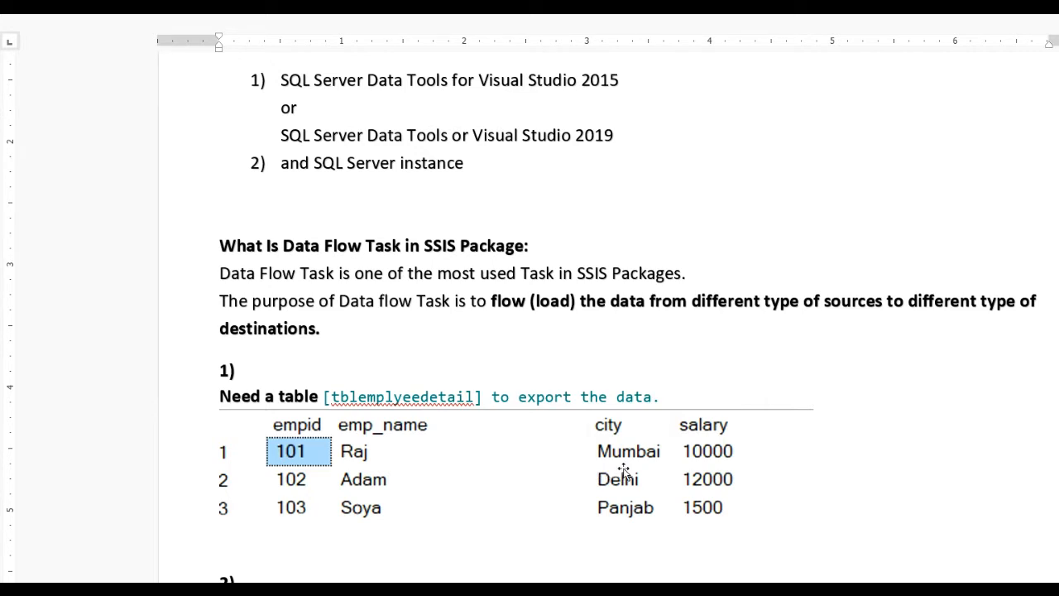
{"action": "mouse_move", "coordinate": [519, 465]}
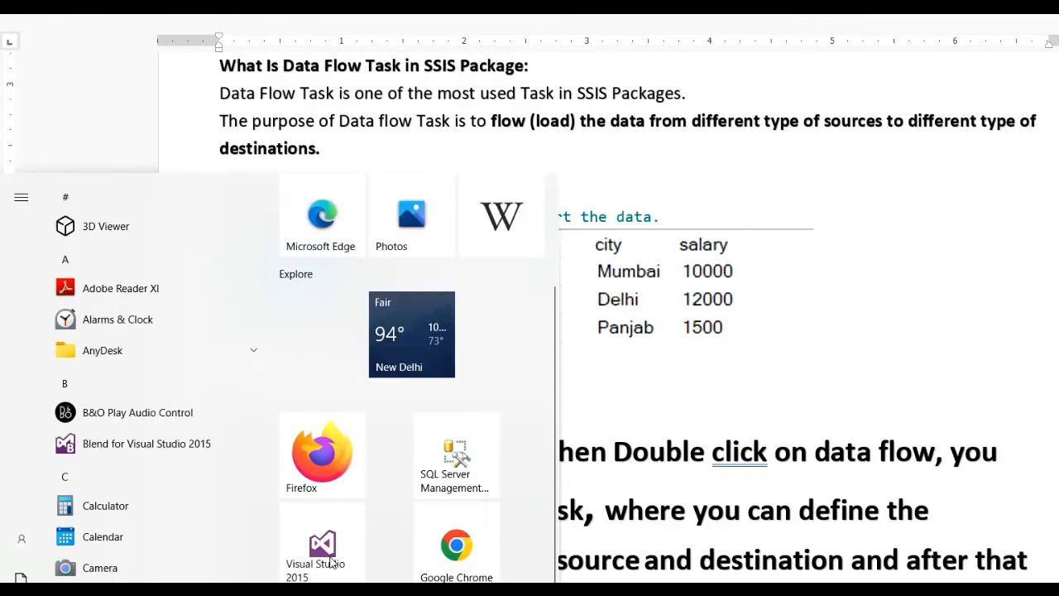
- Launch Visual Studio 2015 and begin a new project
{"action": "left_click", "coordinate": [321, 542]}
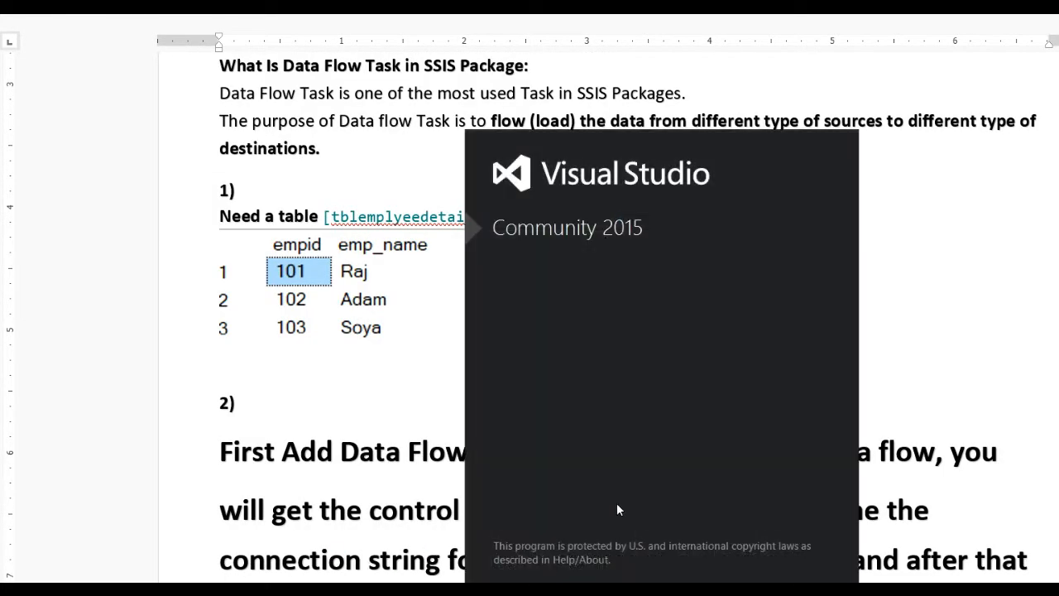
{"action": "left_click", "coordinate": [15, 50]}
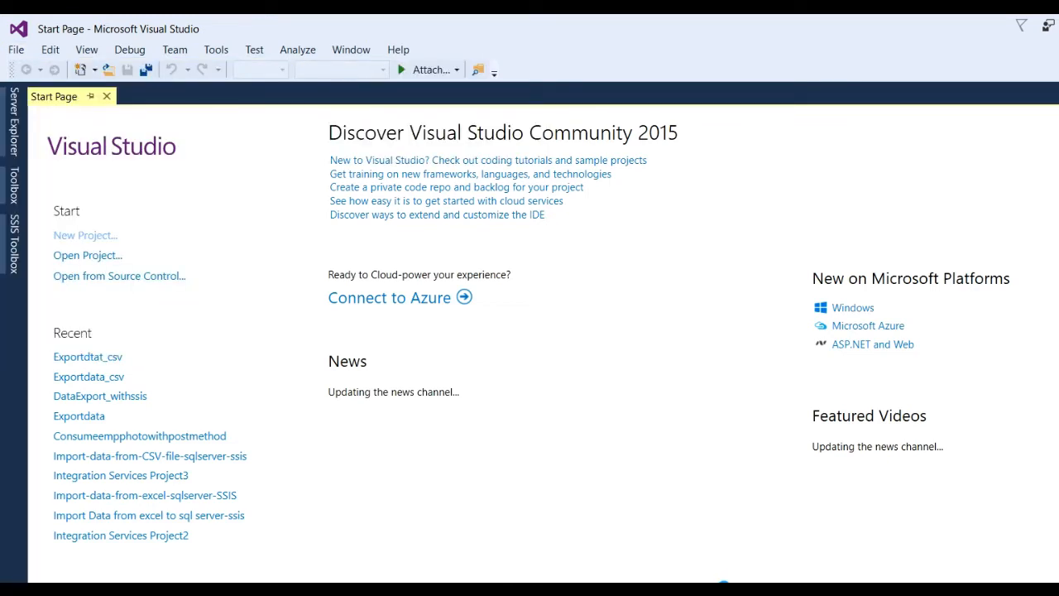
{"action": "left_click", "coordinate": [86, 235]}
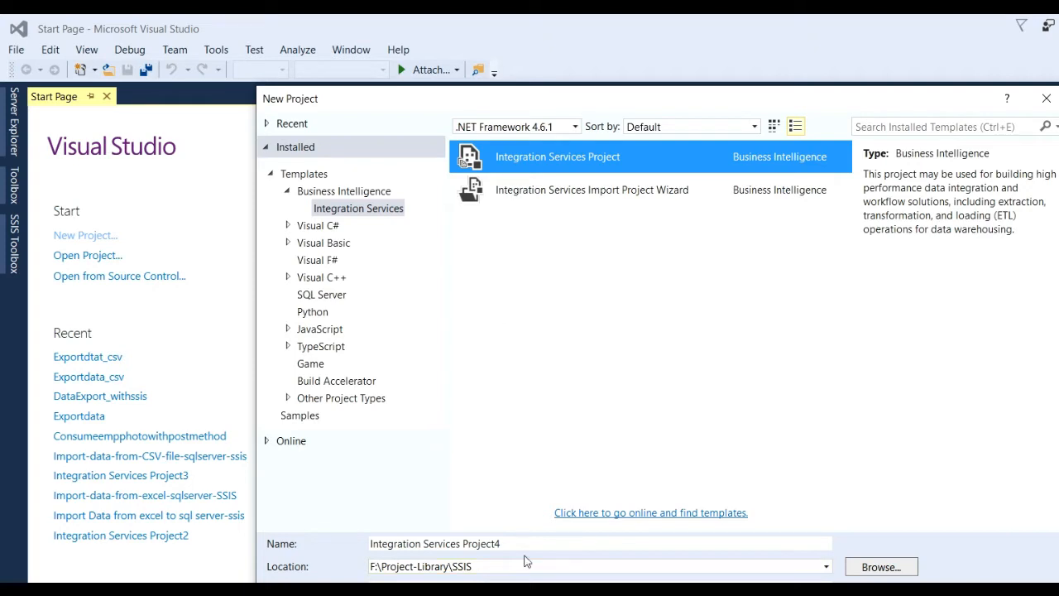
- Name the new Integration Services project DataExportINCSV
{"action": "left_click", "coordinate": [524, 543]}
{"action": "type", "text": "D"}
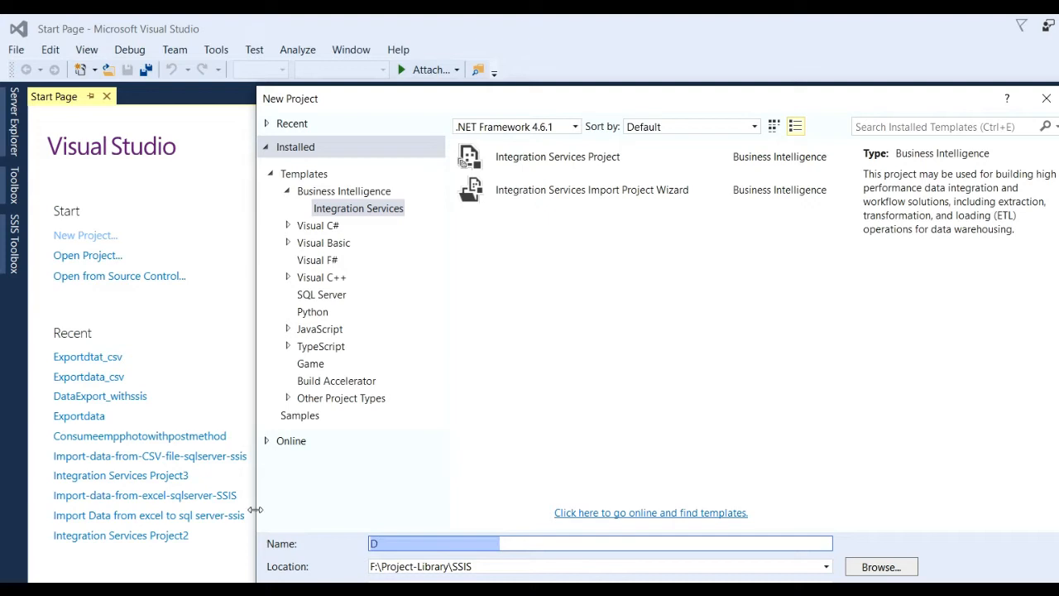
{"action": "type", "text": "ataExportIN"}
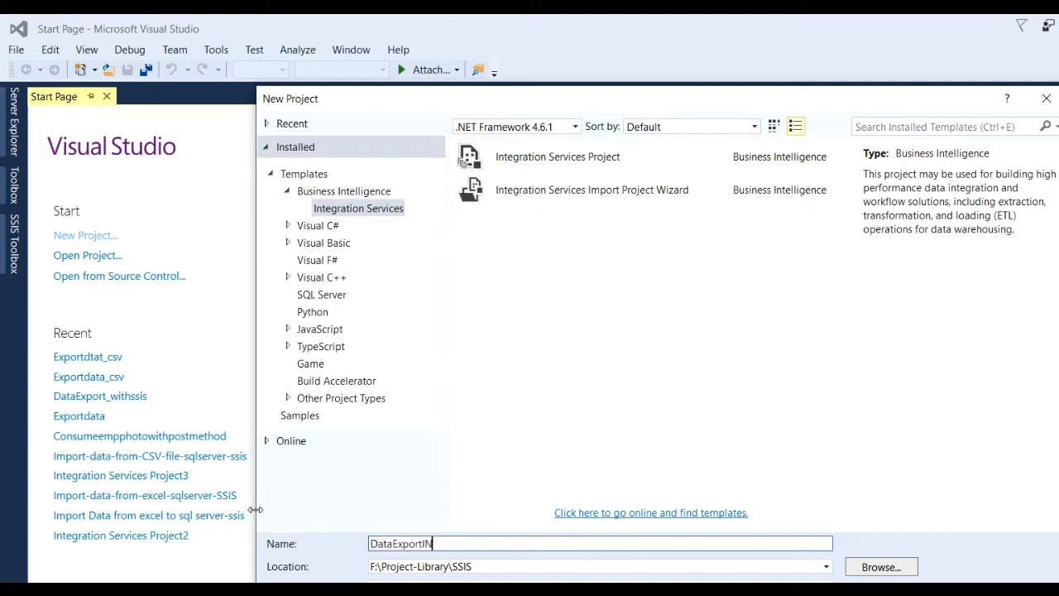
{"action": "type", "text": "CSV"}
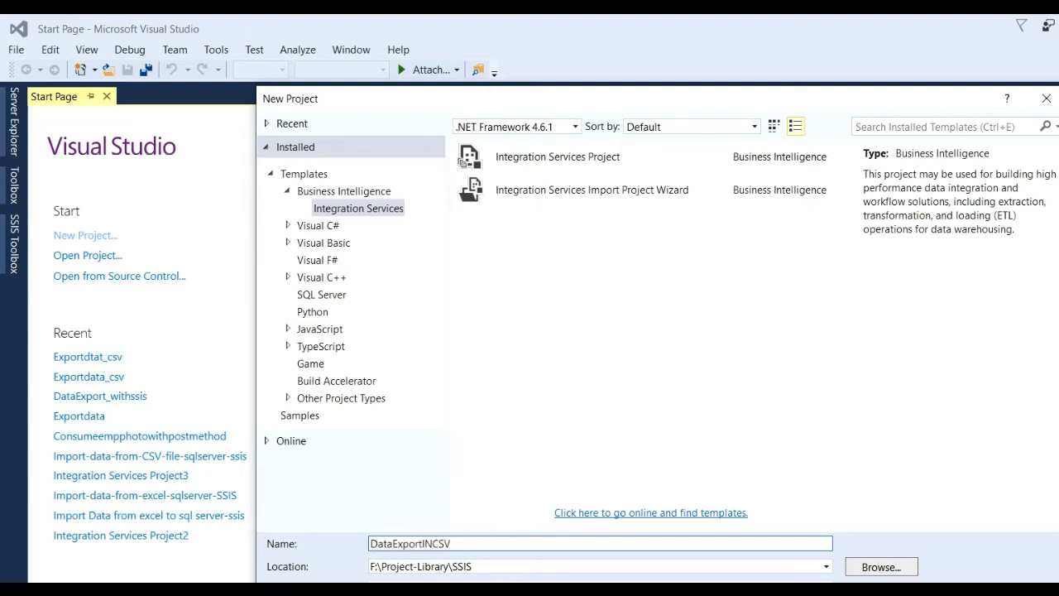
- Create the DataExportINCSV project, landing on its empty Package.dtsx design surface
{"action": "left_click", "coordinate": [880, 583]}
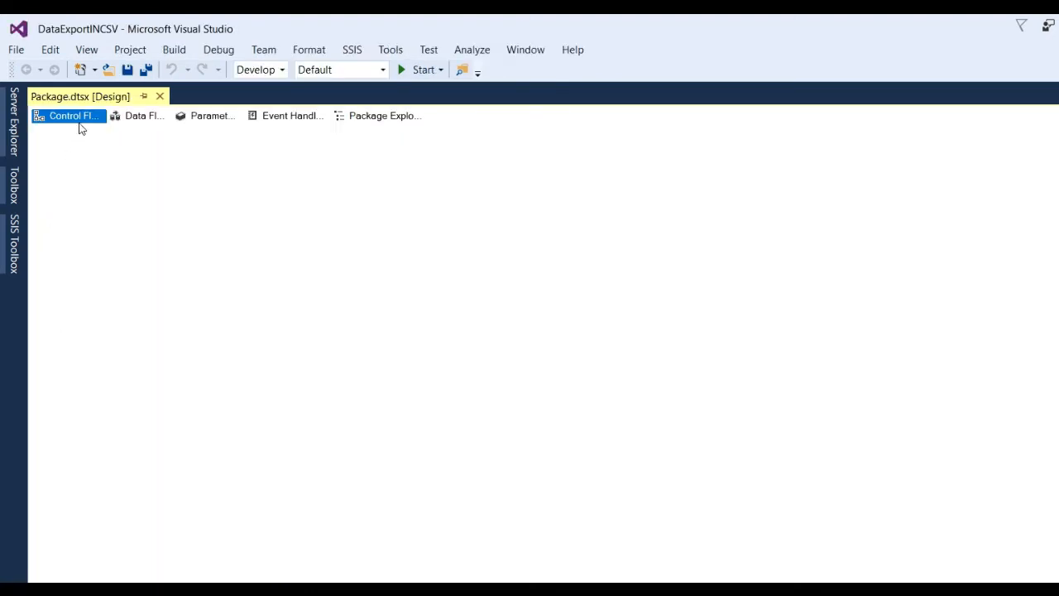
{"action": "mouse_move", "coordinate": [74, 116]}
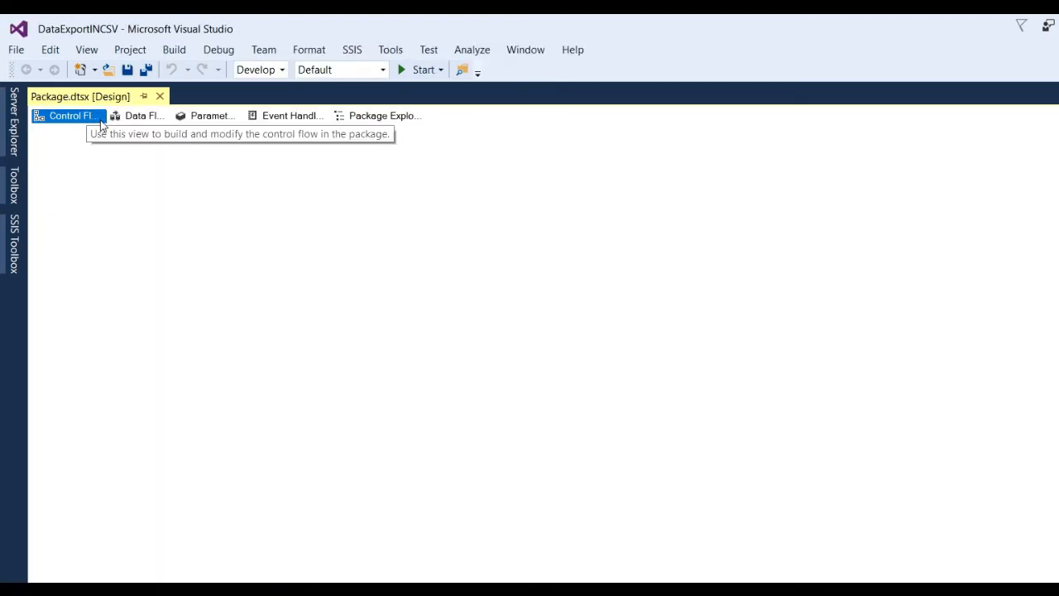
{"action": "mouse_move", "coordinate": [136, 189]}
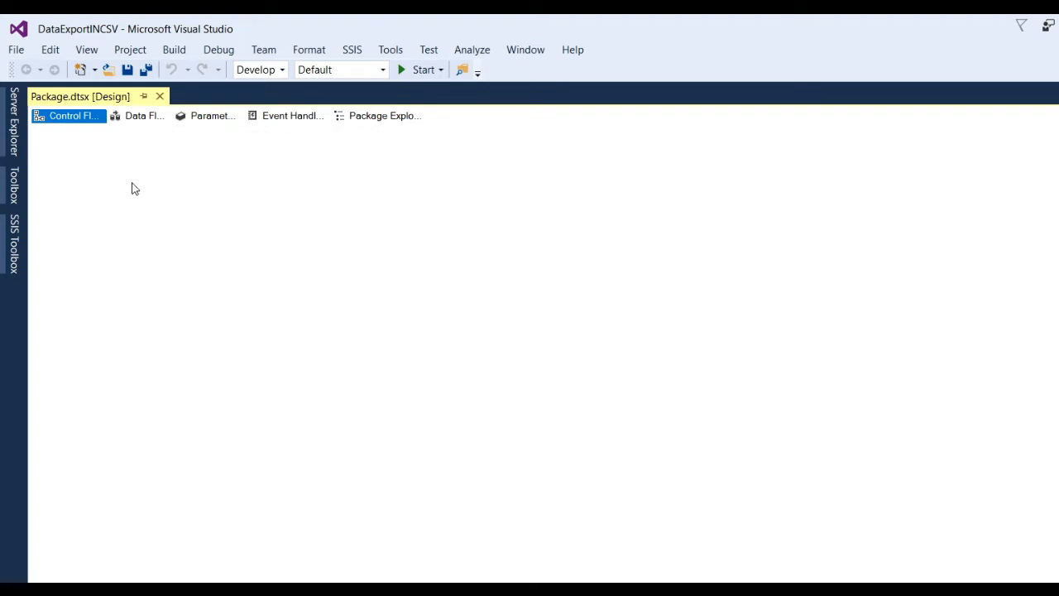
{"action": "mouse_move", "coordinate": [69, 116]}
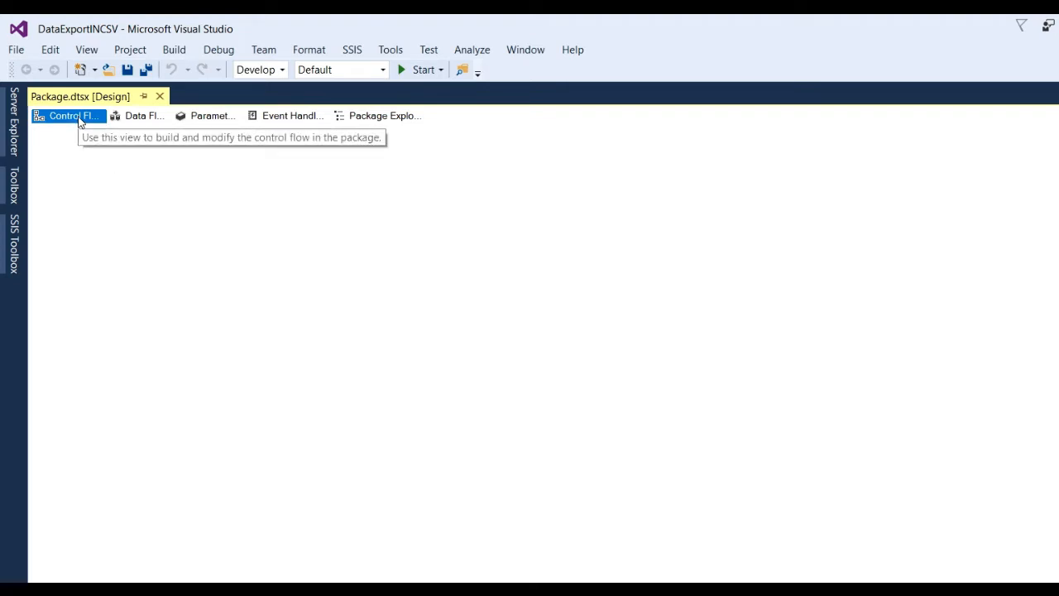
{"action": "mouse_move", "coordinate": [215, 129]}
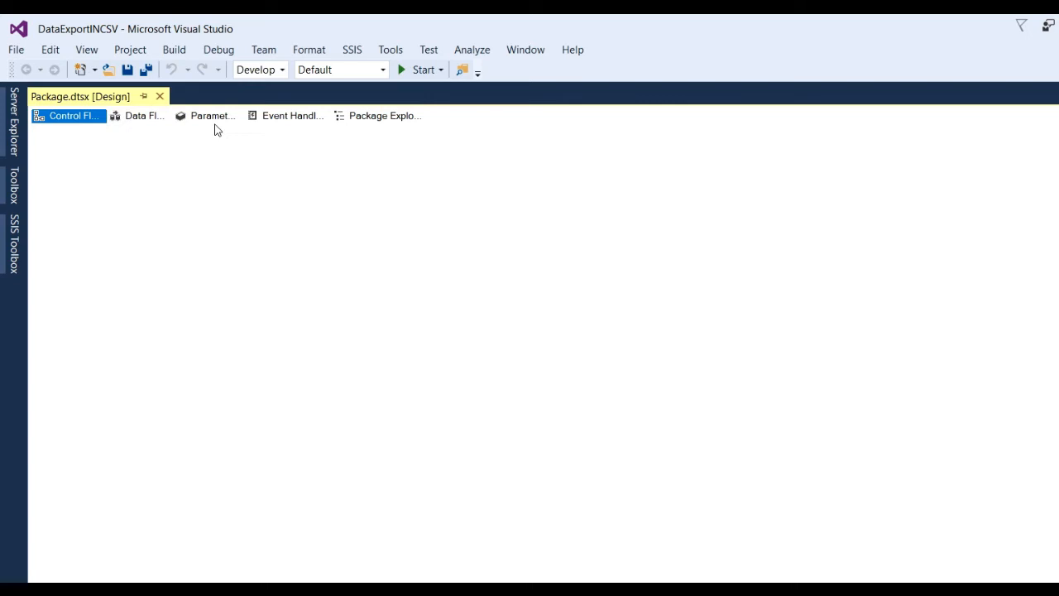
{"action": "mouse_move", "coordinate": [76, 129]}
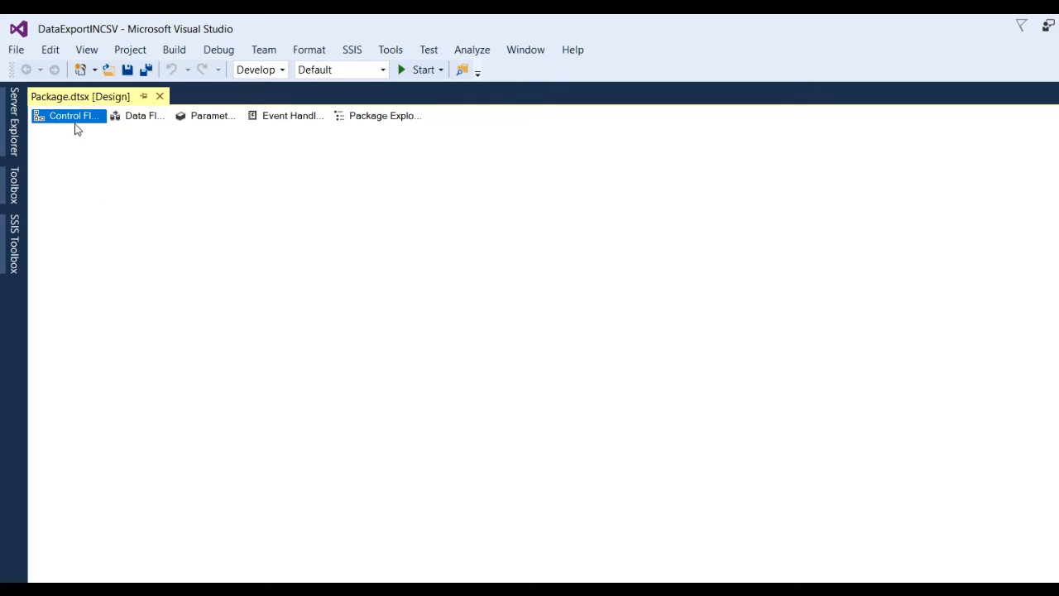
{"action": "mouse_move", "coordinate": [73, 116]}
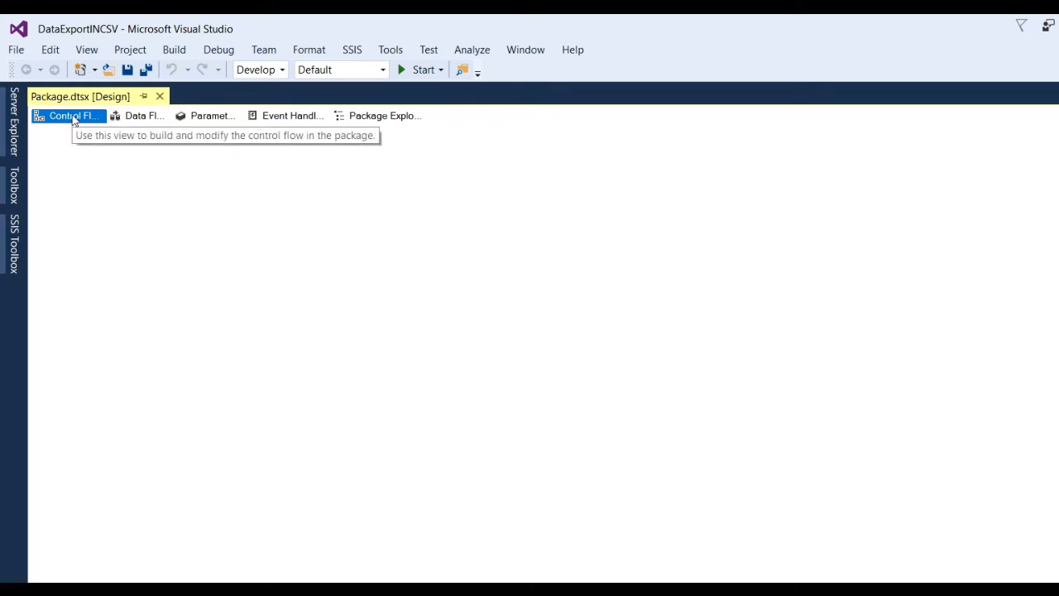
{"action": "mouse_move", "coordinate": [15, 245]}
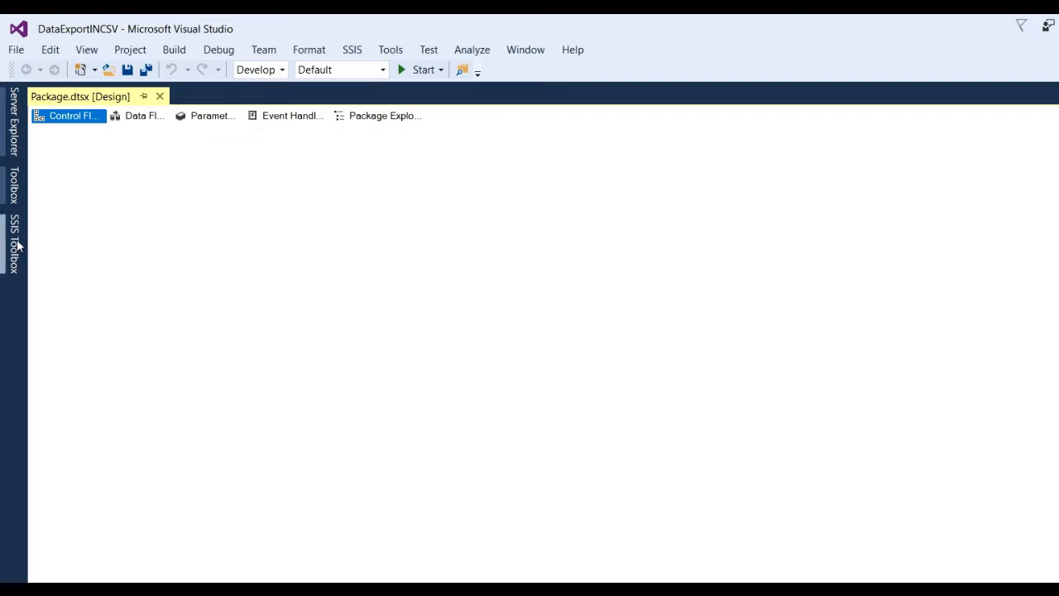
- Add a Data Flow Task from the SSIS Toolbox onto the Package.dtsx control flow
{"action": "left_click", "coordinate": [15, 245]}
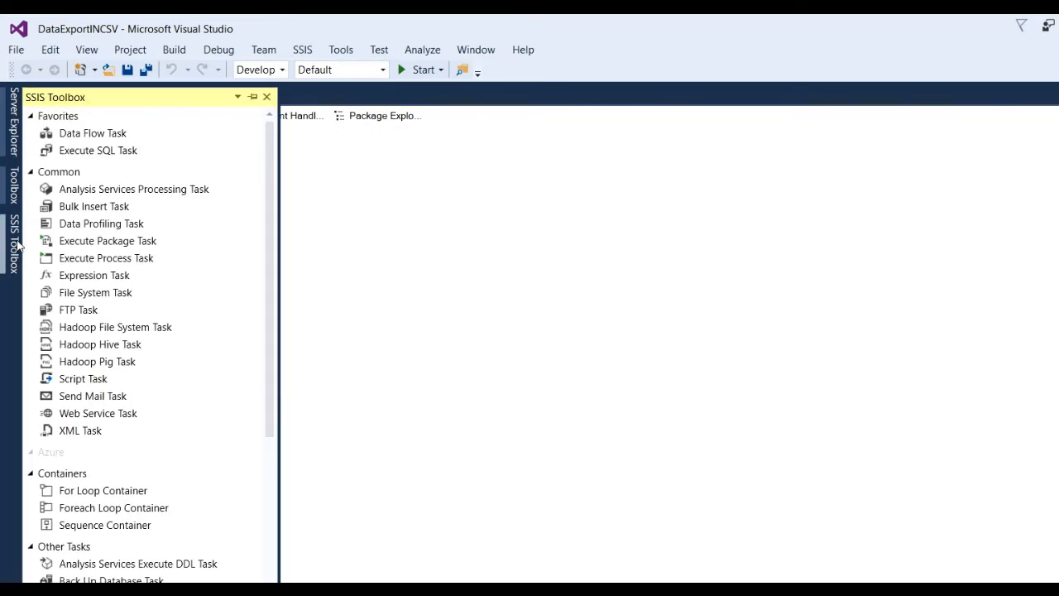
{"action": "mouse_move", "coordinate": [98, 136]}
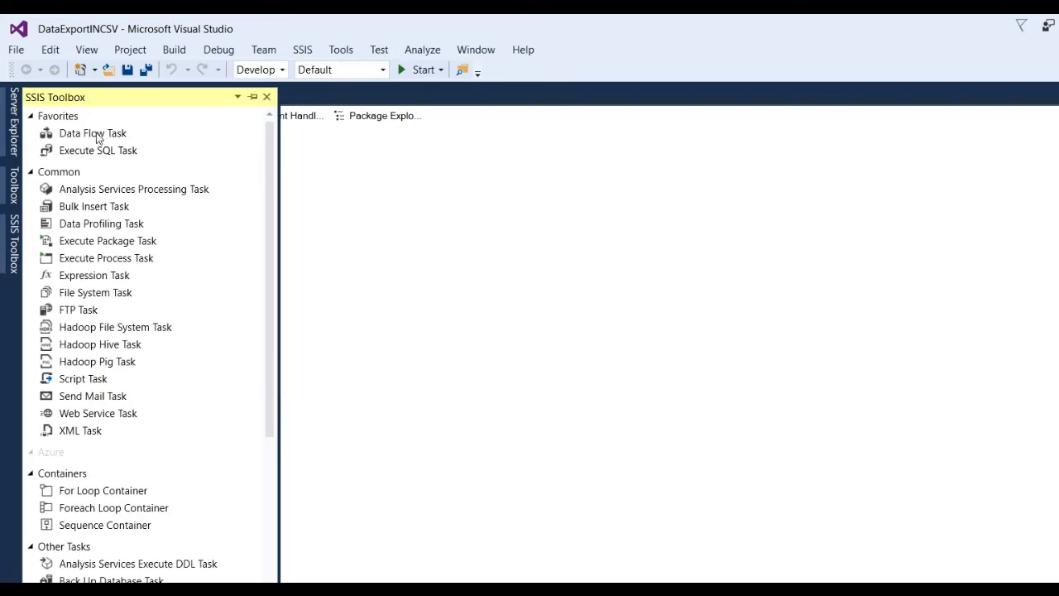
{"action": "left_click", "coordinate": [93, 132]}
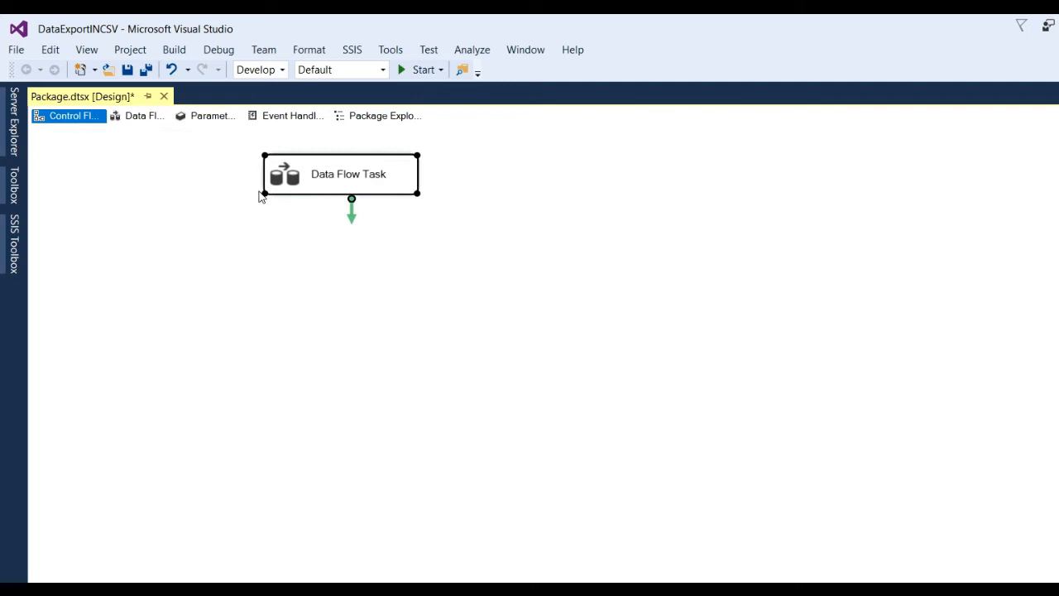
{"action": "mouse_move", "coordinate": [370, 208]}
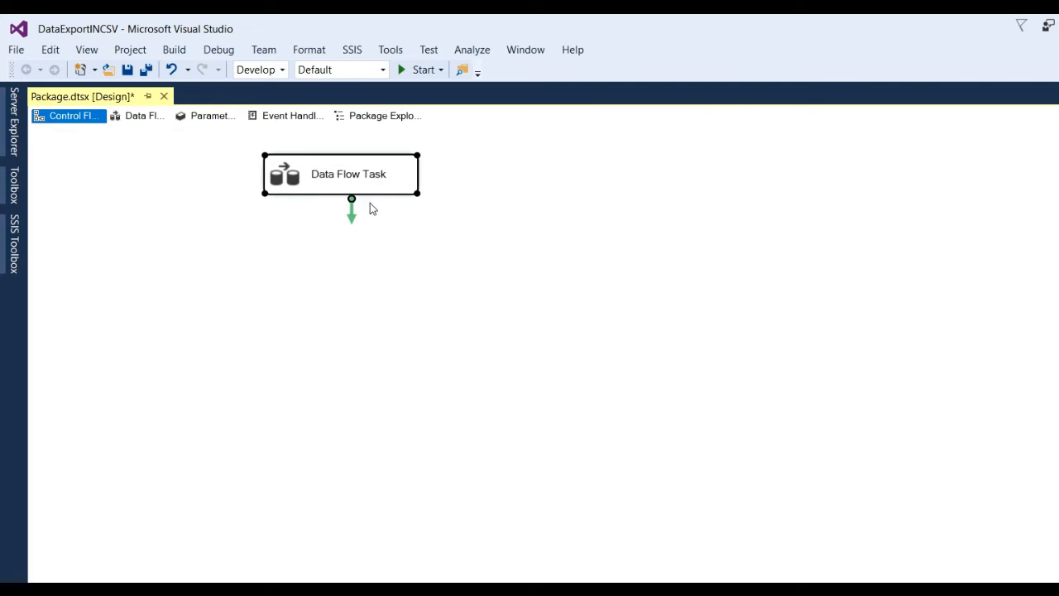
{"action": "mouse_move", "coordinate": [367, 213]}
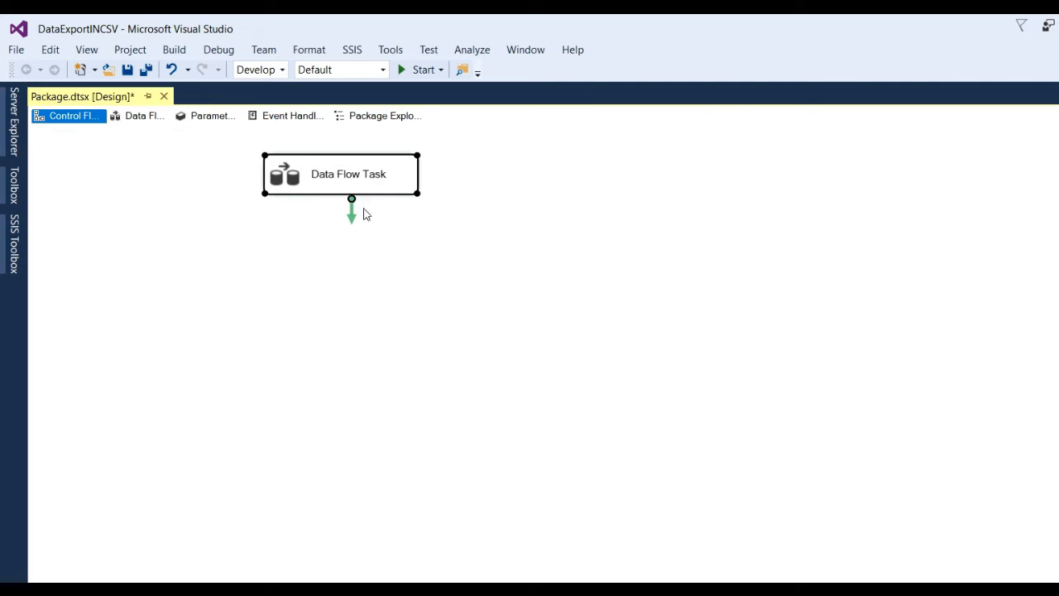
{"action": "mouse_move", "coordinate": [351, 173]}
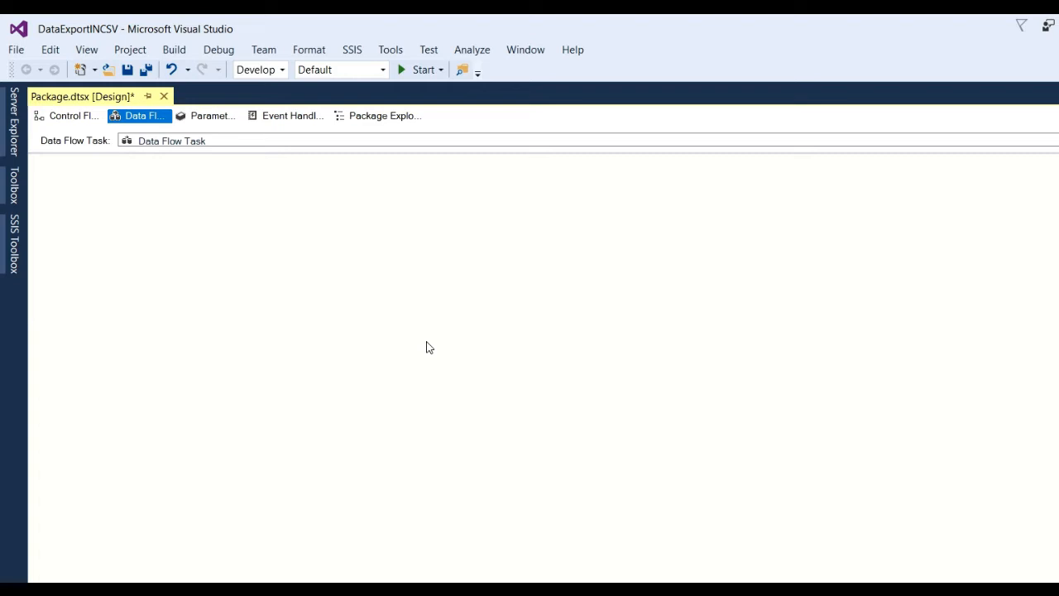
{"action": "mouse_move", "coordinate": [426, 303]}
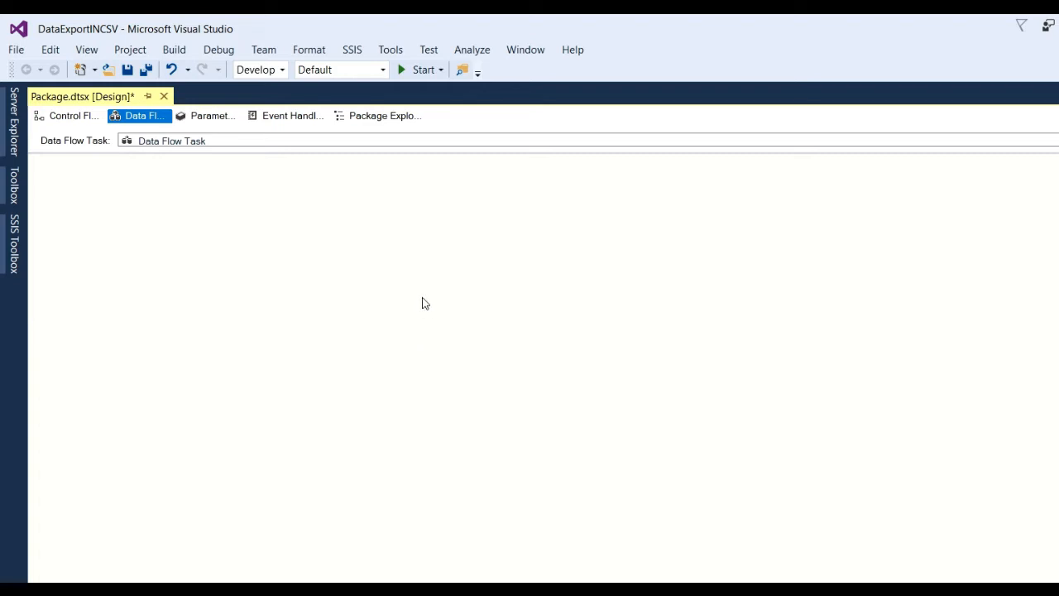
{"action": "mouse_move", "coordinate": [428, 295]}
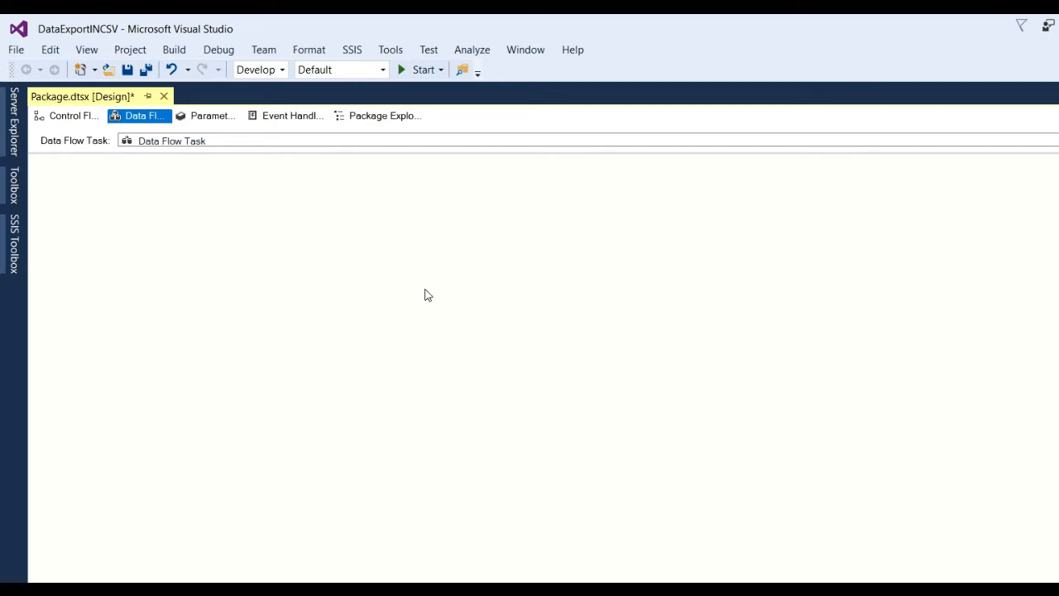
{"action": "mouse_move", "coordinate": [179, 271]}
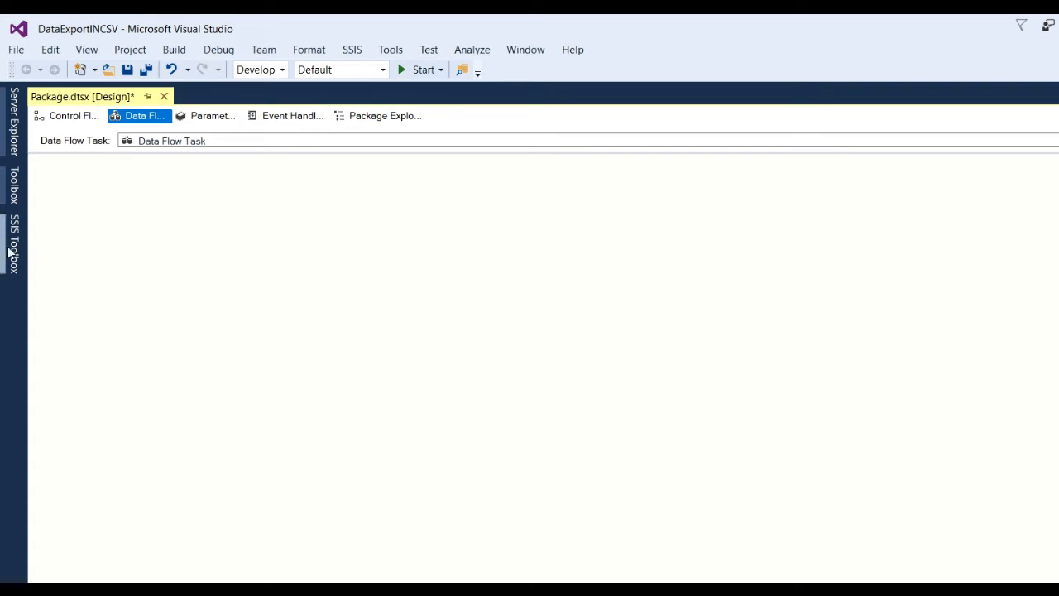
- Place an OLE DB Source from the SSIS Toolbox onto the data flow canvas
{"action": "left_click", "coordinate": [13, 245]}
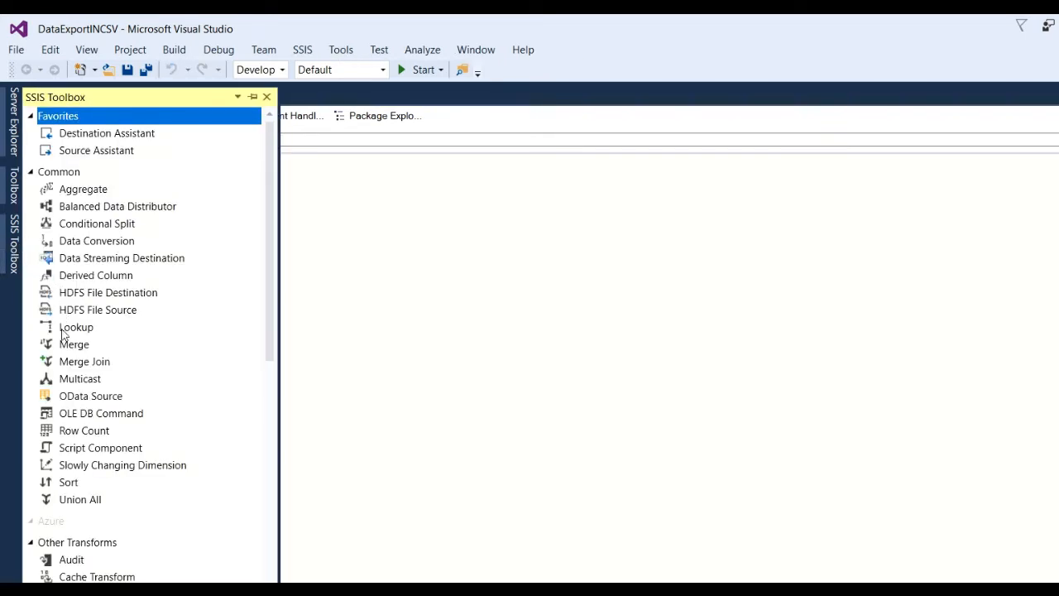
{"action": "mouse_move", "coordinate": [66, 372]}
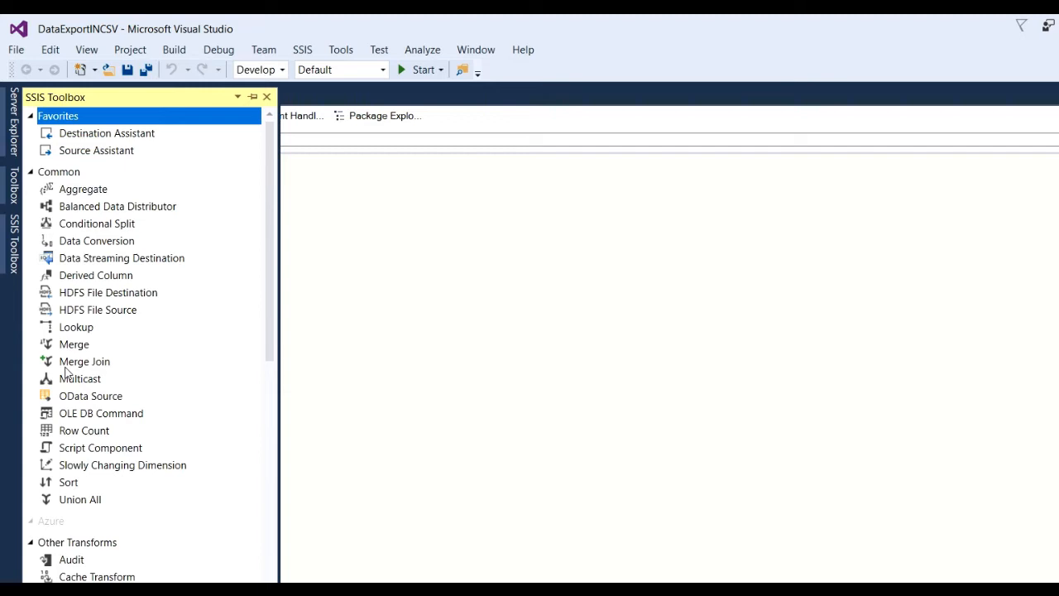
{"action": "scroll", "scroll_direction": "down", "scroll_amount": 3}
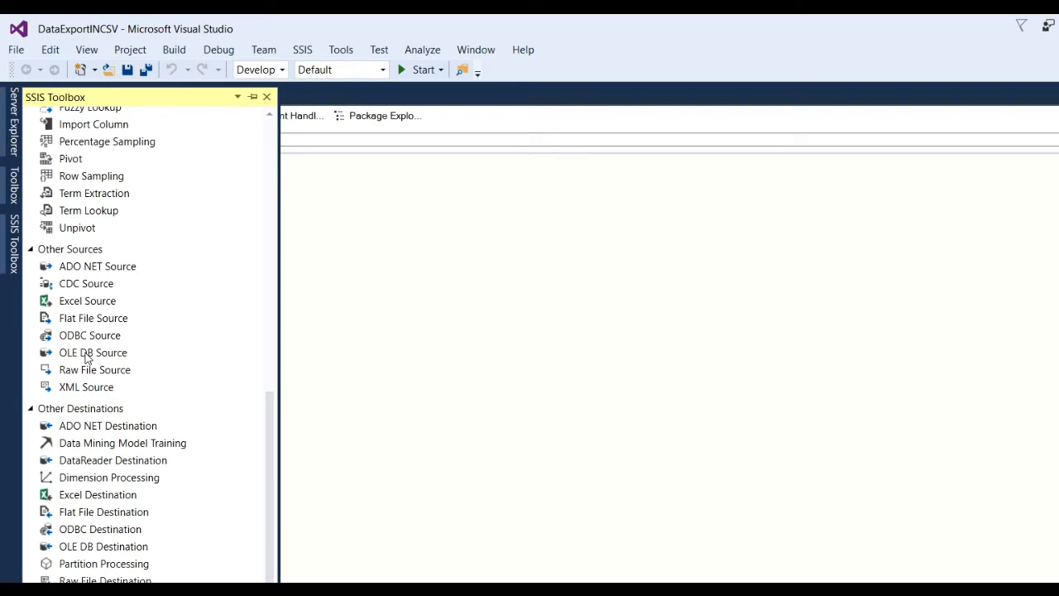
{"action": "left_click", "coordinate": [93, 351]}
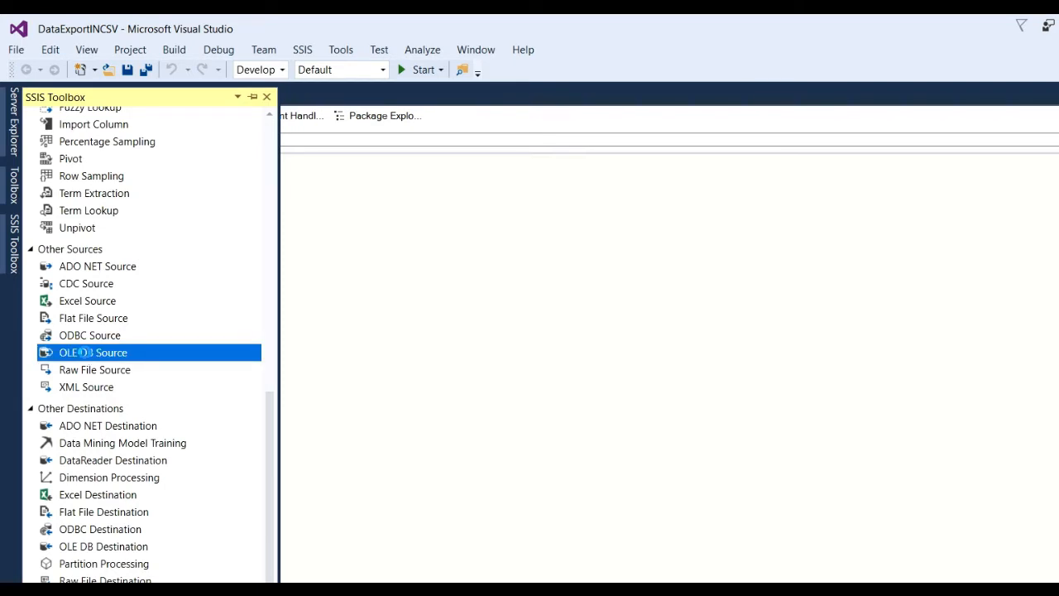
{"action": "left_click_drag", "start_coordinate": [92, 353], "coordinate": [112, 178]}
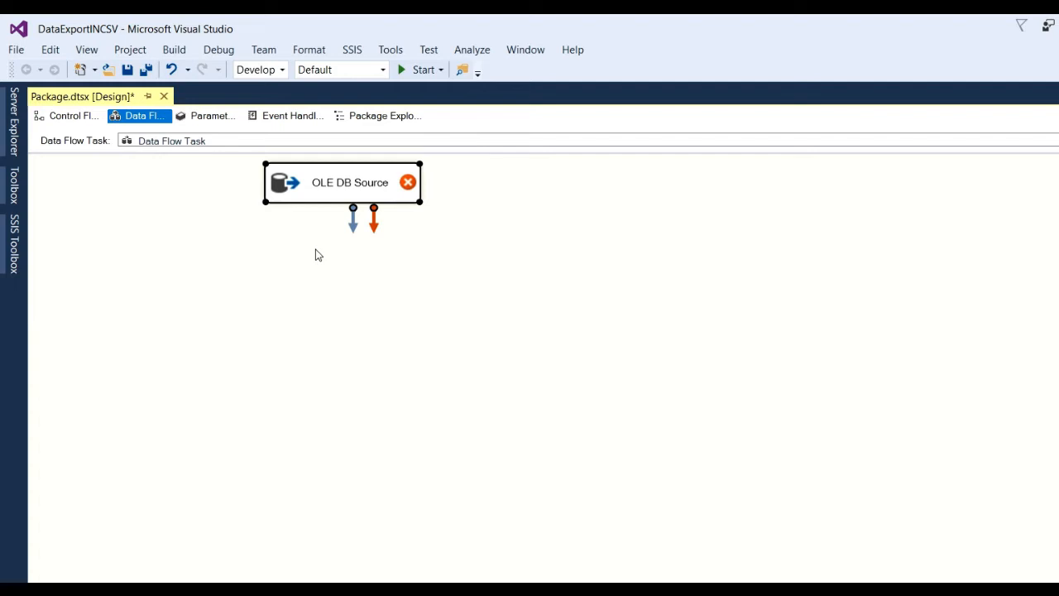
{"action": "mouse_move", "coordinate": [313, 268]}
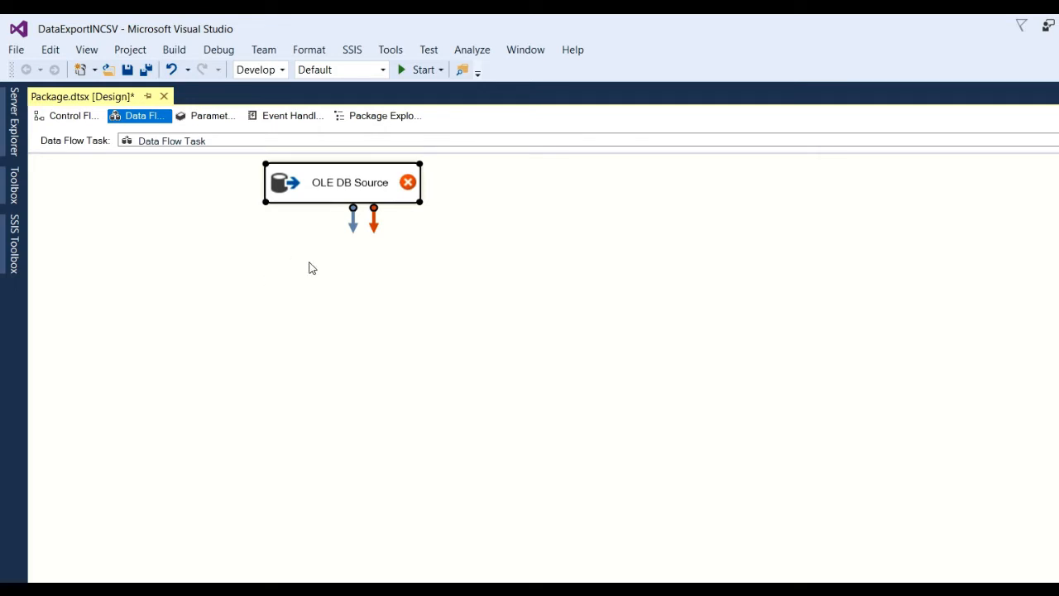
{"action": "mouse_move", "coordinate": [129, 295]}
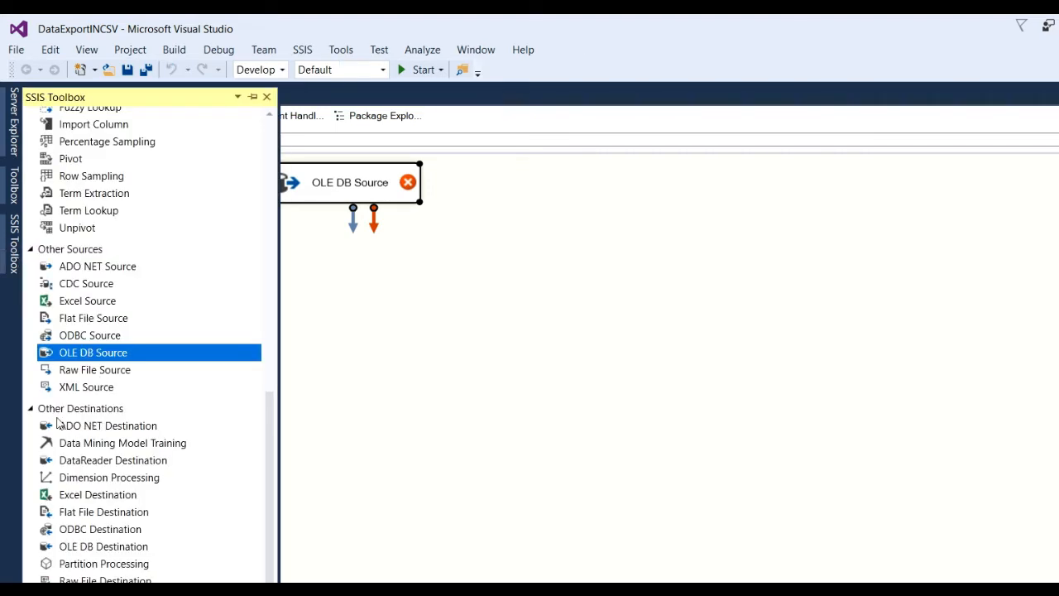
{"action": "mouse_move", "coordinate": [116, 417]}
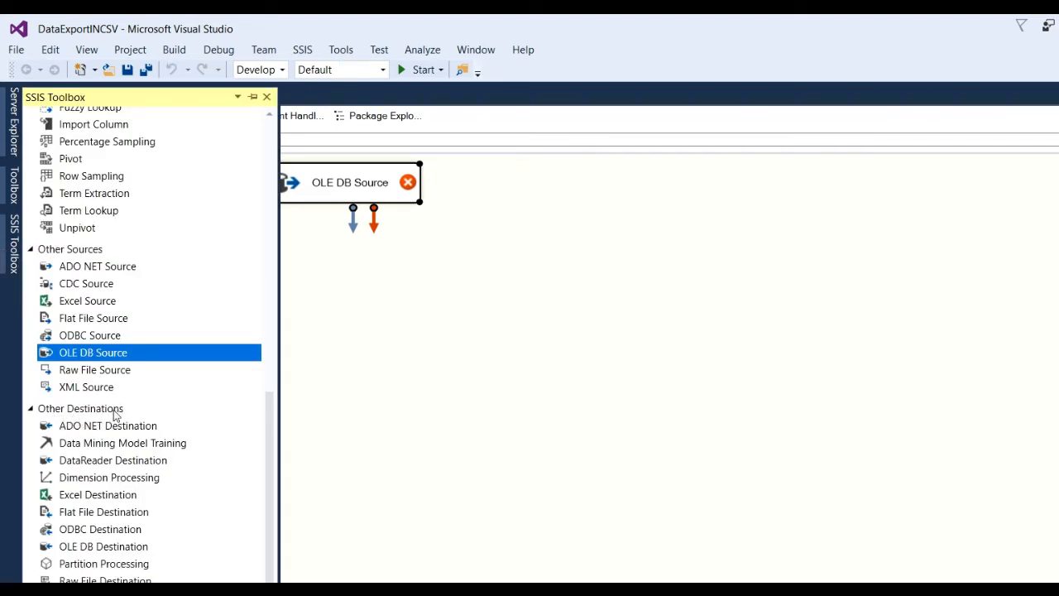
{"action": "mouse_move", "coordinate": [132, 428]}
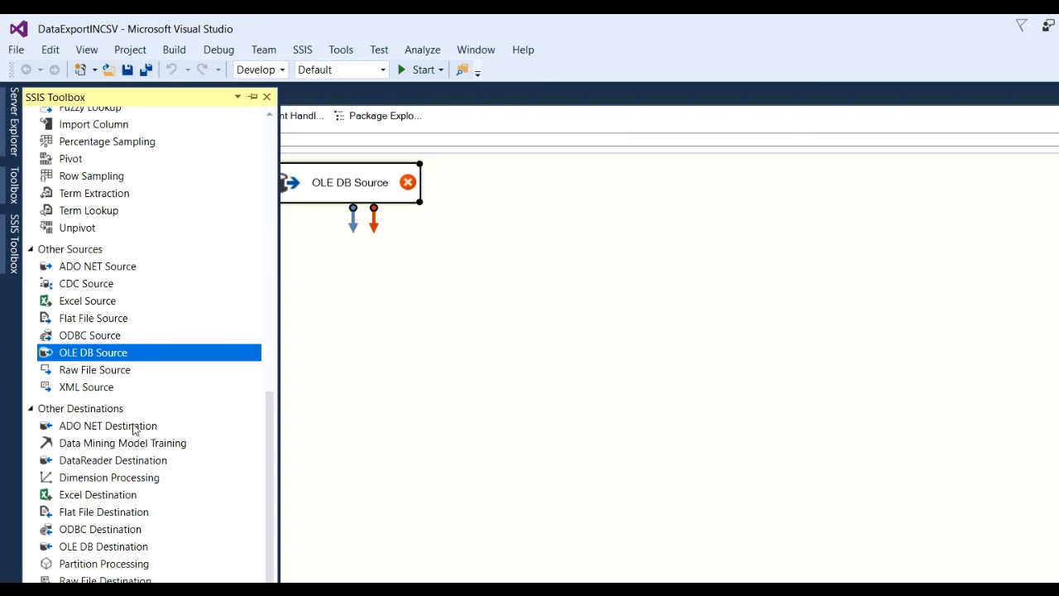
{"action": "mouse_move", "coordinate": [206, 483]}
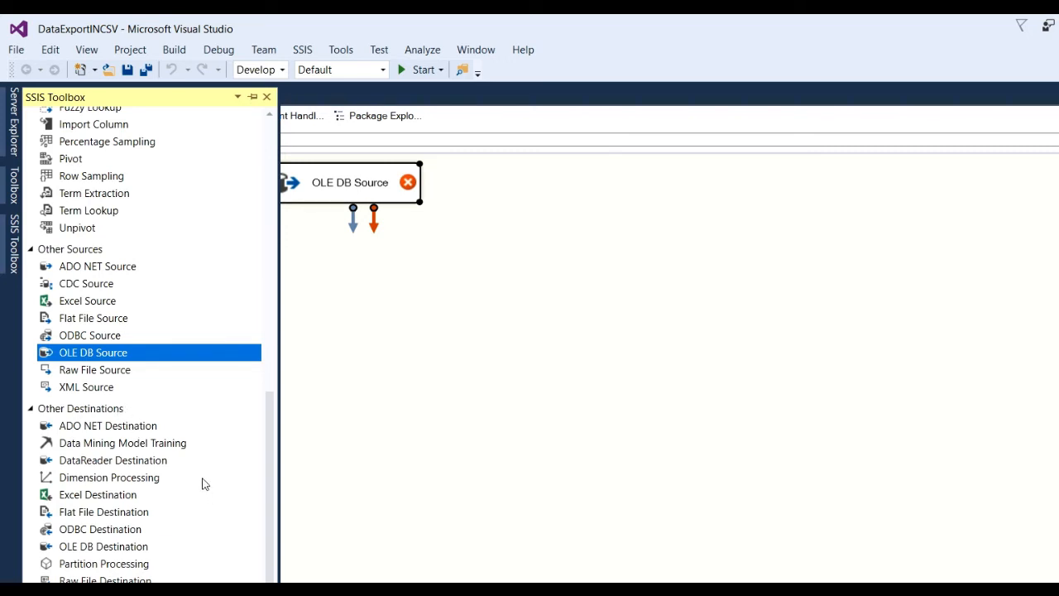
- Place a Flat File Destination below the source and connect the source output to it
{"action": "left_click", "coordinate": [102, 512]}
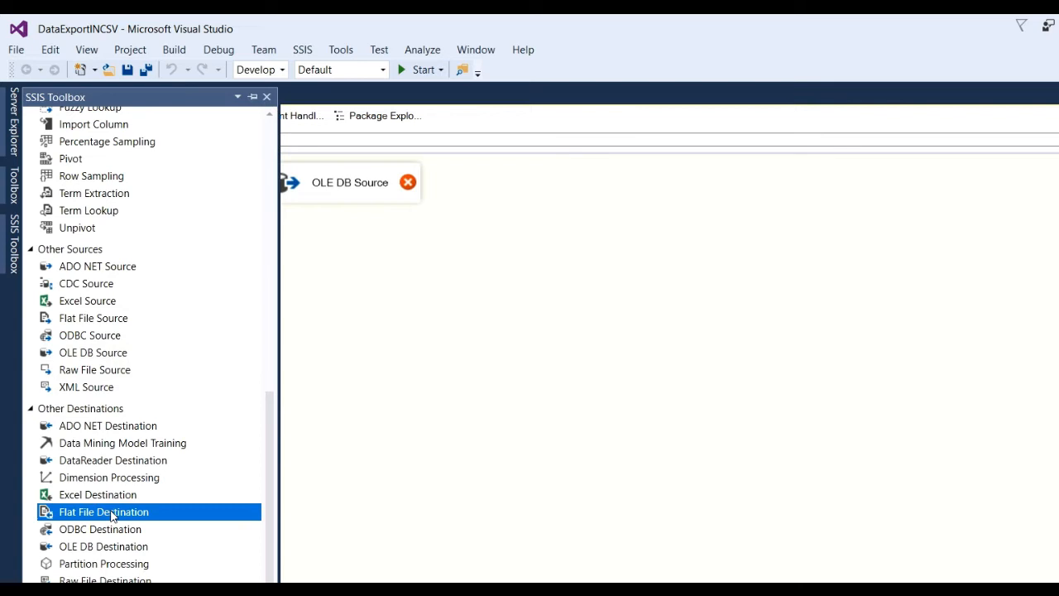
{"action": "left_click_drag", "start_coordinate": [103, 511], "coordinate": [153, 209]}
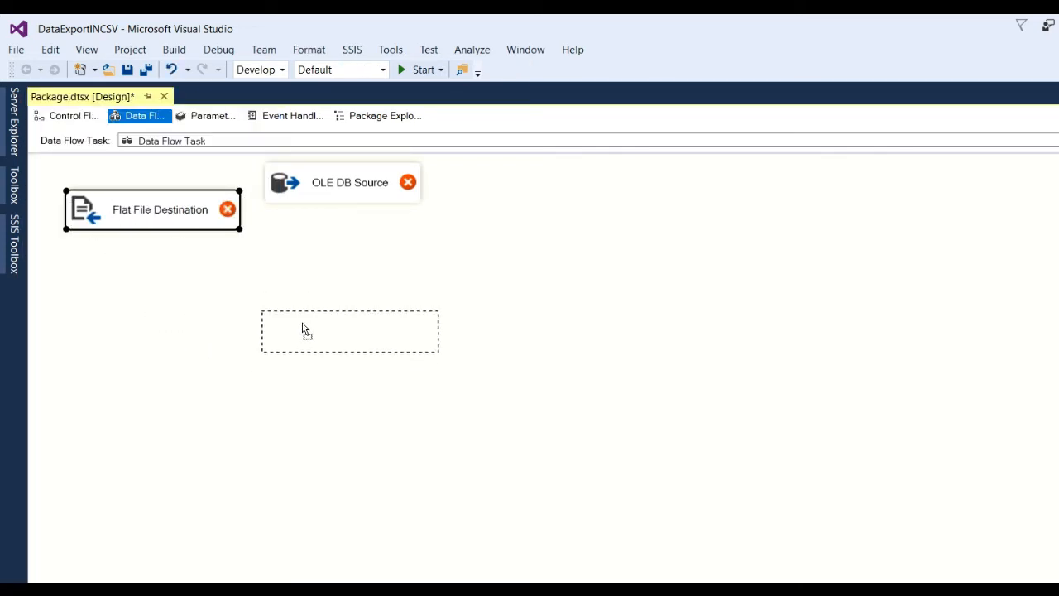
{"action": "left_click_drag", "start_coordinate": [152, 208], "coordinate": [344, 331]}
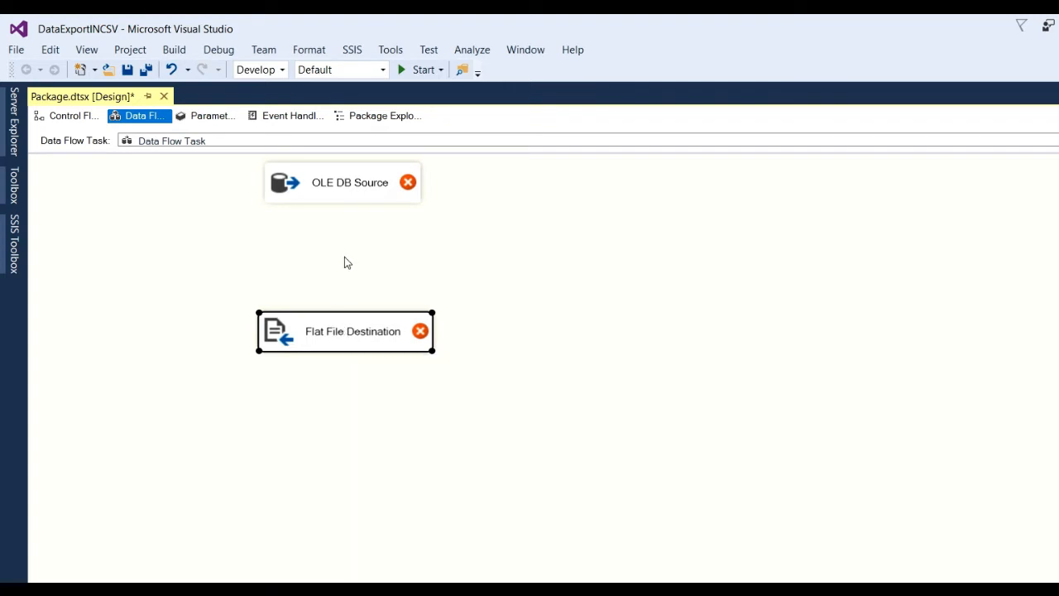
{"action": "left_click", "coordinate": [341, 182]}
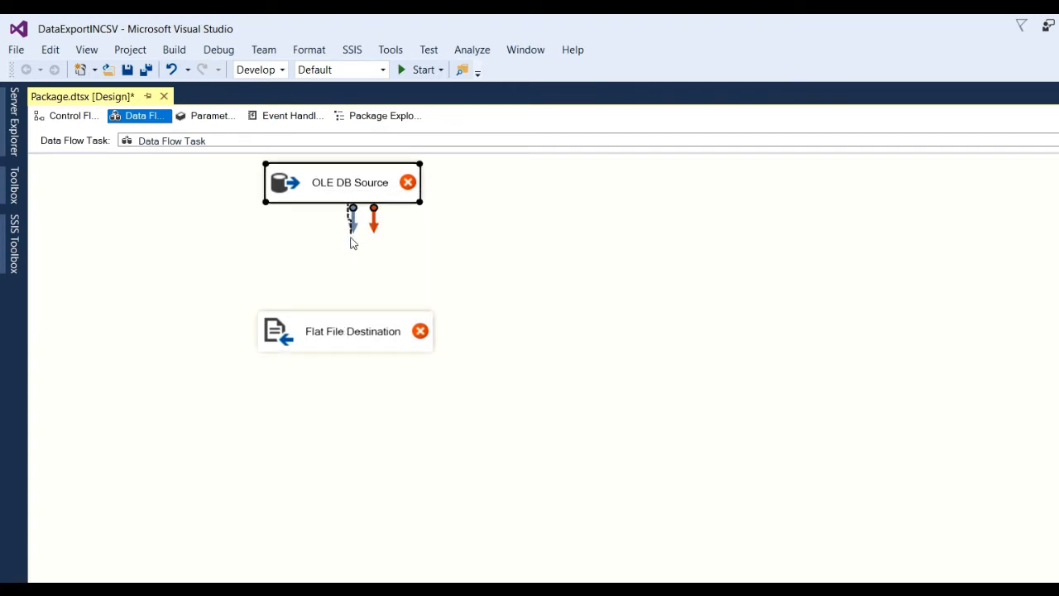
{"action": "left_click_drag", "start_coordinate": [353, 209], "coordinate": [356, 317]}
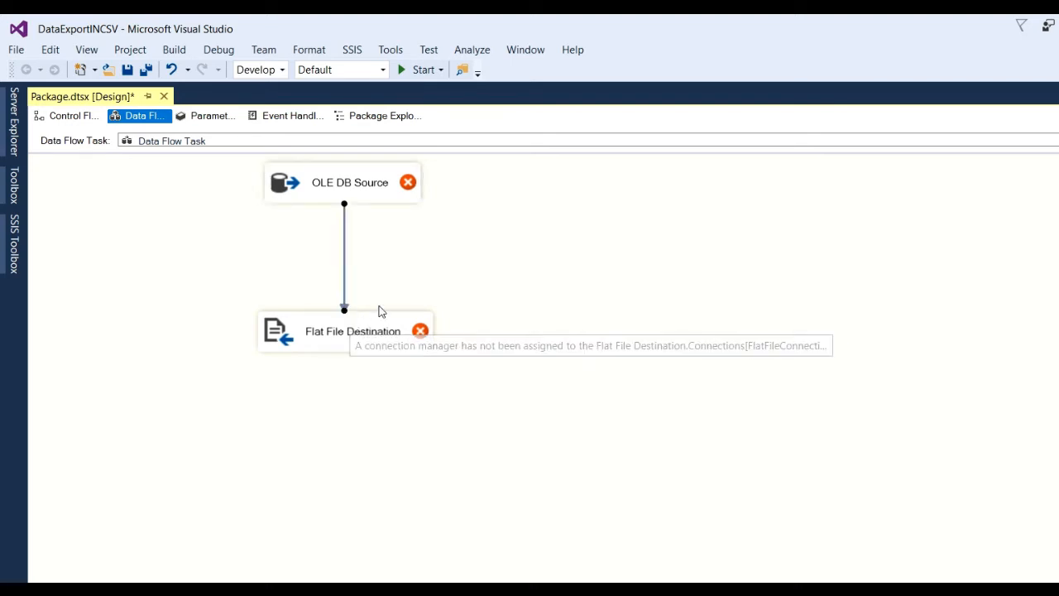
{"action": "mouse_move", "coordinate": [351, 192]}
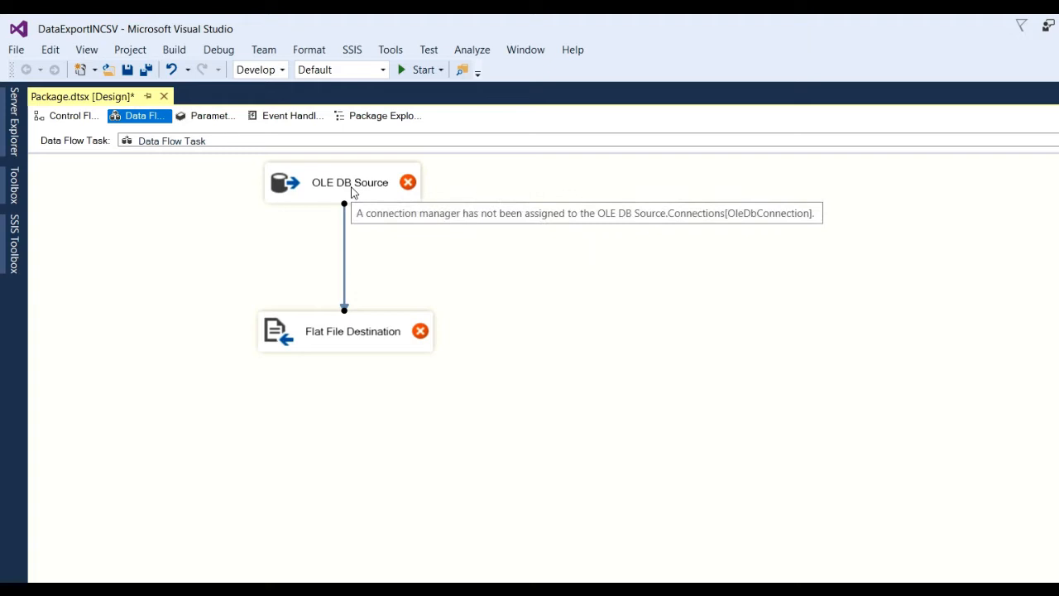
- Bring up the OLE DB Source editor and start a new connection manager
{"action": "left_click", "coordinate": [341, 182]}
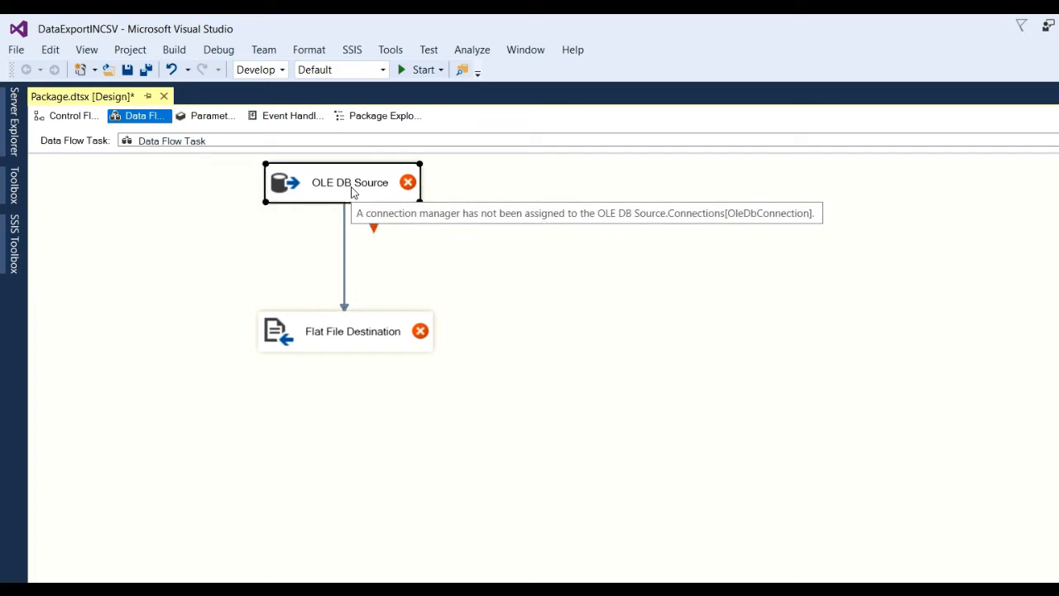
{"action": "double_click", "coordinate": [350, 182]}
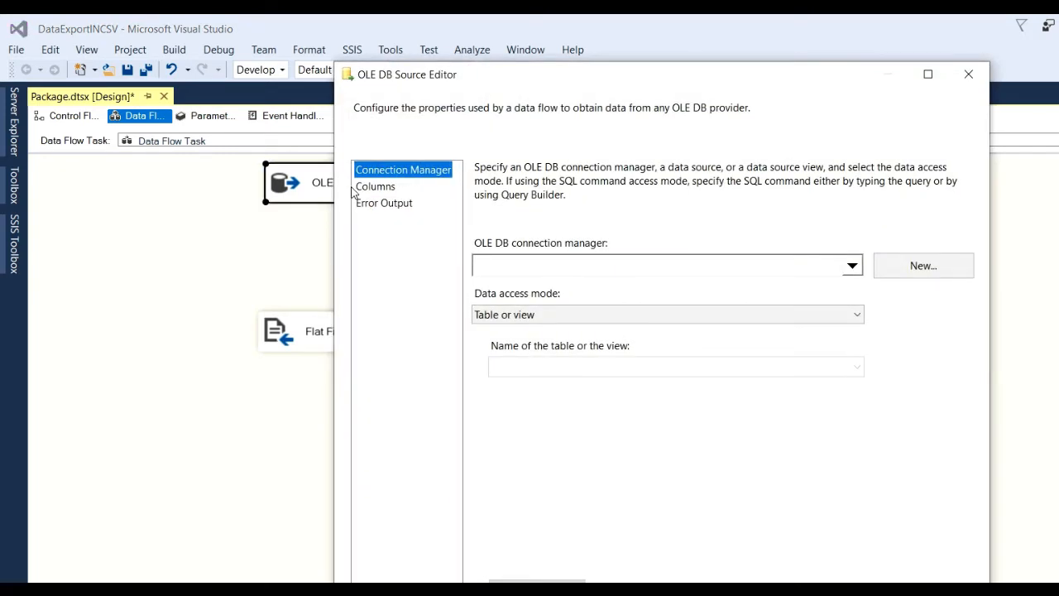
{"action": "mouse_move", "coordinate": [417, 186]}
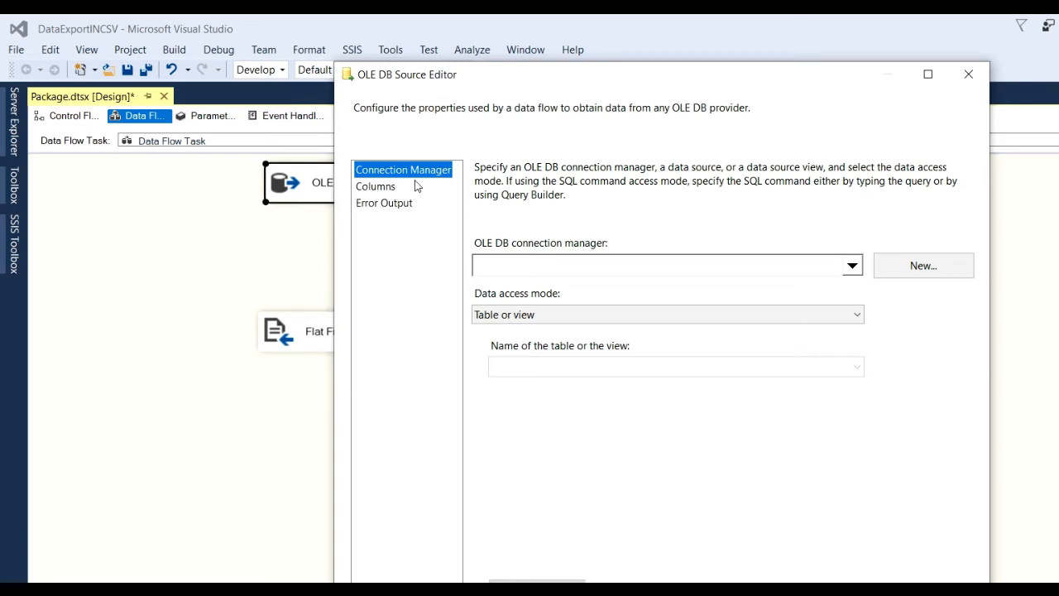
{"action": "mouse_move", "coordinate": [402, 225]}
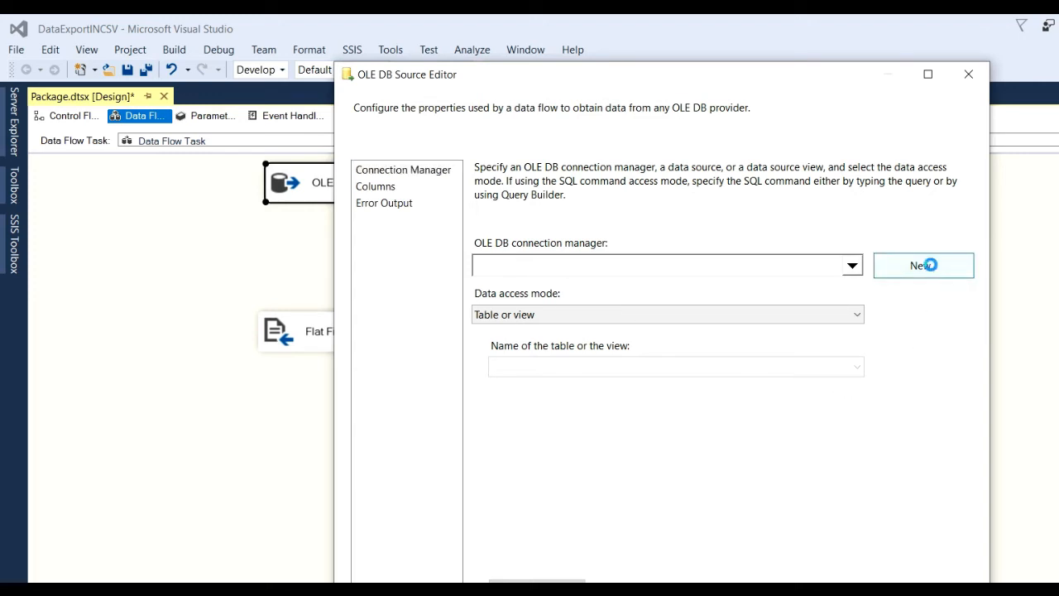
{"action": "left_click", "coordinate": [923, 264]}
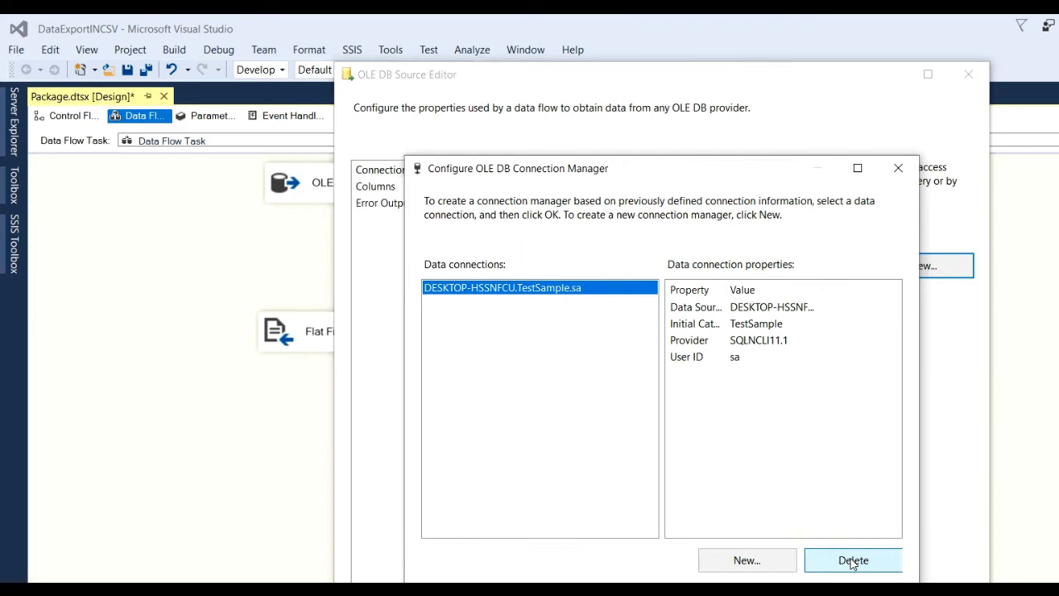
- Delete the previously saved data connection and begin defining a brand new one
{"action": "left_click", "coordinate": [854, 559]}
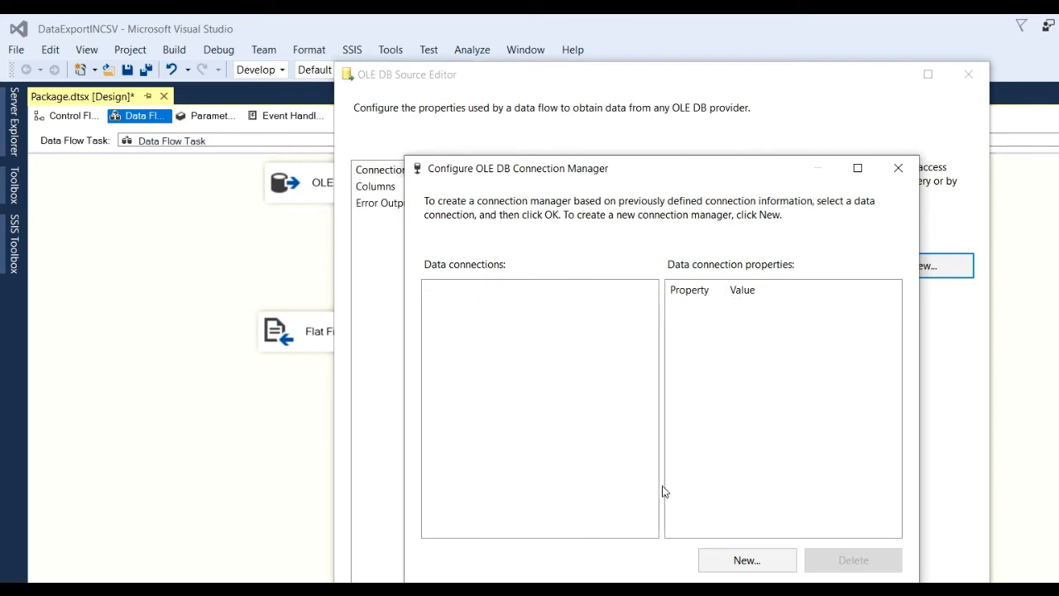
{"action": "left_click", "coordinate": [746, 559]}
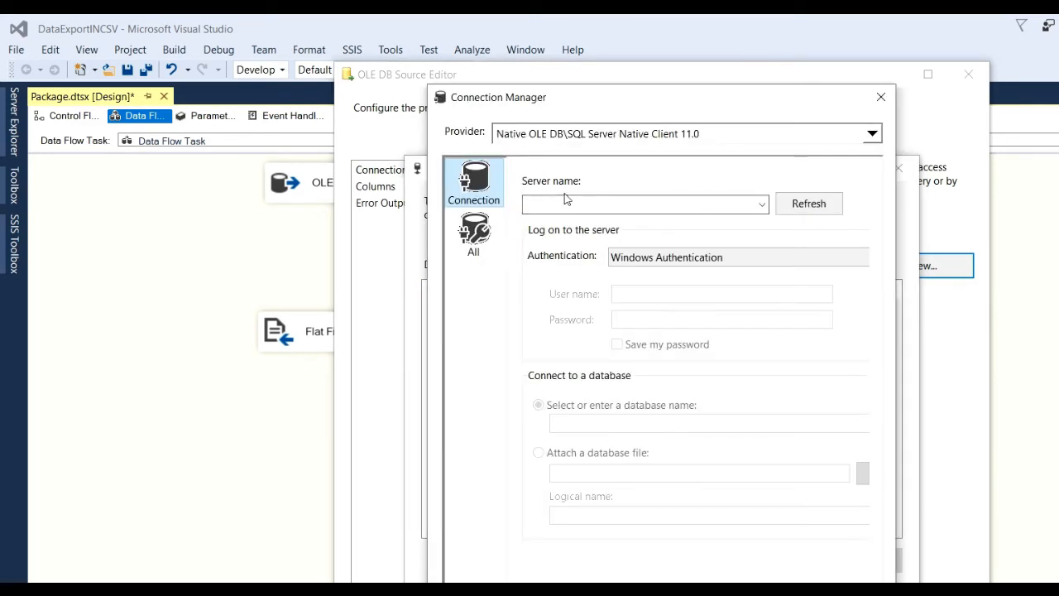
{"action": "left_click", "coordinate": [646, 205]}
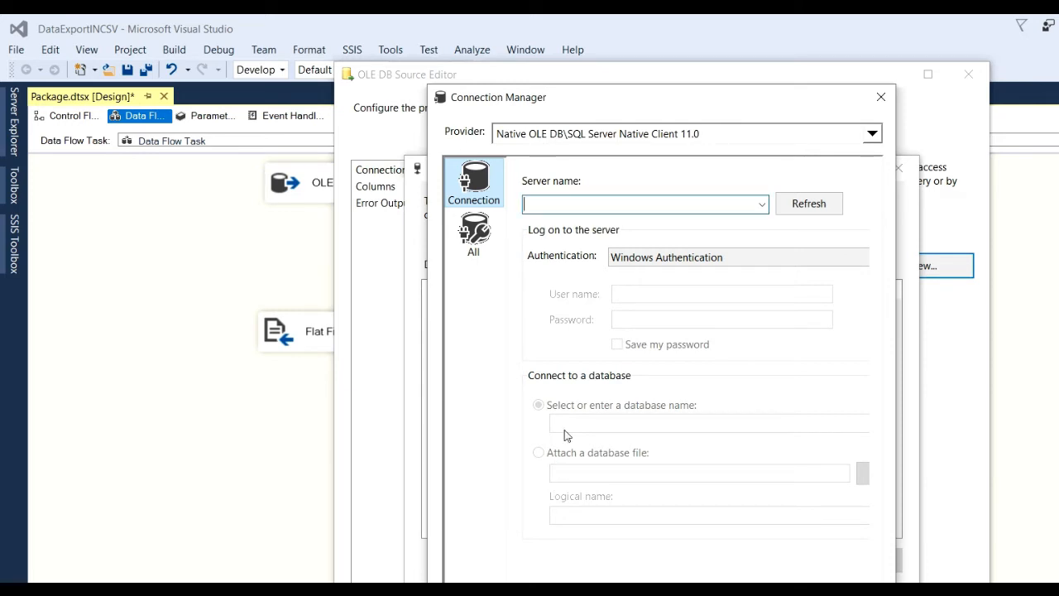
{"action": "mouse_move", "coordinate": [571, 424]}
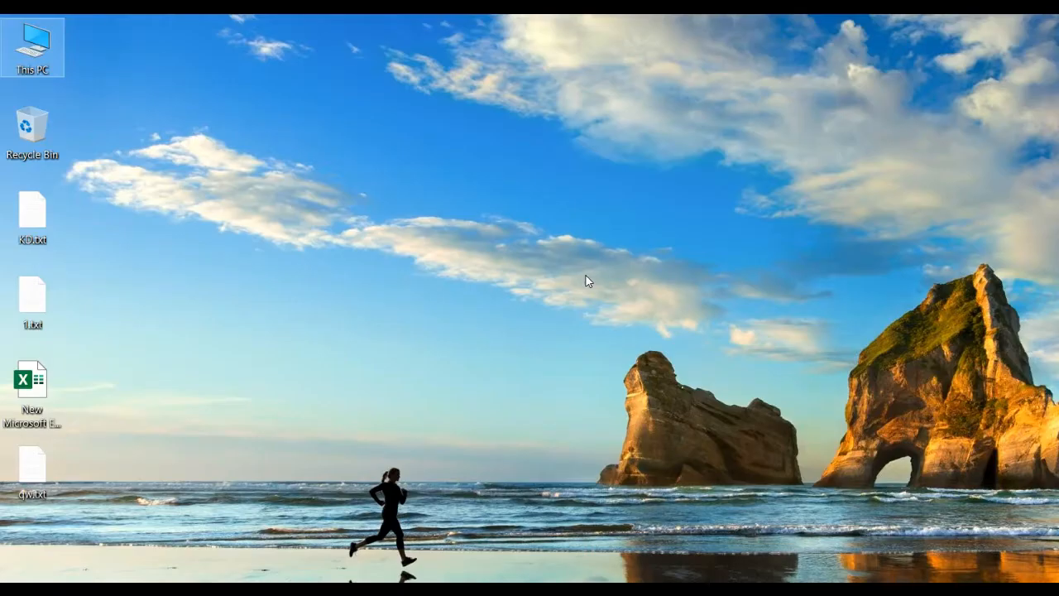
{"action": "right_click", "coordinate": [31, 46]}
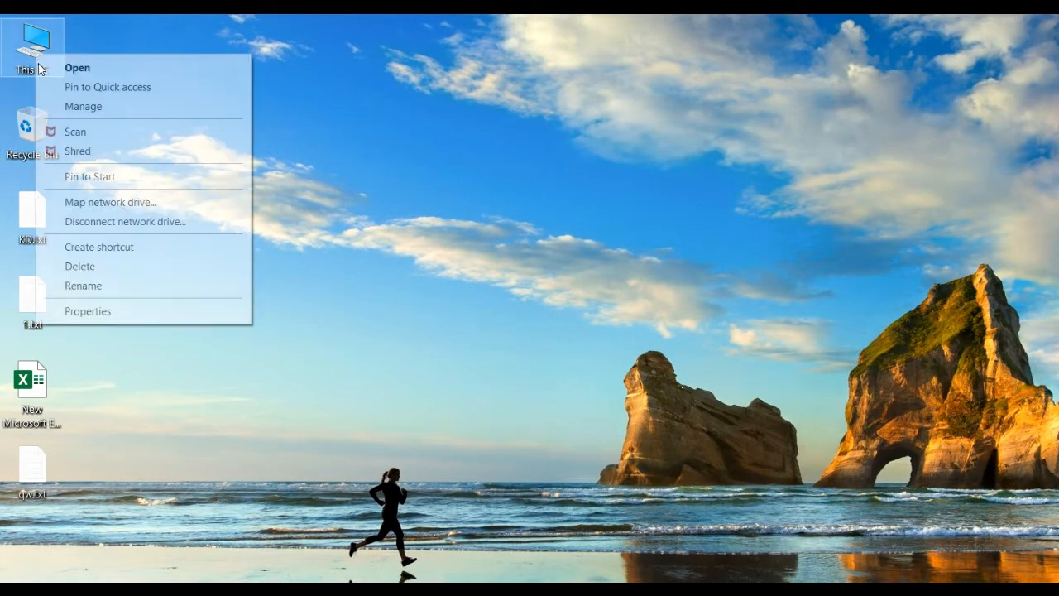
{"action": "left_click", "coordinate": [87, 311]}
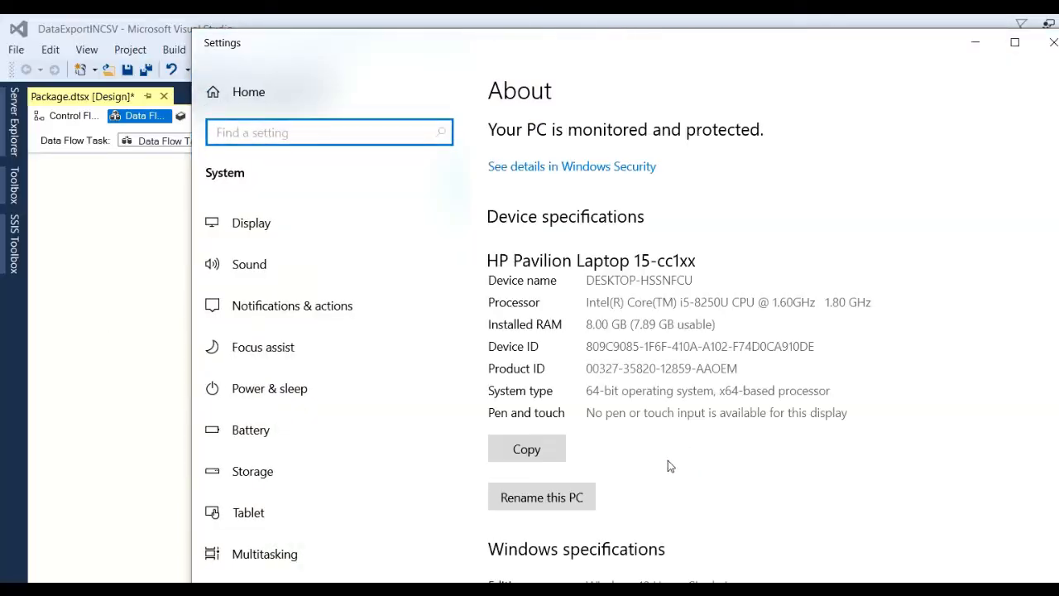
{"action": "mouse_move", "coordinate": [620, 275]}
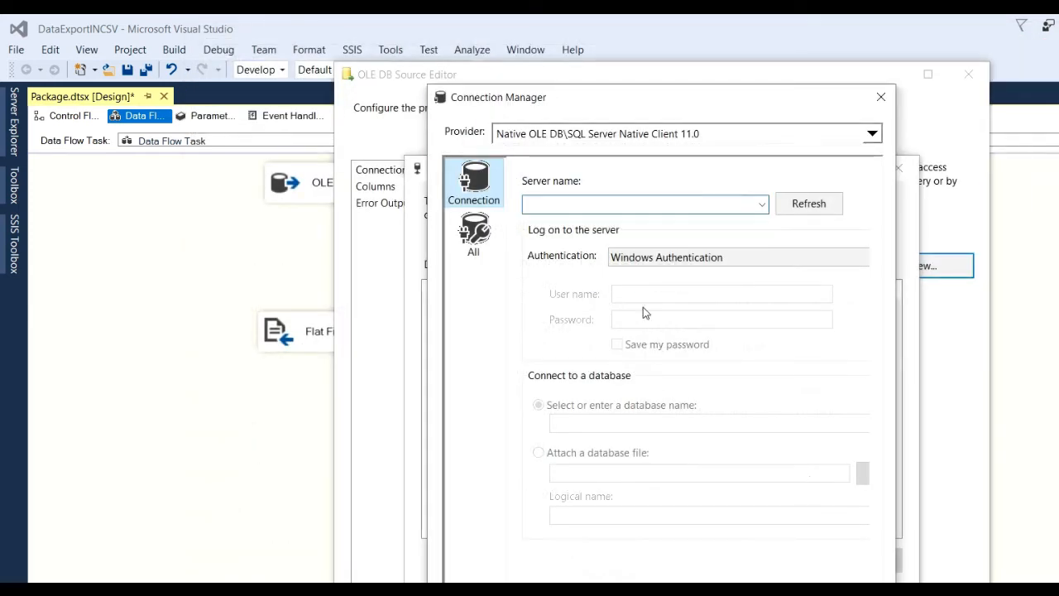
- Point the connection at server DESKTOP-HSSNFCU using SQL Server authentication with login sa and its password
{"action": "type", "text": "DESKTOP-HSSNFCU"}
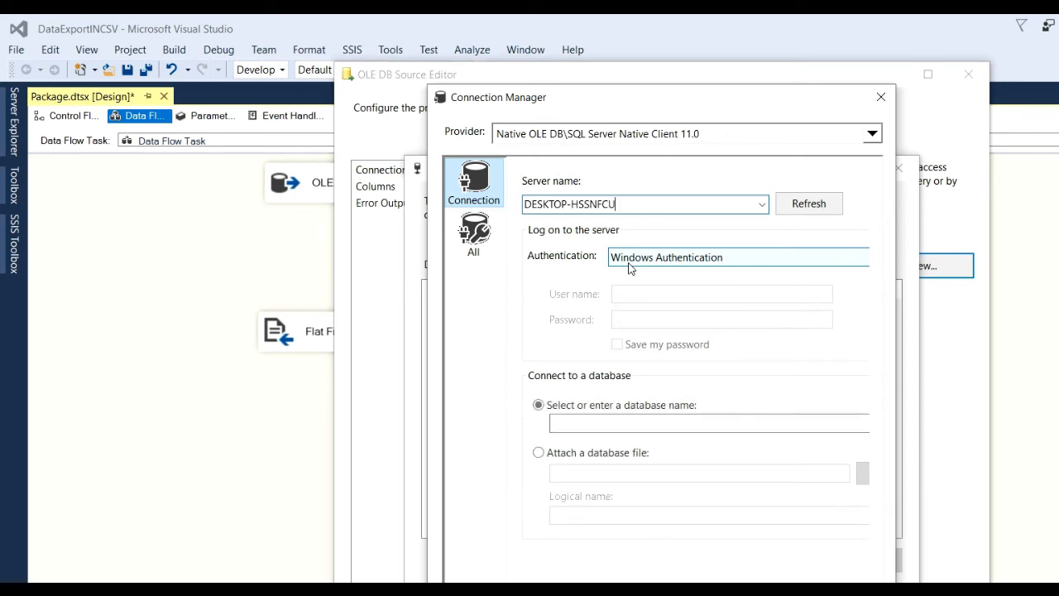
{"action": "left_click", "coordinate": [736, 256]}
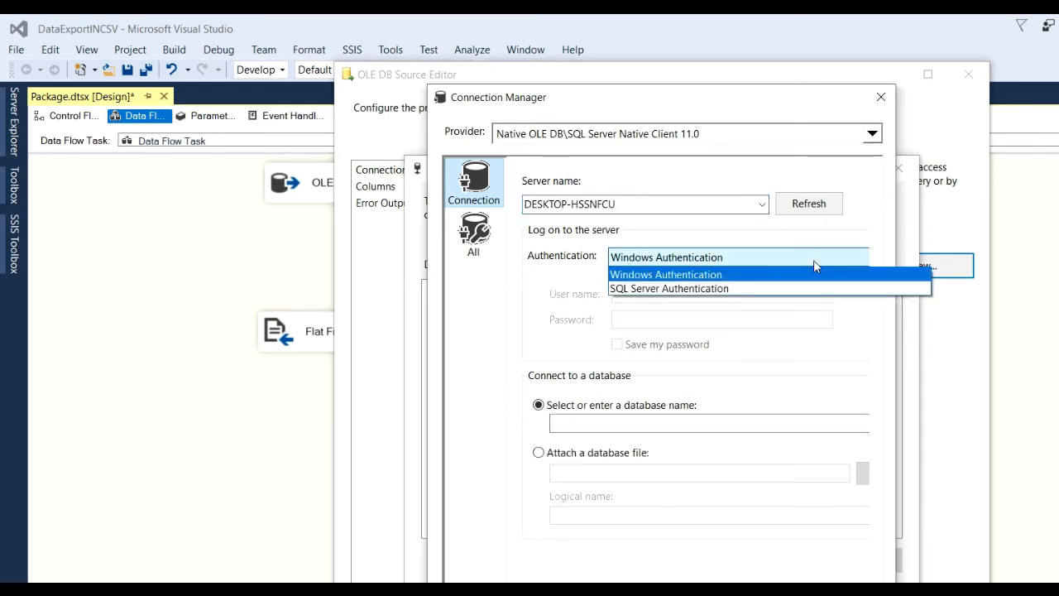
{"action": "left_click", "coordinate": [669, 288]}
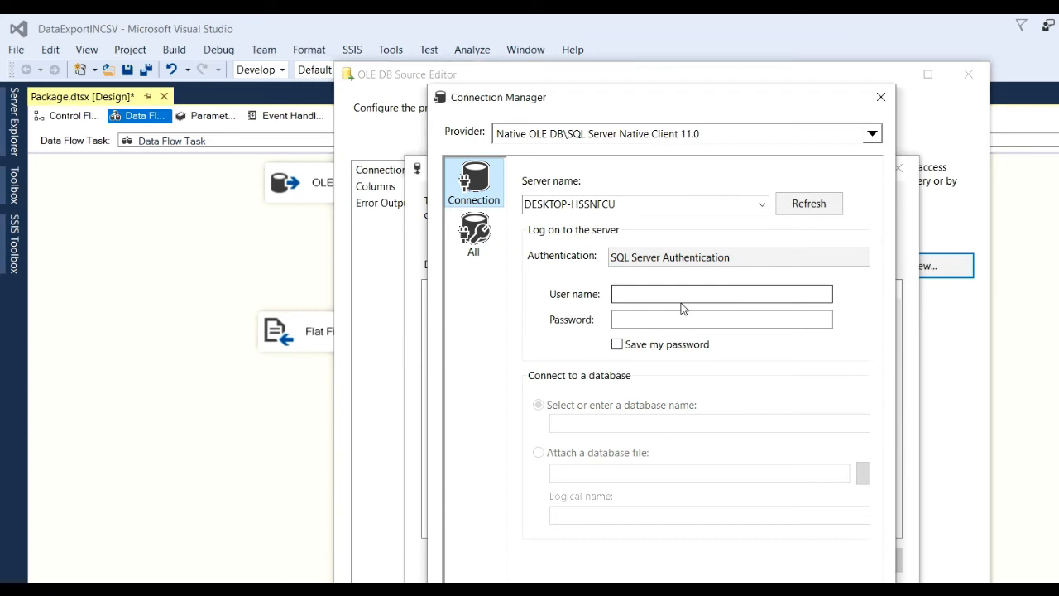
{"action": "left_click", "coordinate": [721, 295]}
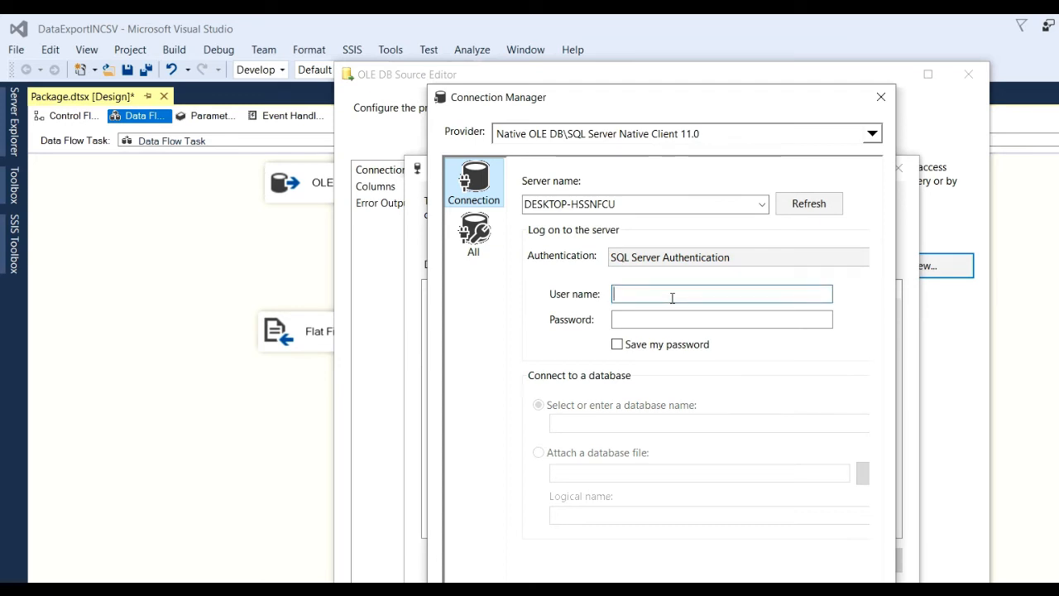
{"action": "type", "text": "sa"}
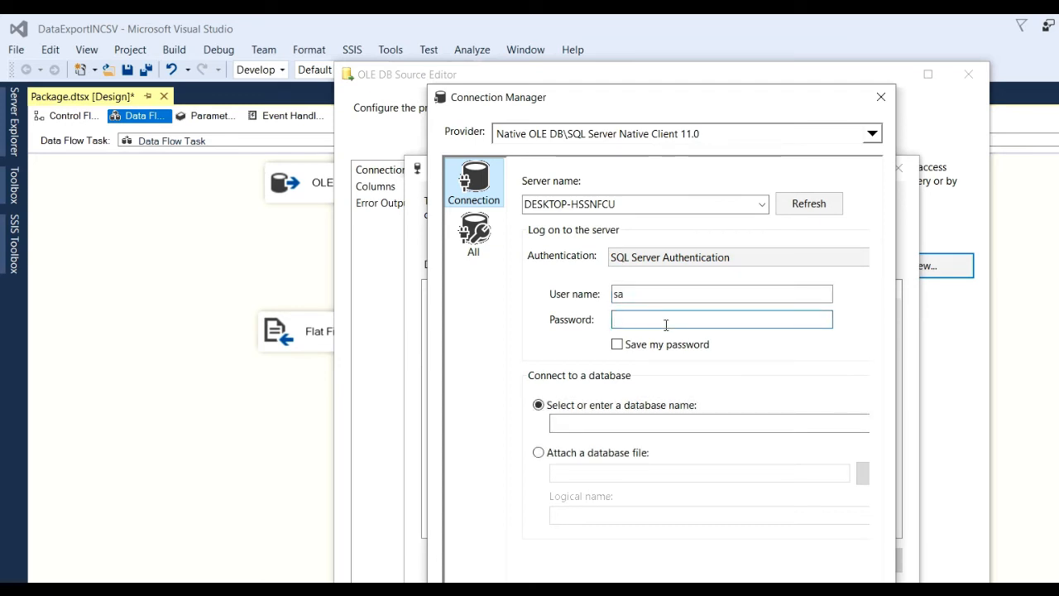
{"action": "type", "text": "•••"}
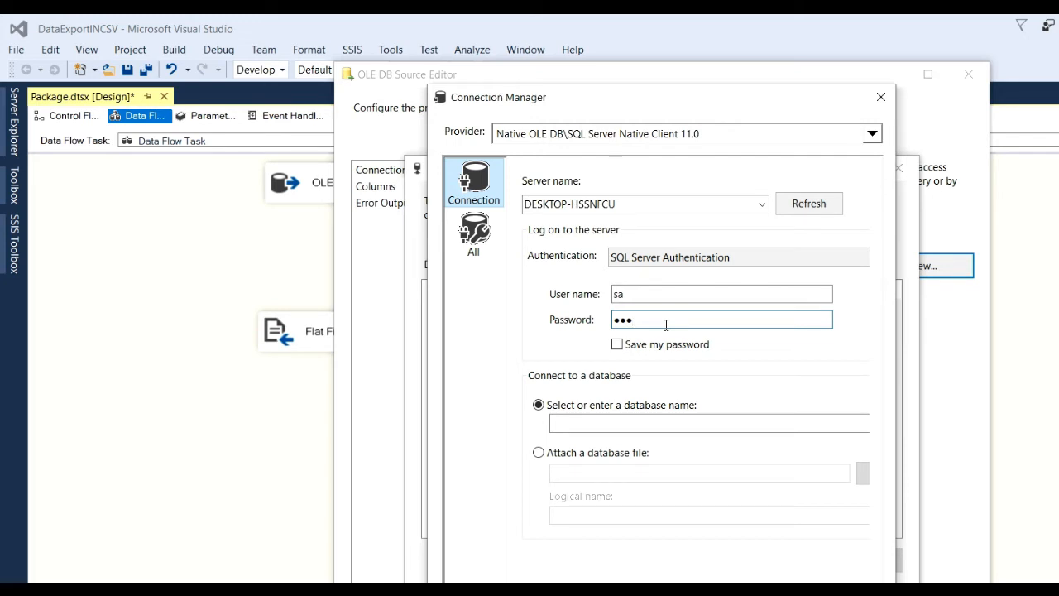
{"action": "type", "text": "•"}
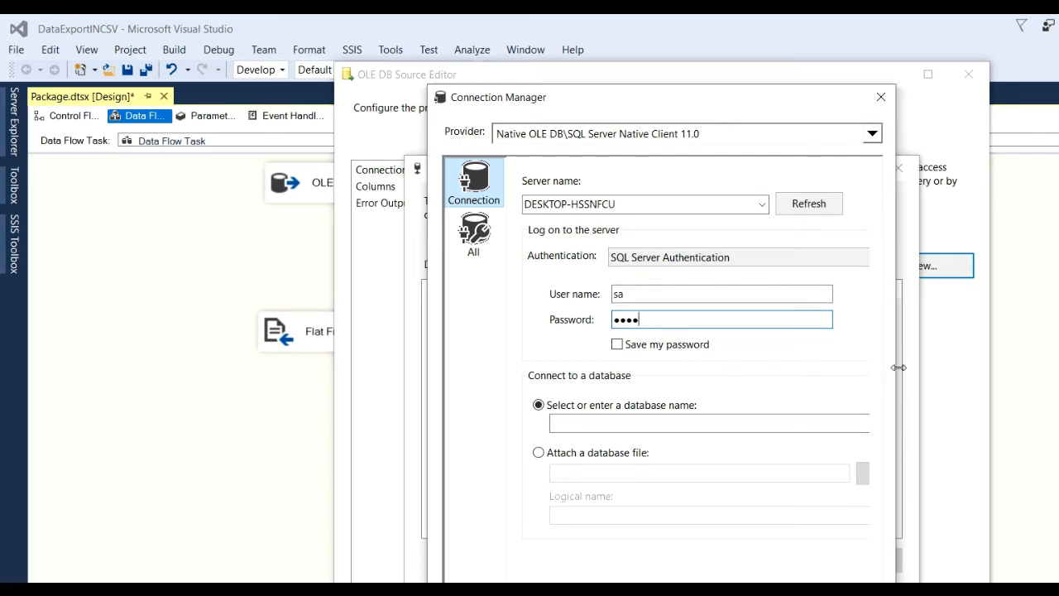
- Choose the TestSample database and confirm the connection tests successfully
{"action": "left_click_drag", "start_coordinate": [900, 367], "coordinate": [1024, 367]}
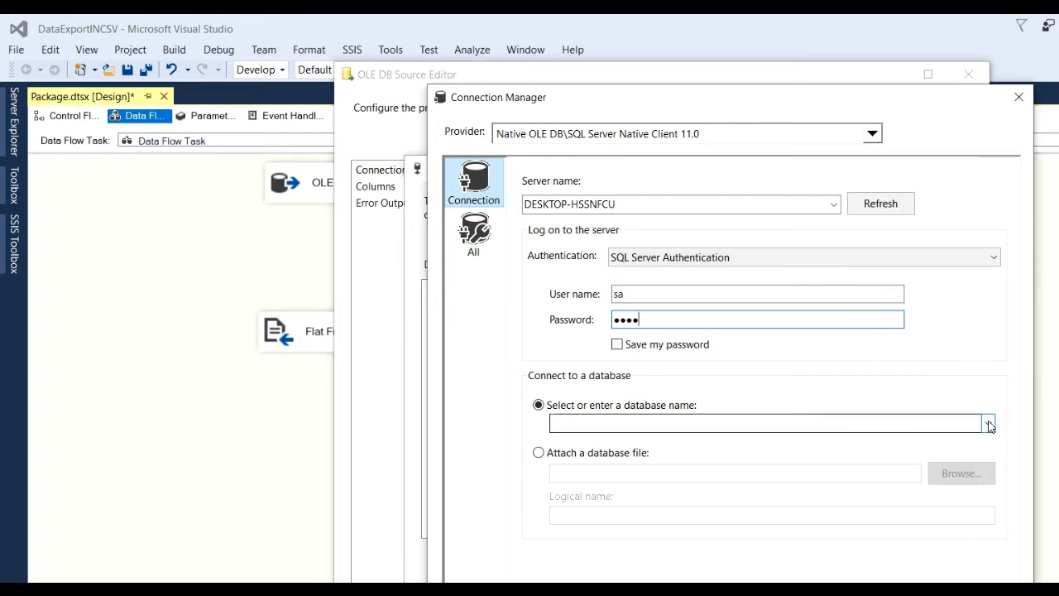
{"action": "left_click", "coordinate": [988, 424]}
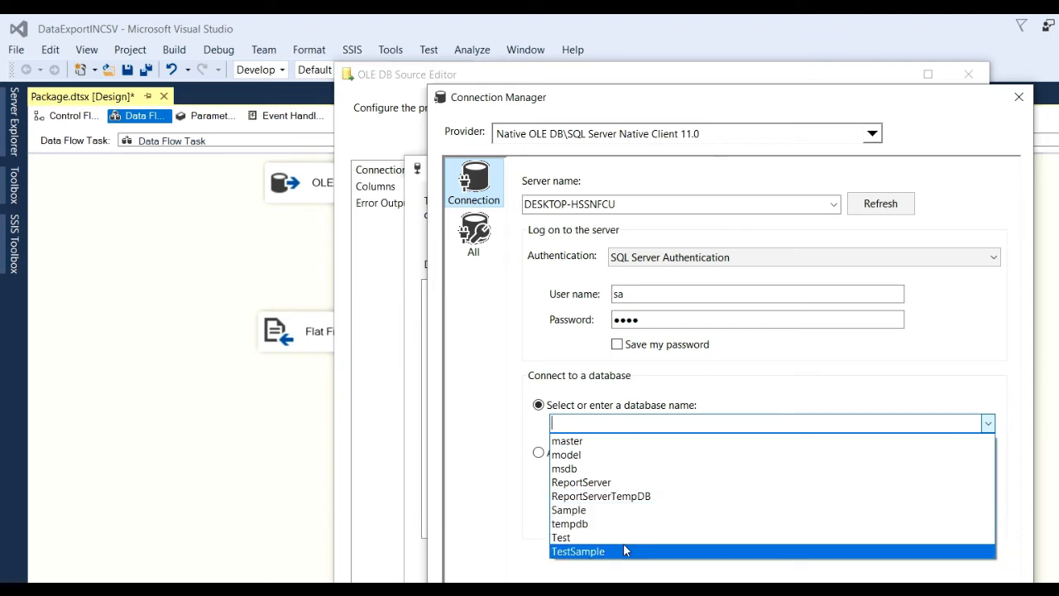
{"action": "left_click", "coordinate": [578, 551]}
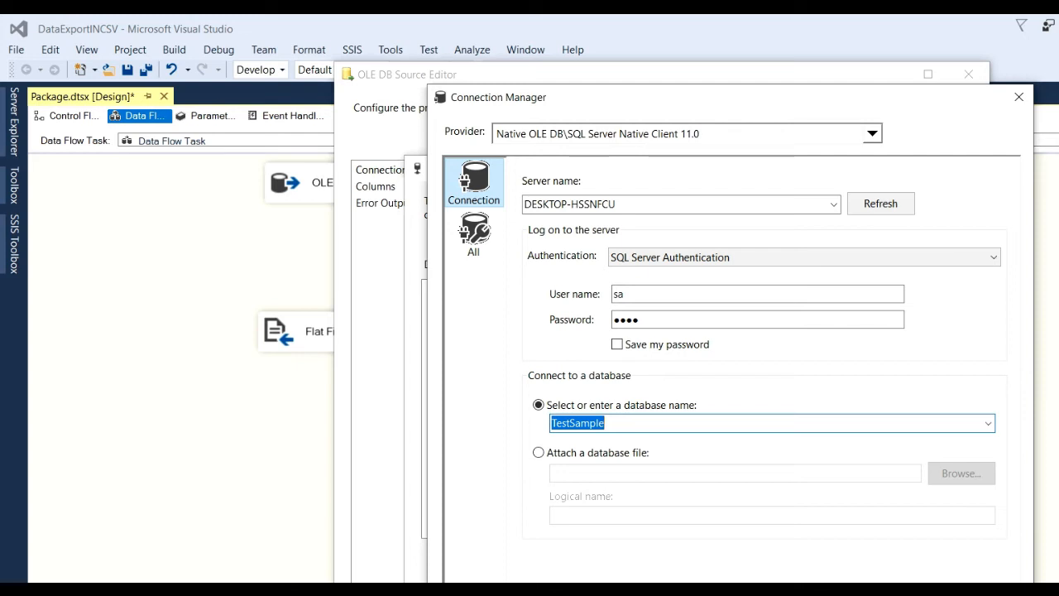
{"action": "left_click", "coordinate": [769, 424]}
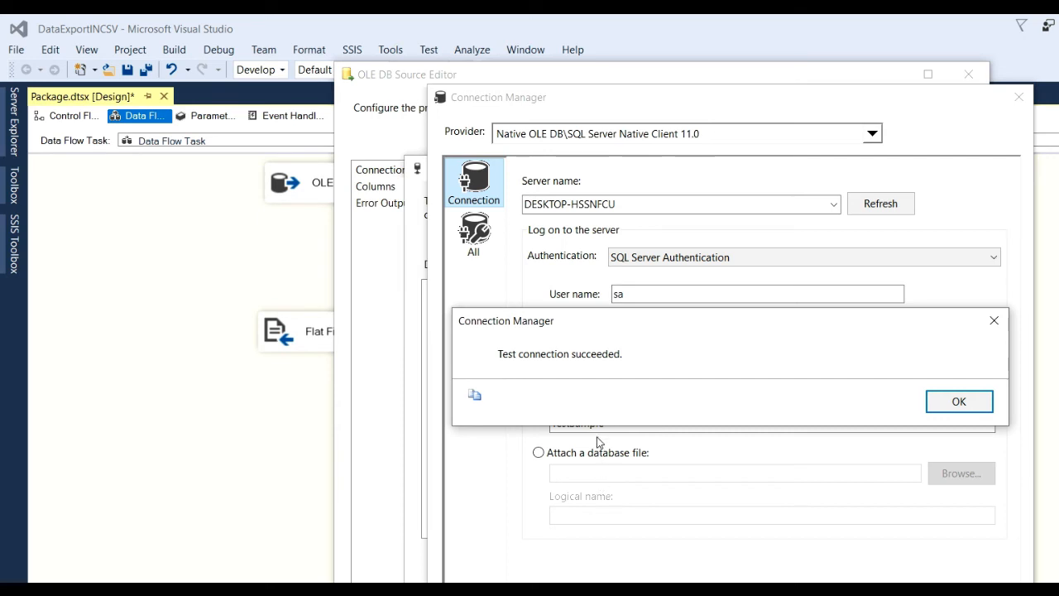
{"action": "mouse_move", "coordinate": [626, 392]}
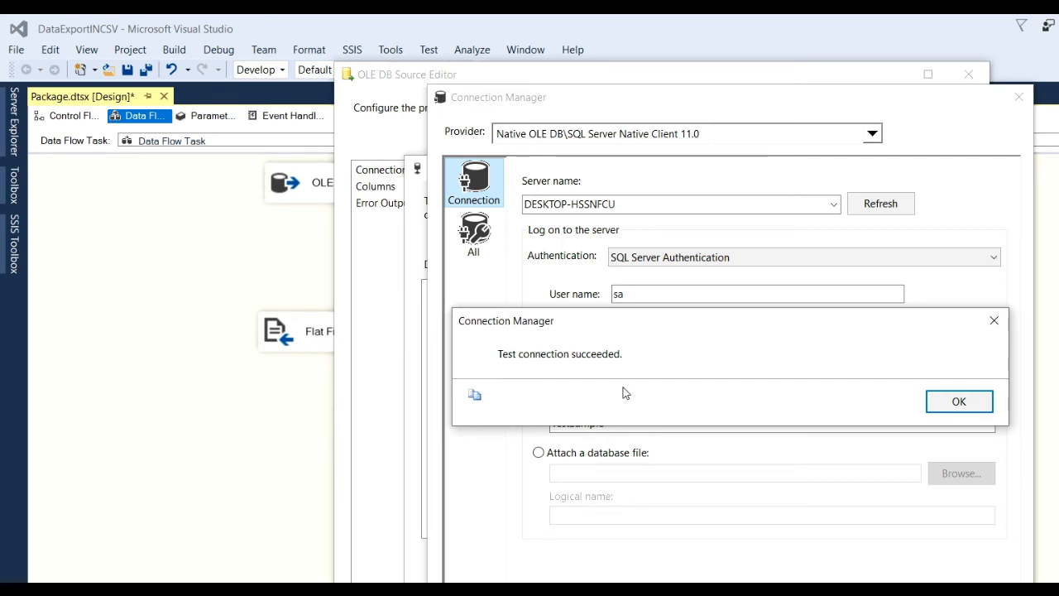
{"action": "left_click", "coordinate": [958, 402]}
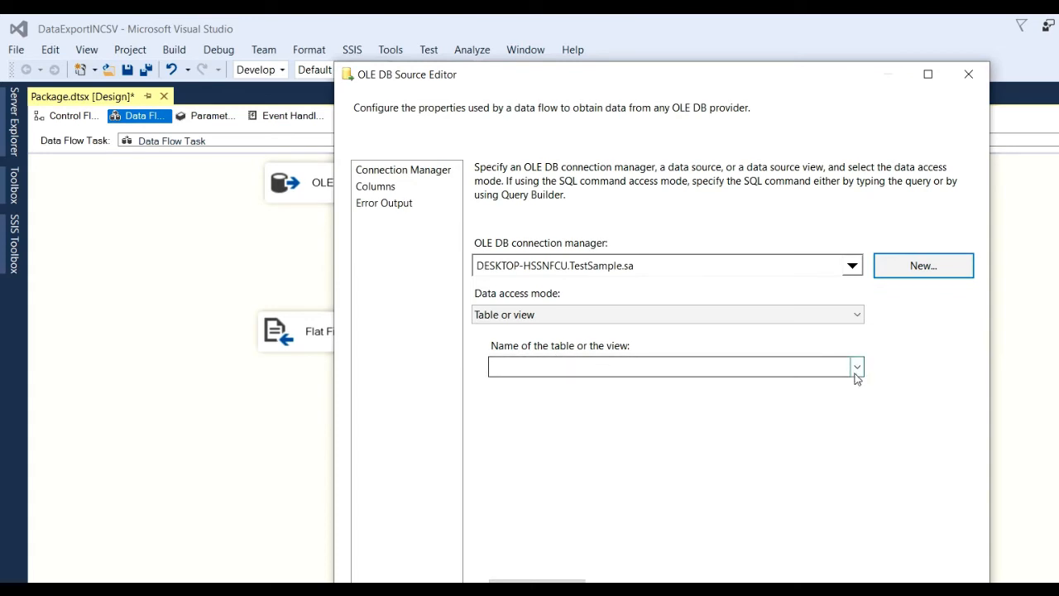
- Select [dbo].[tblemplyeedetail] as the source table and review its previewed employee rows
{"action": "left_click", "coordinate": [857, 367]}
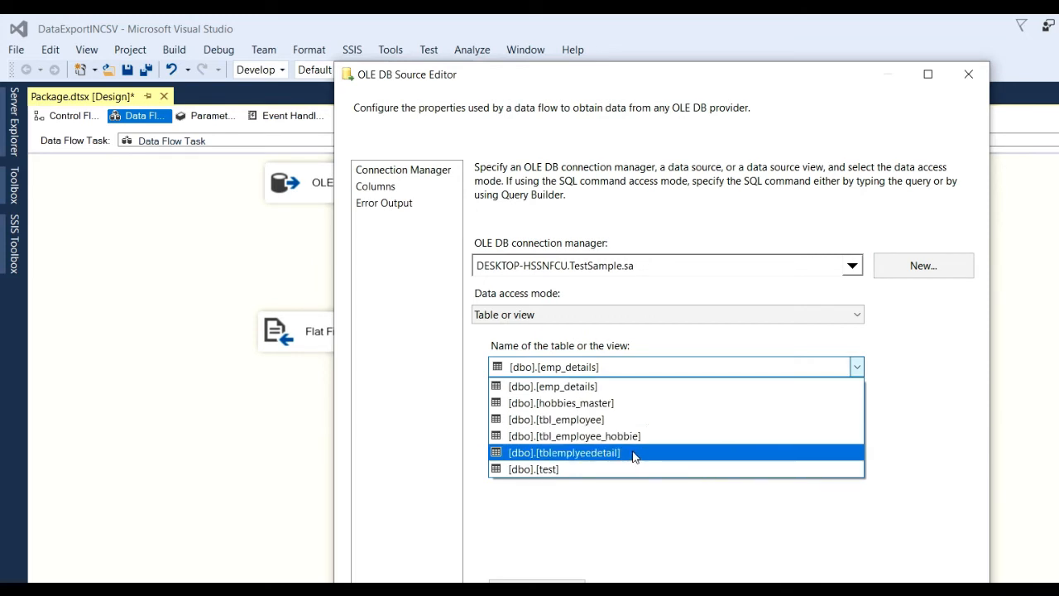
{"action": "left_click", "coordinate": [566, 453]}
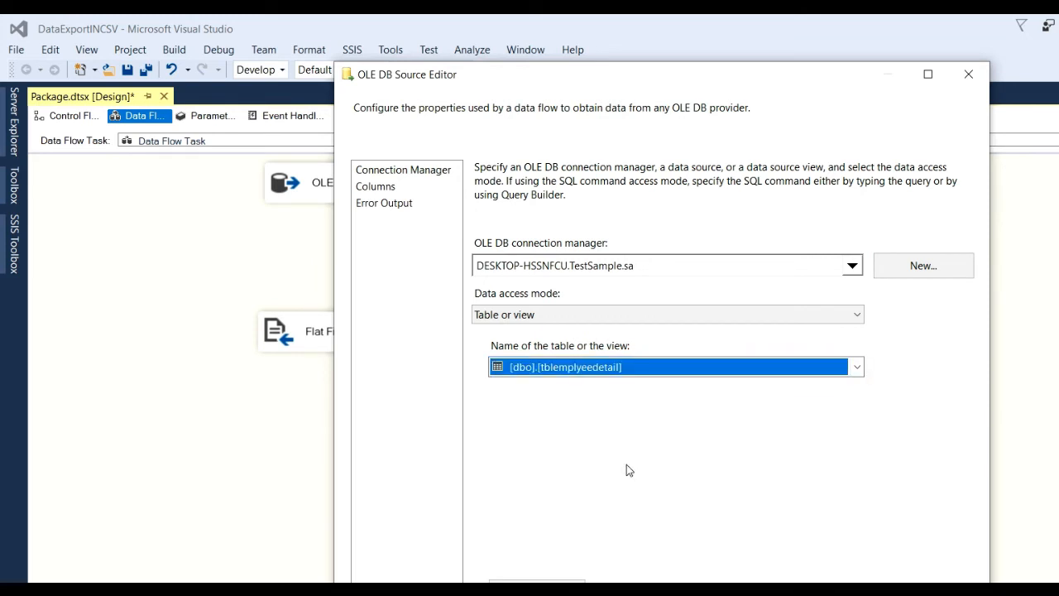
{"action": "mouse_move", "coordinate": [645, 518]}
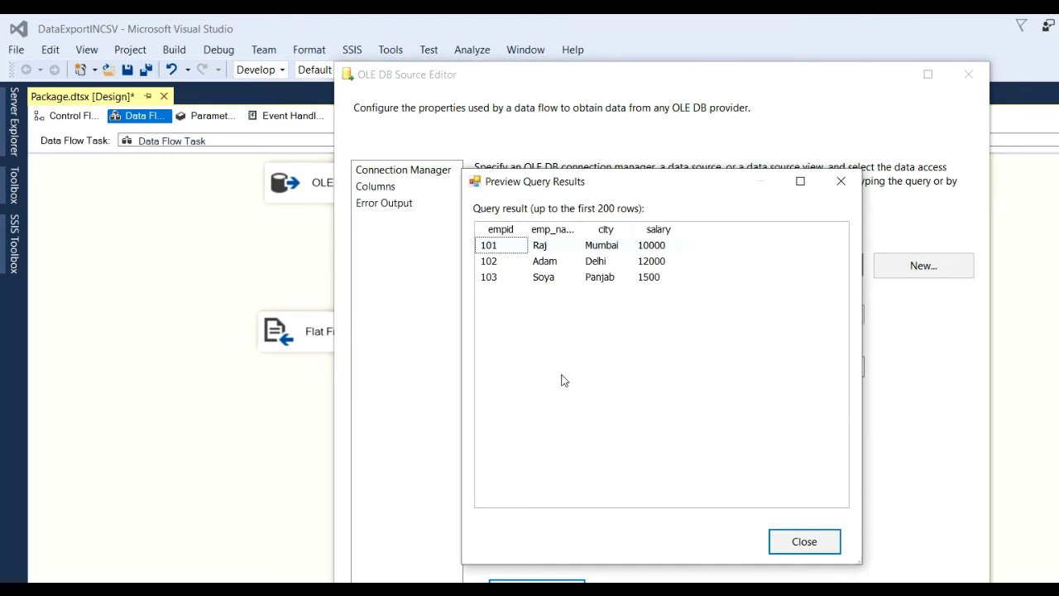
{"action": "left_click", "coordinate": [804, 541]}
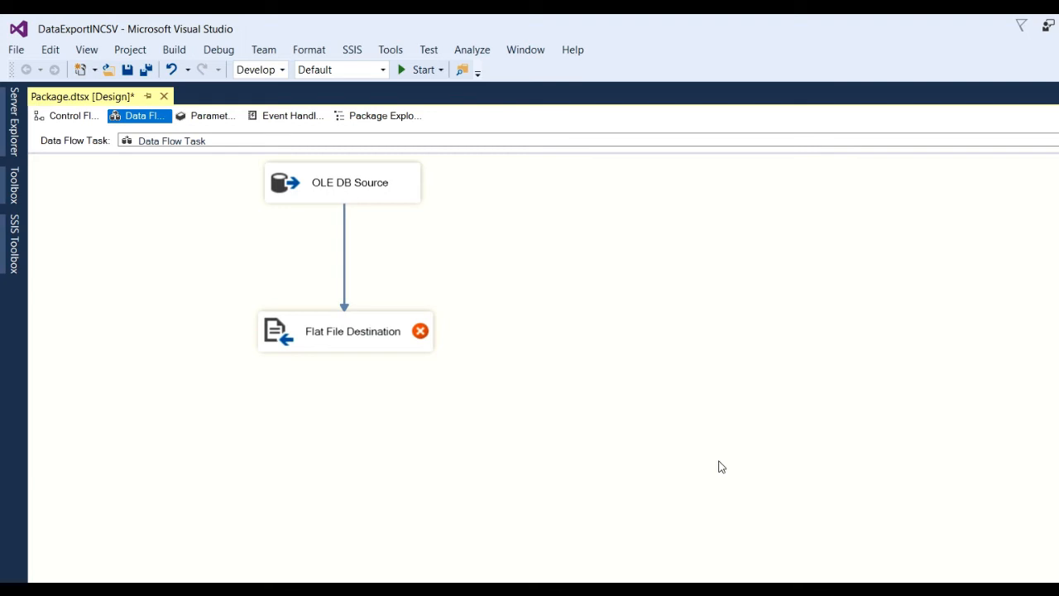
{"action": "mouse_move", "coordinate": [324, 344]}
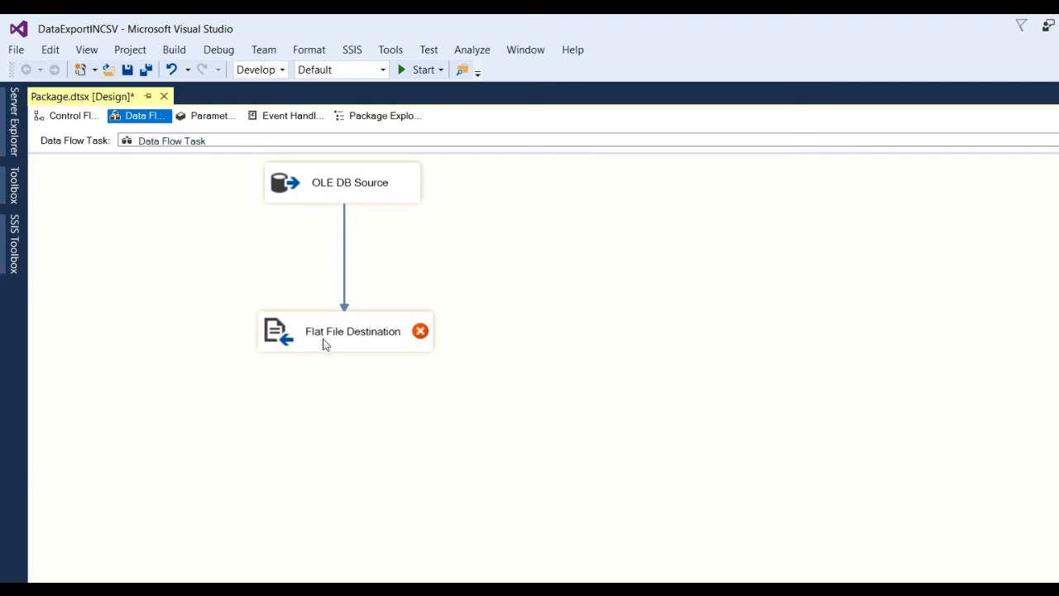
- Bring up the Flat File Destination editor to start a delimited flat file connection
{"action": "double_click", "coordinate": [350, 331]}
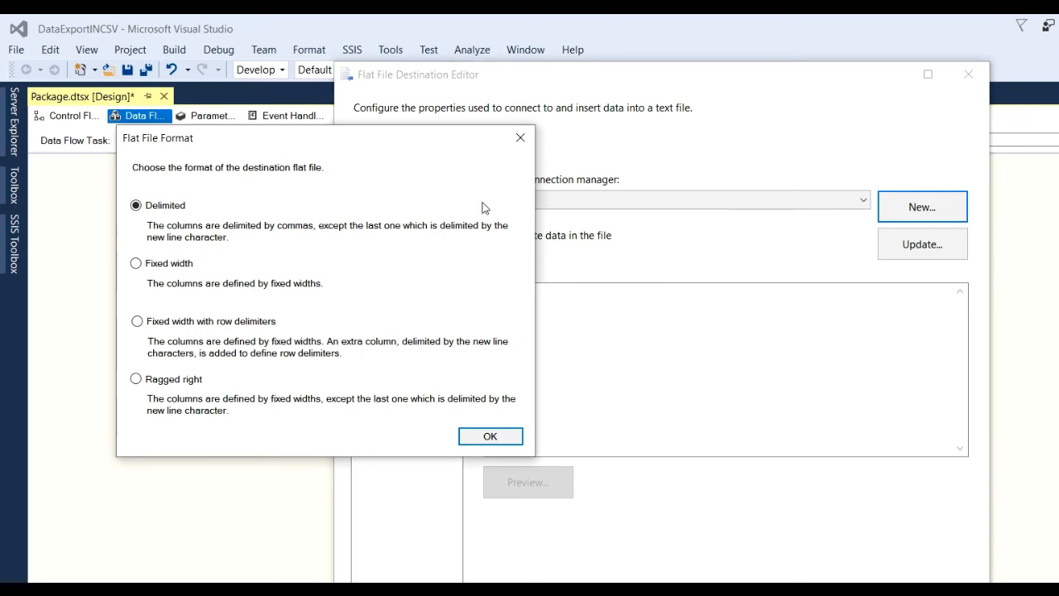
{"action": "mouse_move", "coordinate": [184, 185]}
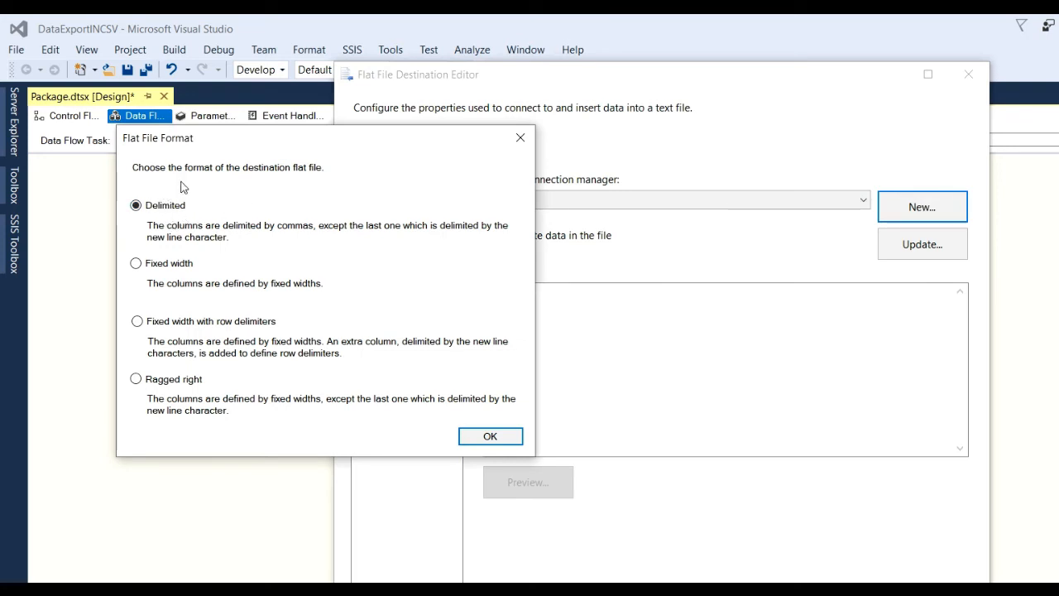
{"action": "mouse_move", "coordinate": [314, 181]}
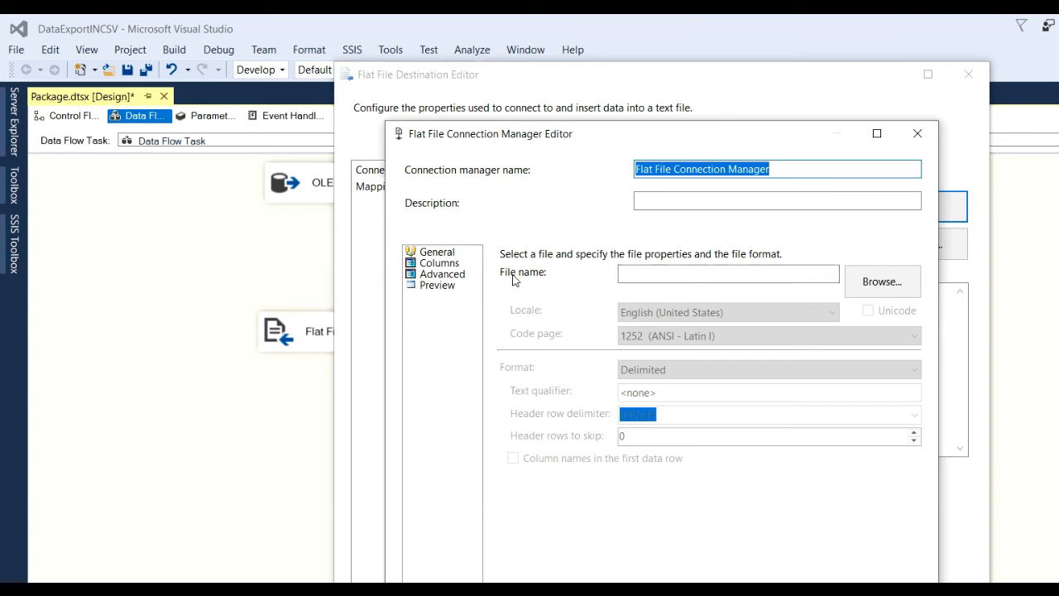
- Browse to the Desktop Test folder and name the output file ExportDatainCSVfile
{"action": "left_click", "coordinate": [880, 281]}
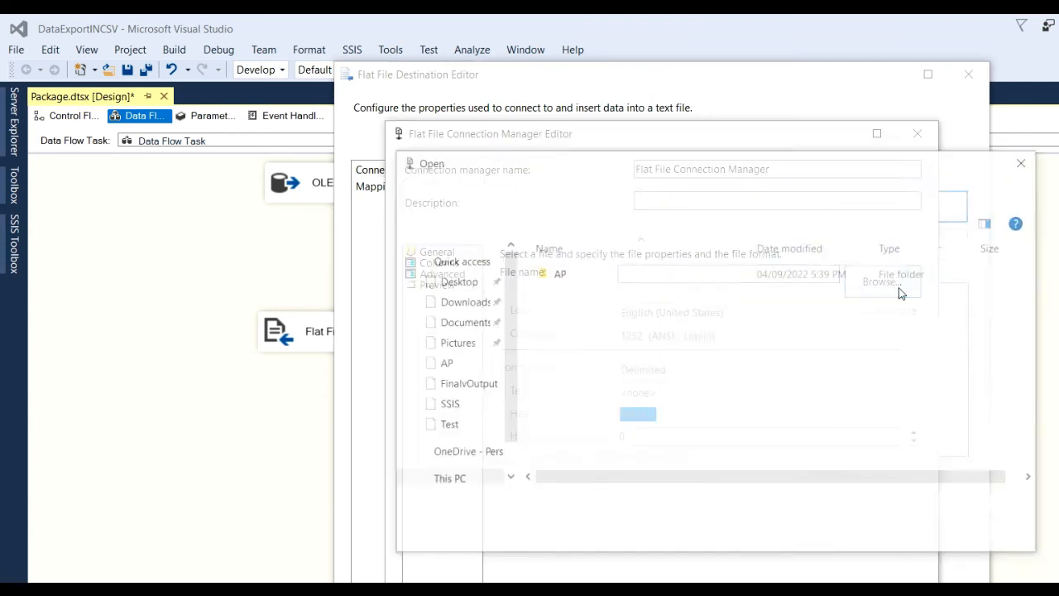
{"action": "left_click", "coordinate": [880, 281]}
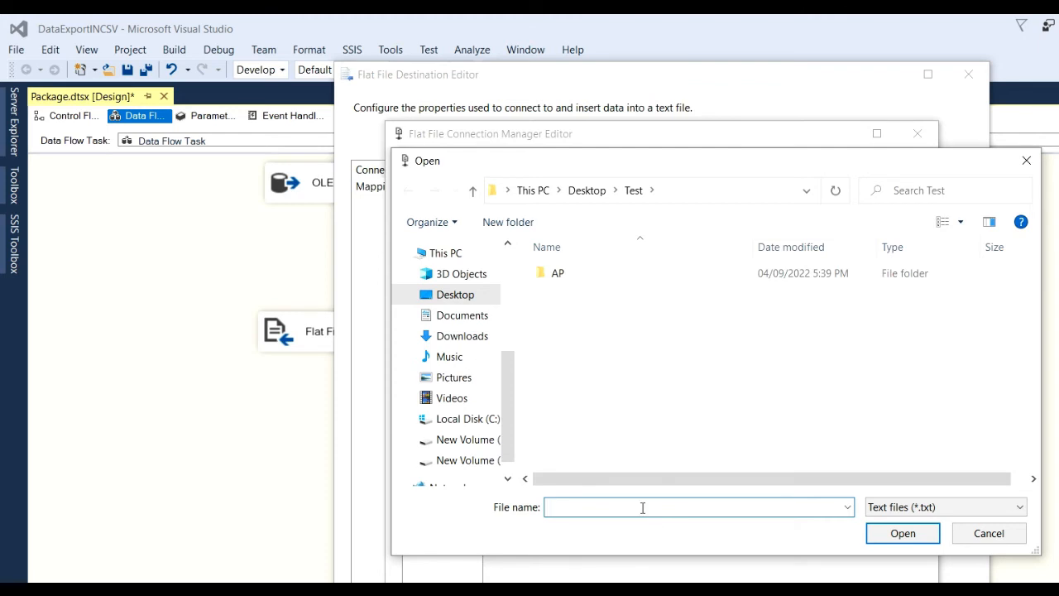
{"action": "type", "text": "ExportDatain"}
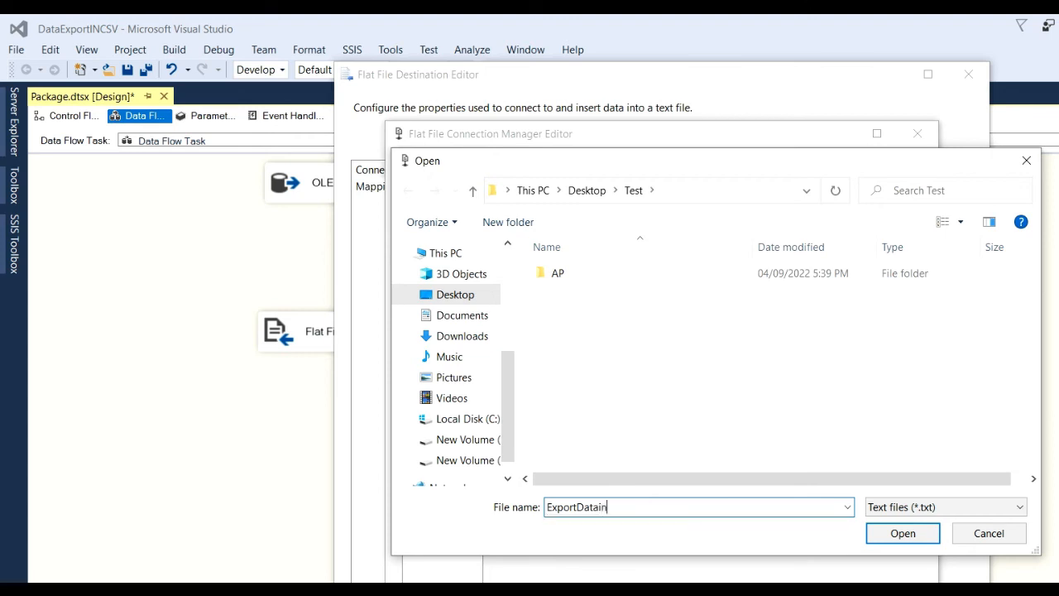
{"action": "type", "text": "CSV"}
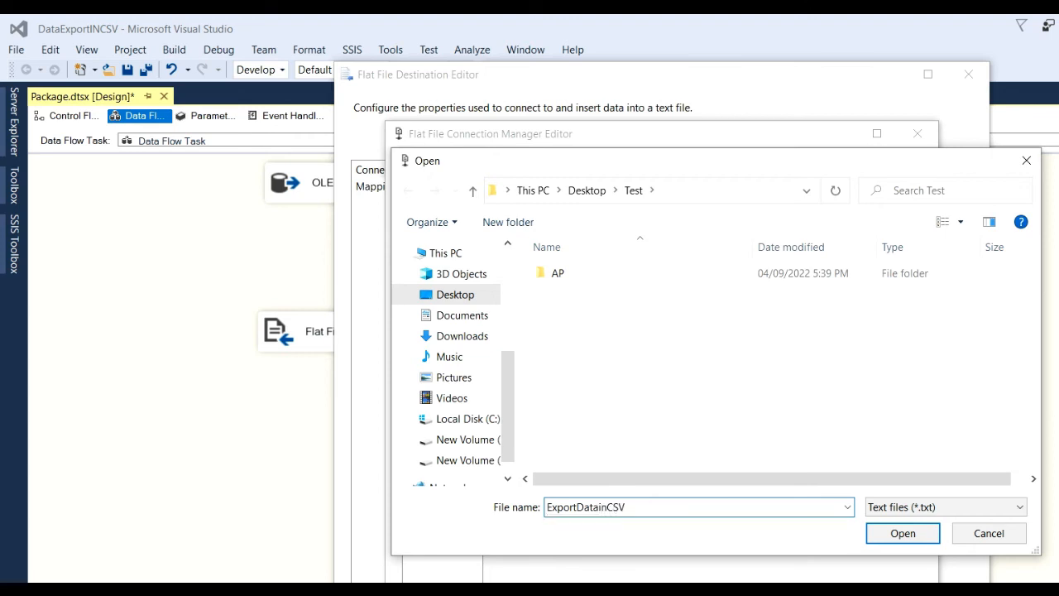
{"action": "type", "text": "file"}
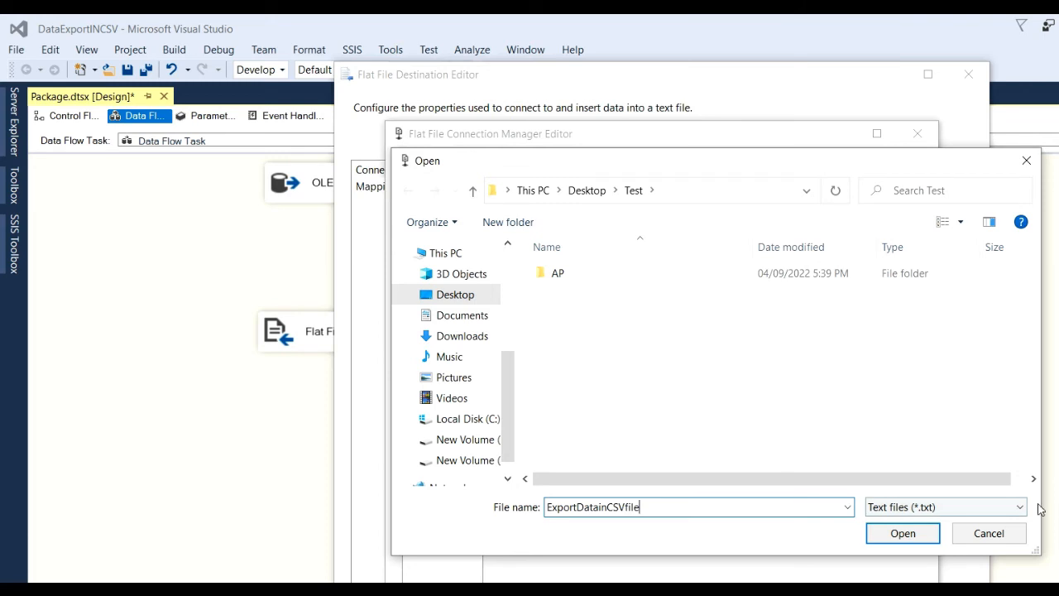
- Set the file type to CSV files (*.csv) and accept ExportDatainCSVfile.csv as the output
{"action": "left_click", "coordinate": [945, 506]}
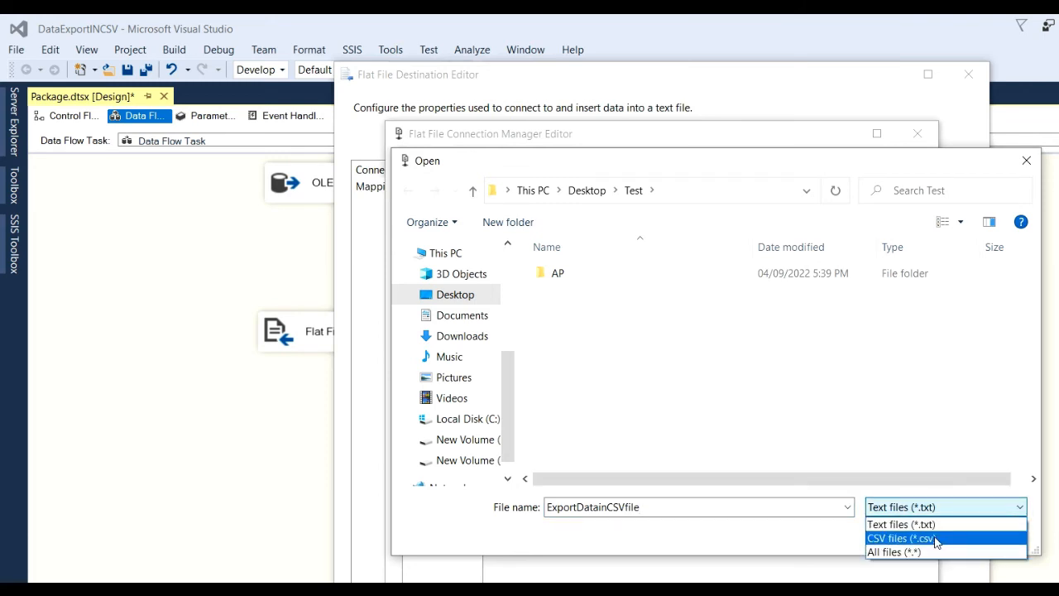
{"action": "left_click", "coordinate": [900, 538]}
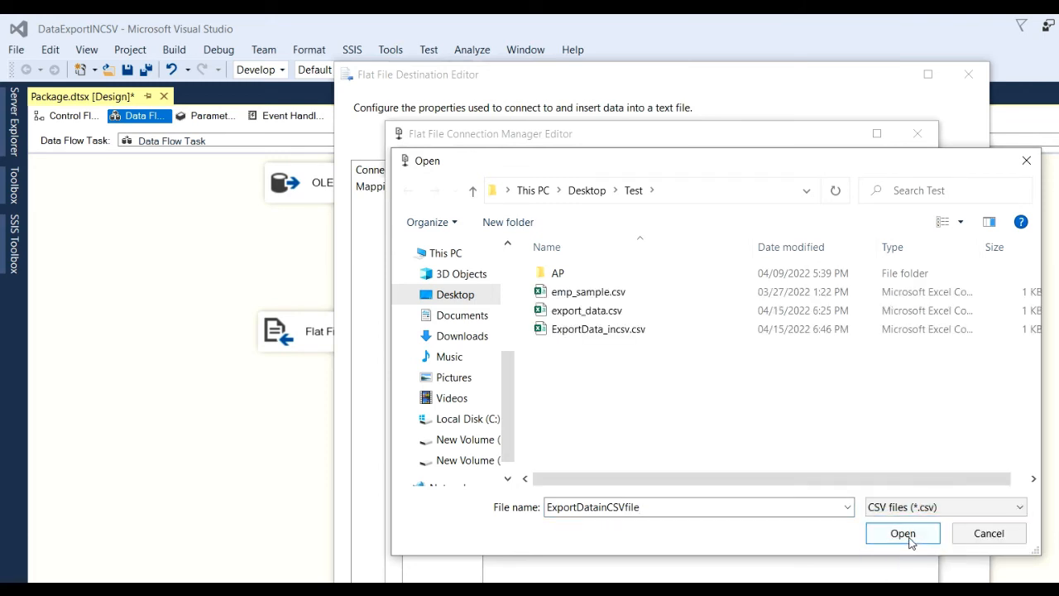
{"action": "left_click", "coordinate": [903, 532]}
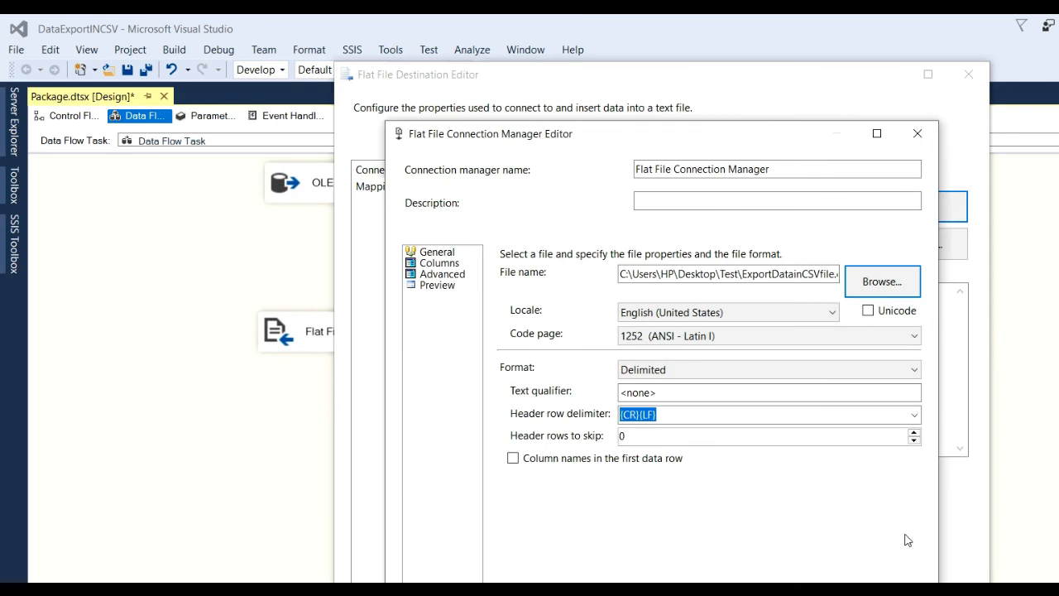
- Set the header row delimiter to Vertical Bar and mark the first data row as column names
{"action": "left_click", "coordinate": [768, 392]}
{"action": "type", "text": "\""}
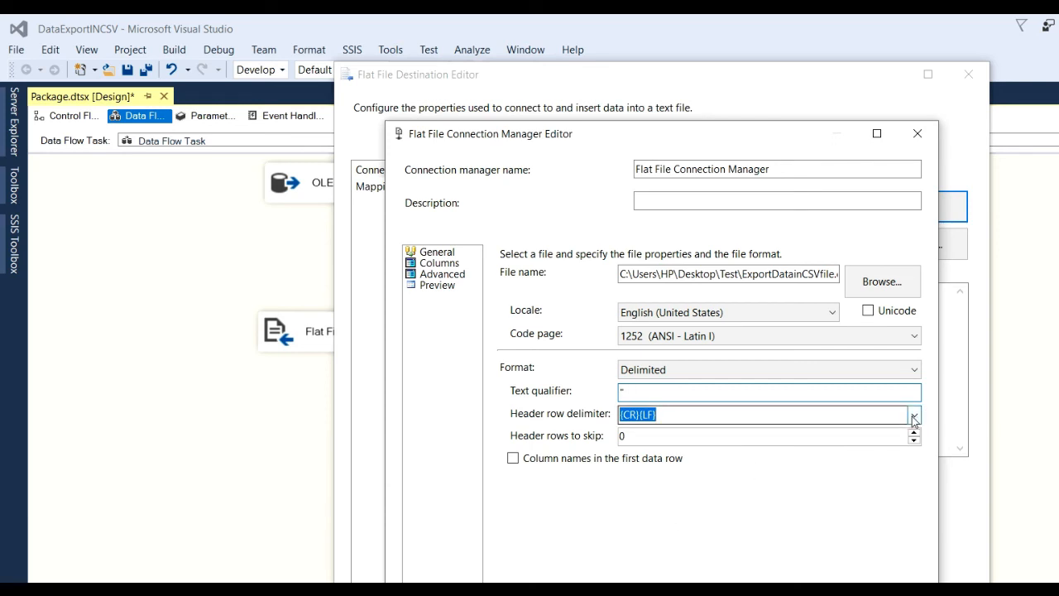
{"action": "left_click", "coordinate": [913, 413]}
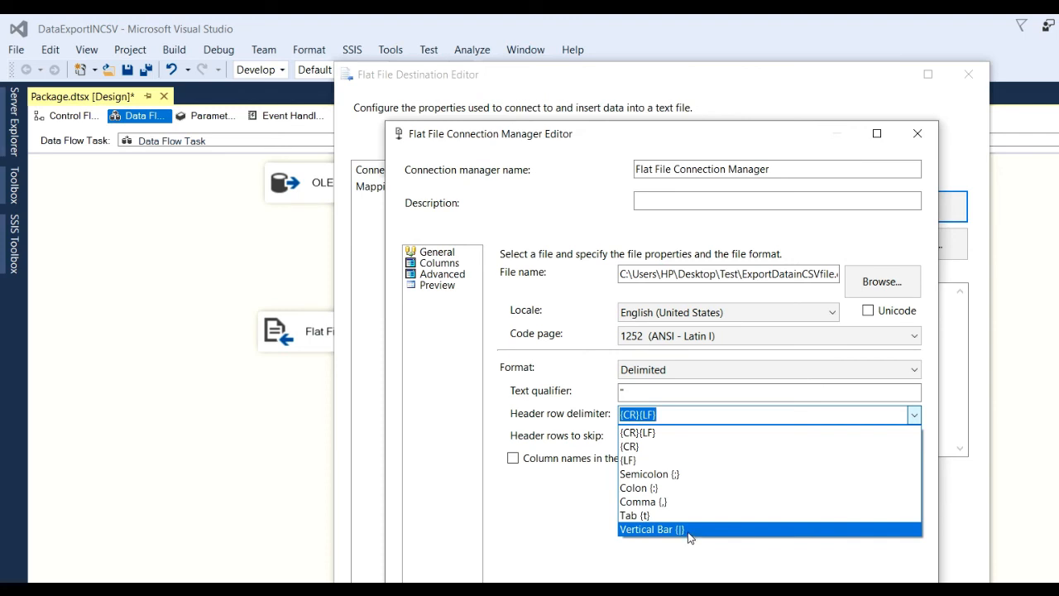
{"action": "left_click", "coordinate": [652, 530]}
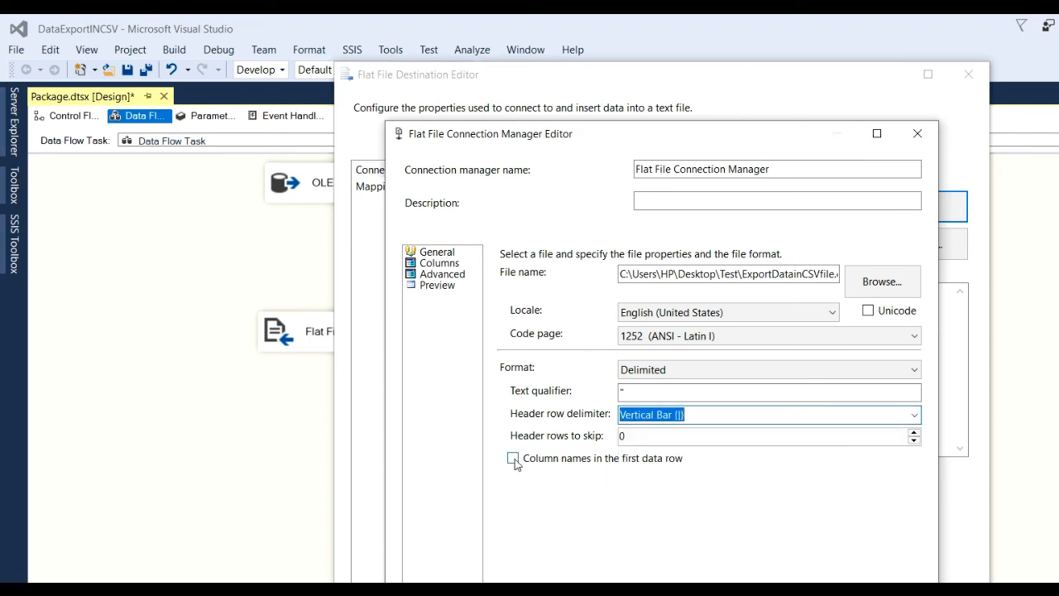
{"action": "left_click", "coordinate": [513, 457]}
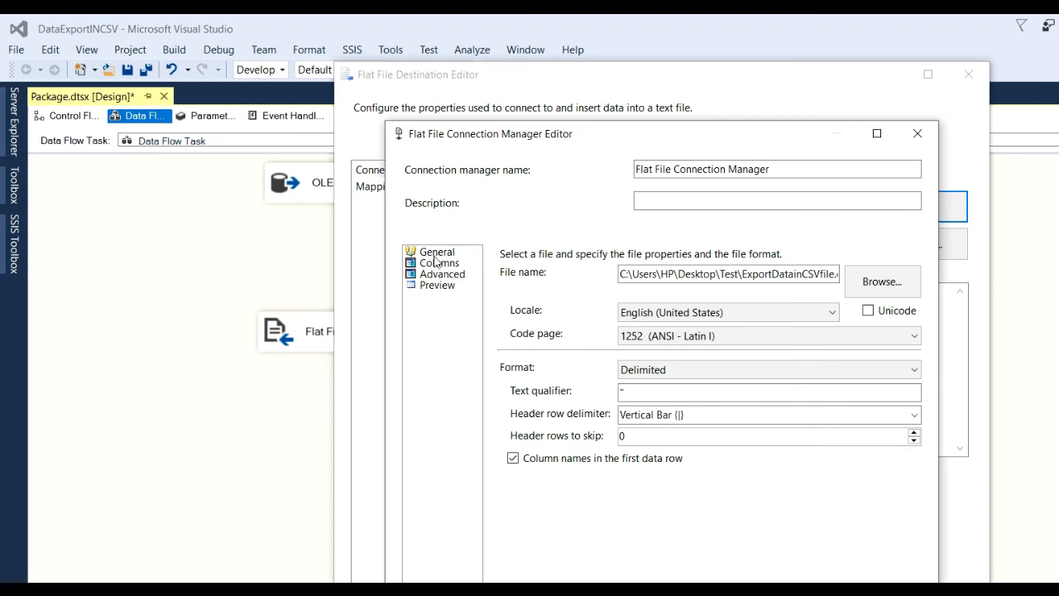
- Review the Columns, Advanced and Preview pages of the flat file connection
{"action": "left_click", "coordinate": [440, 262]}
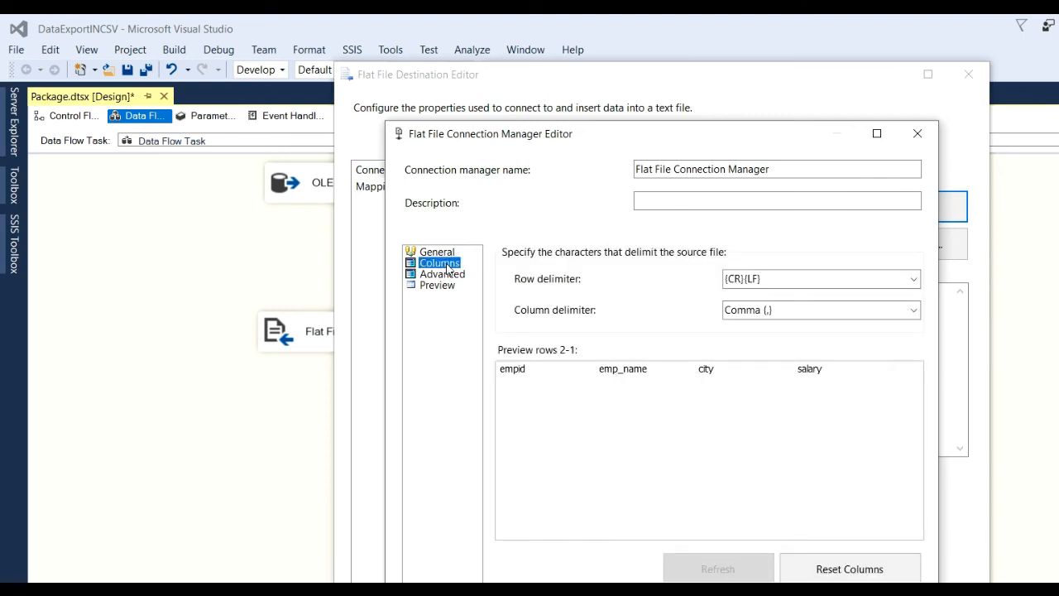
{"action": "left_click", "coordinate": [443, 274]}
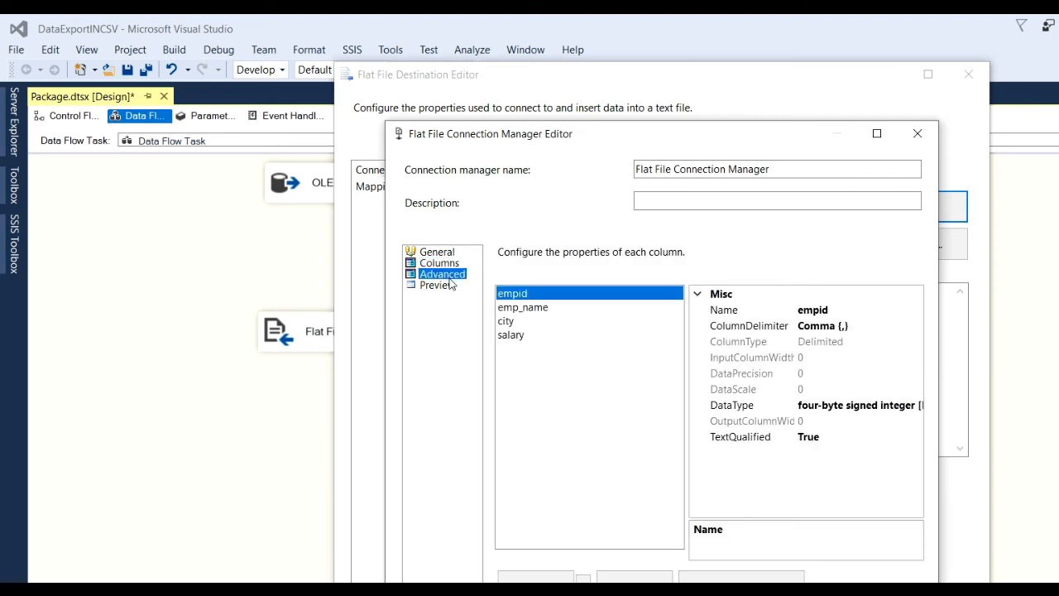
{"action": "left_click", "coordinate": [437, 284]}
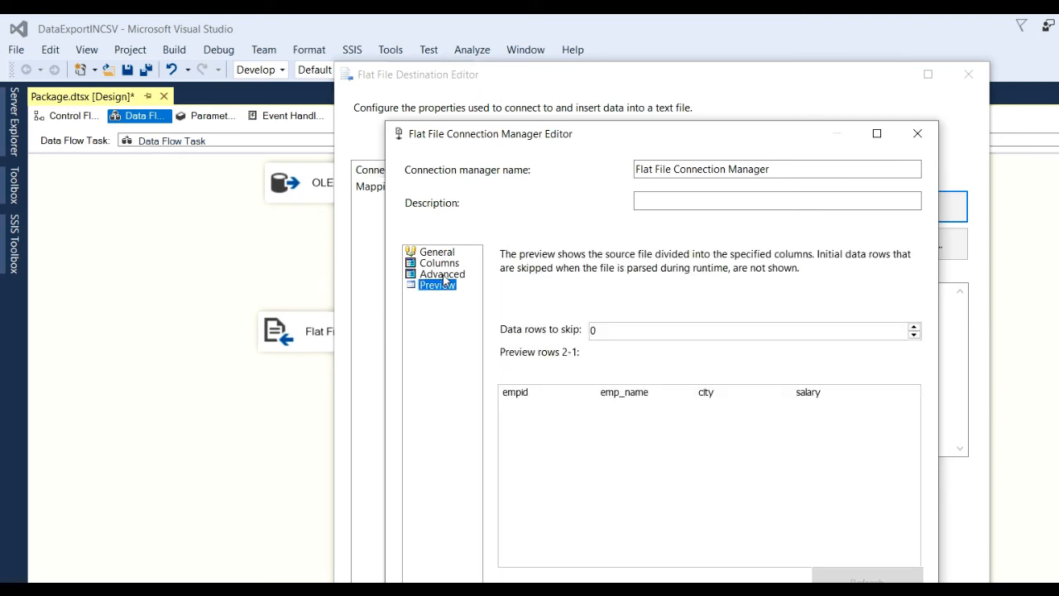
{"action": "left_click", "coordinate": [444, 275]}
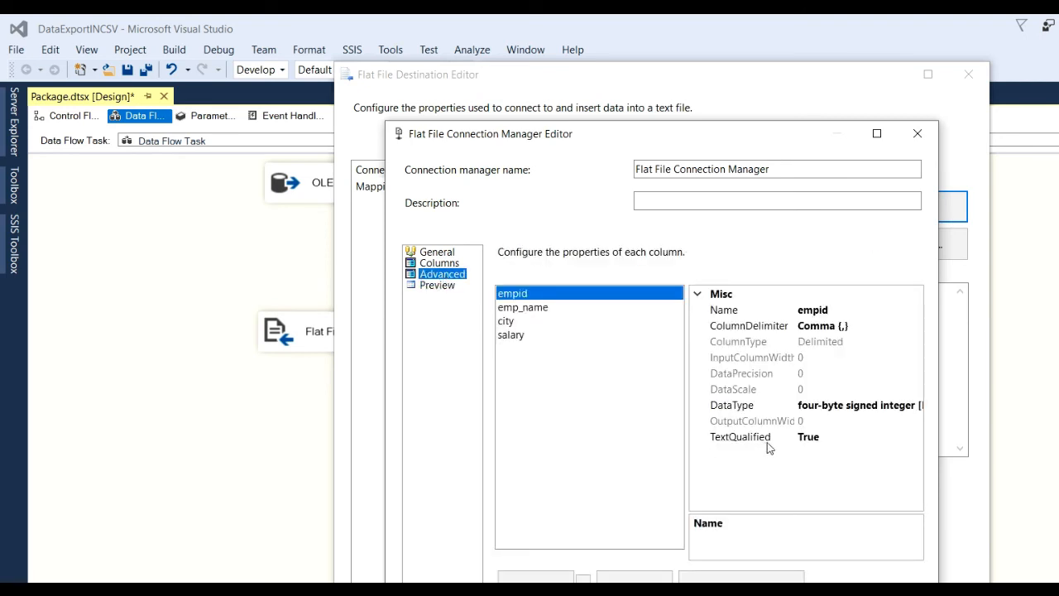
{"action": "mouse_move", "coordinate": [754, 413]}
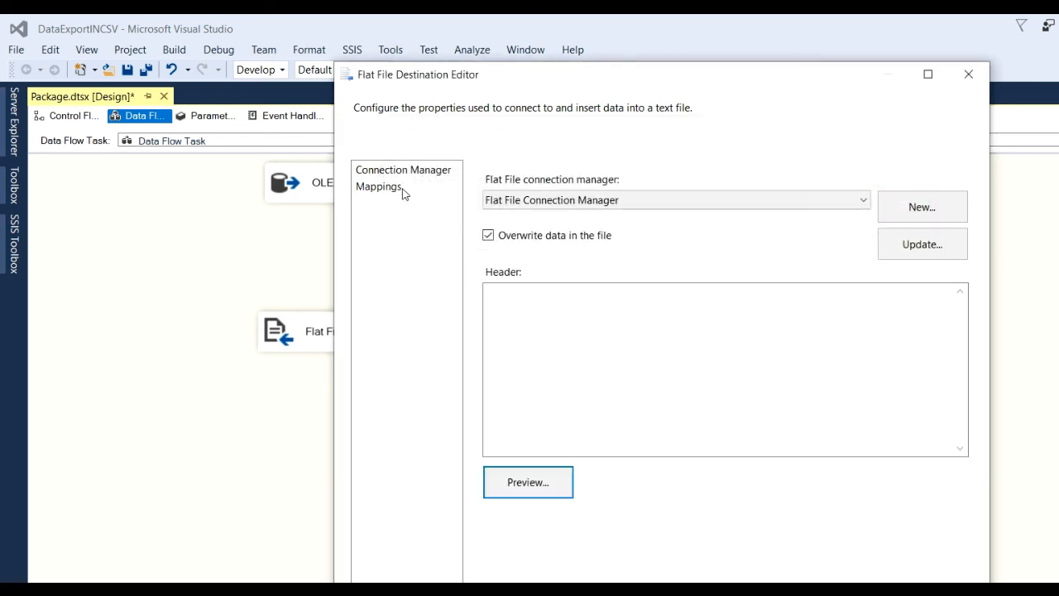
- Check the Mappings page links empid, emp_name, city and salary to the file columns
{"action": "left_click", "coordinate": [378, 186]}
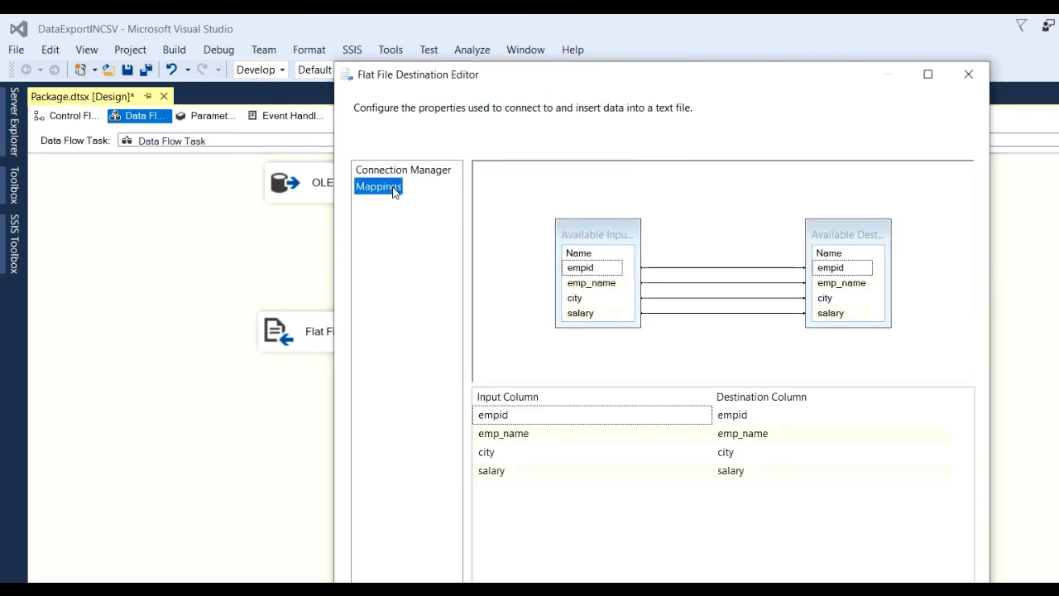
{"action": "mouse_move", "coordinate": [642, 292]}
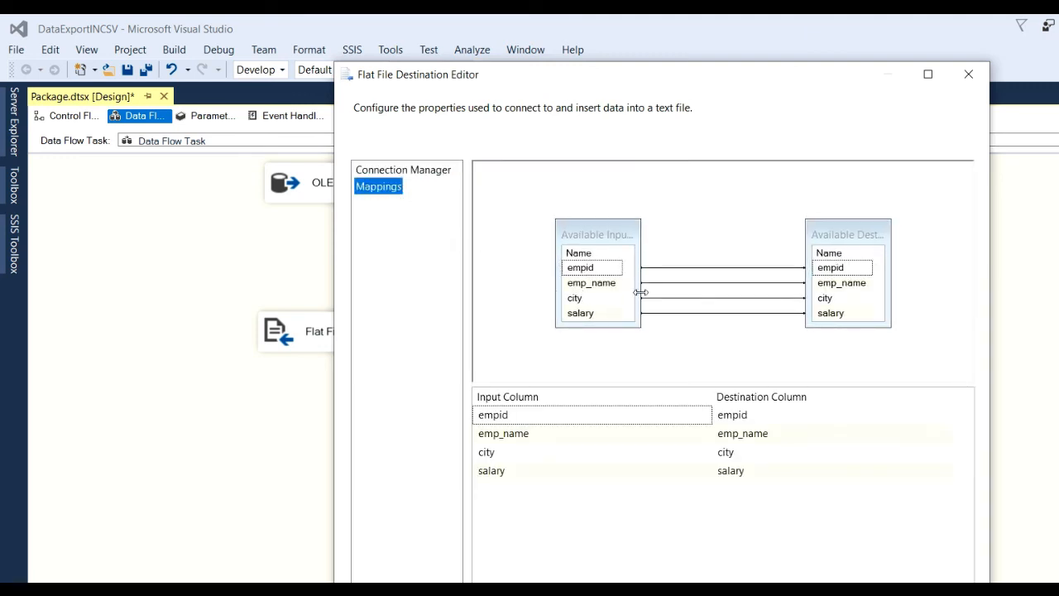
{"action": "mouse_move", "coordinate": [778, 454]}
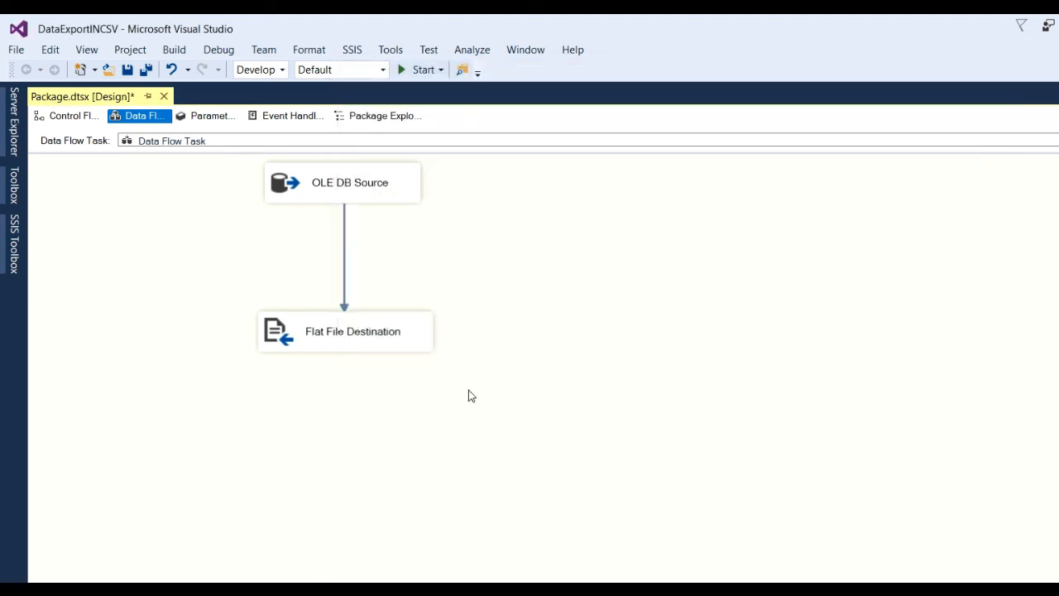
{"action": "mouse_move", "coordinate": [482, 359]}
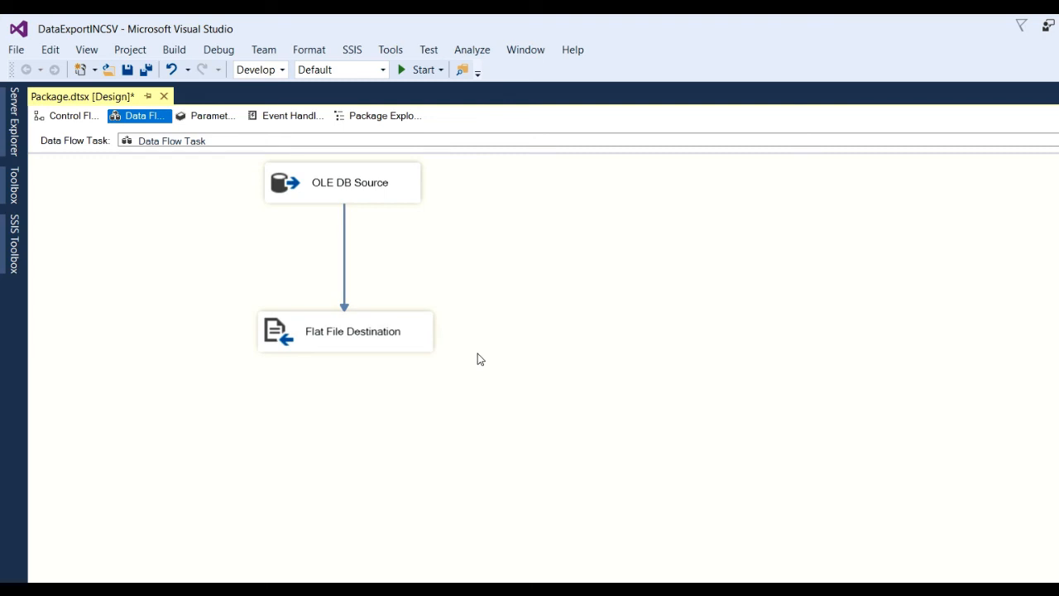
{"action": "mouse_move", "coordinate": [420, 354]}
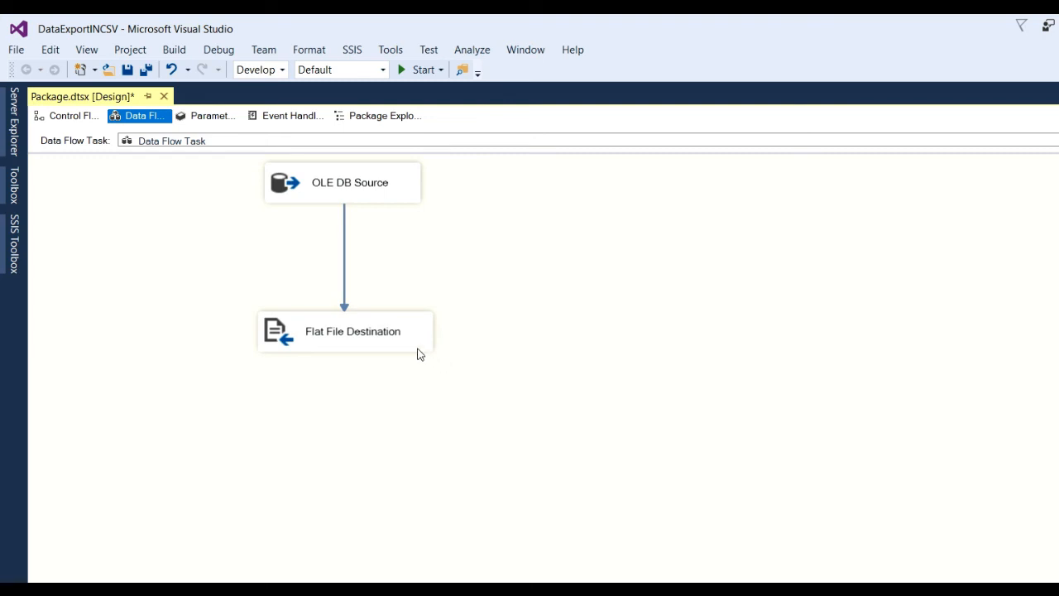
{"action": "mouse_move", "coordinate": [396, 346]}
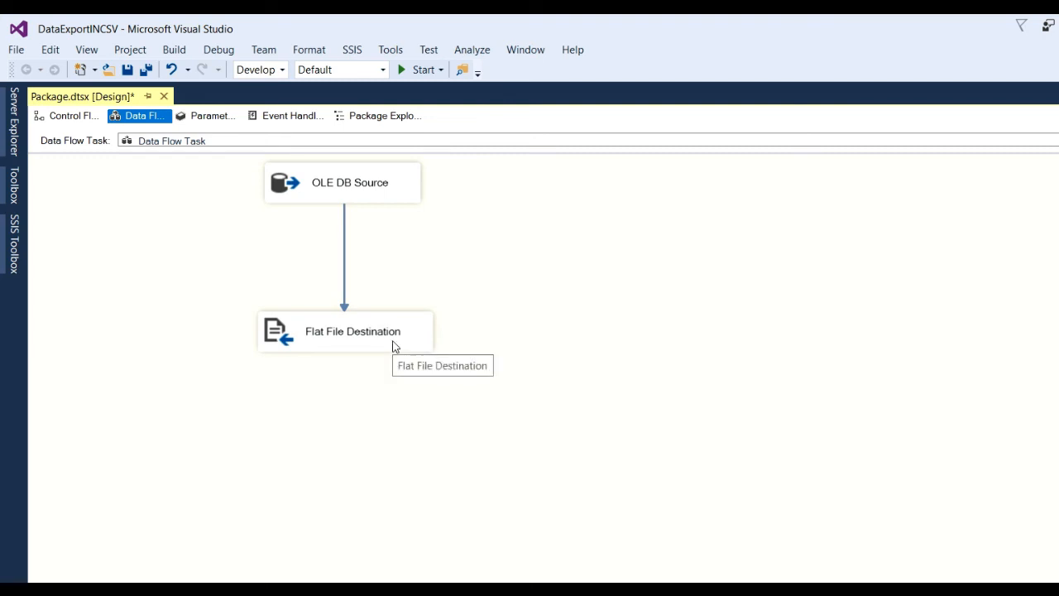
{"action": "mouse_move", "coordinate": [383, 217]}
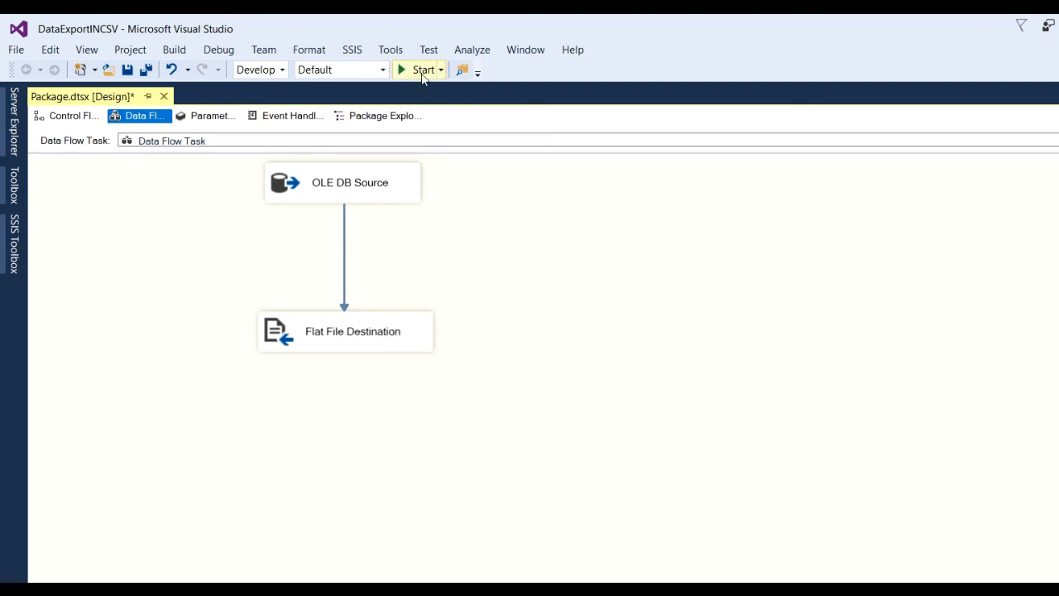
- Start the package so OLE DB Source and Flat File Destination succeed with 3 rows
{"action": "left_click", "coordinate": [424, 70]}
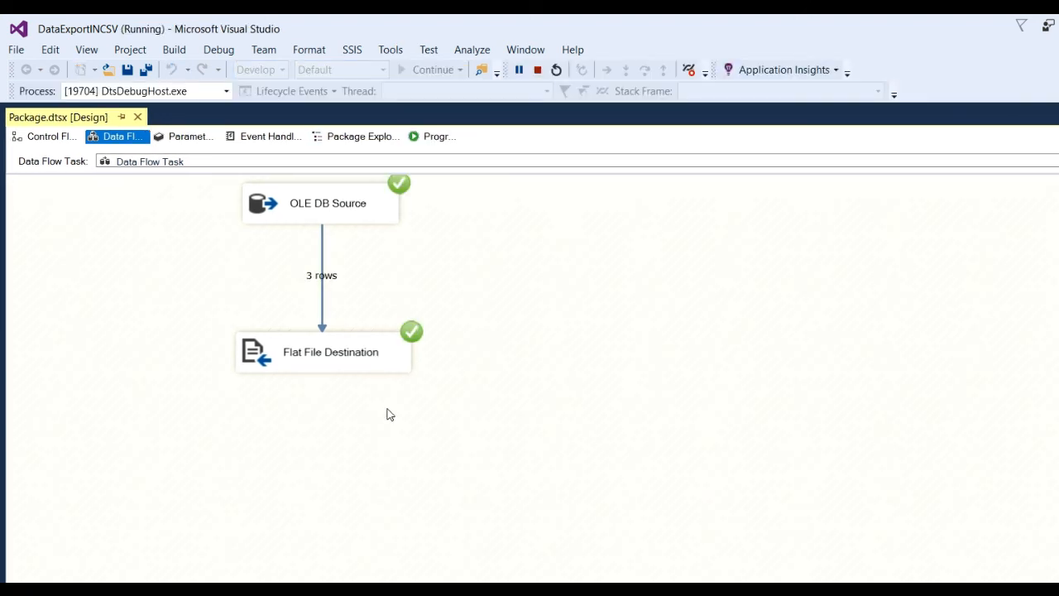
{"action": "mouse_move", "coordinate": [394, 394]}
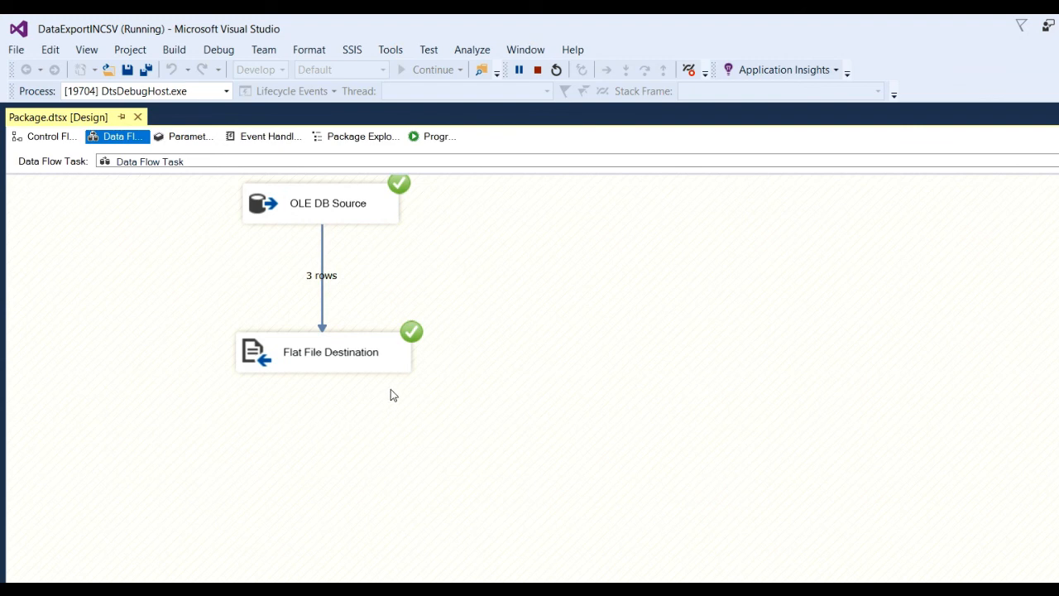
{"action": "mouse_move", "coordinate": [430, 325]}
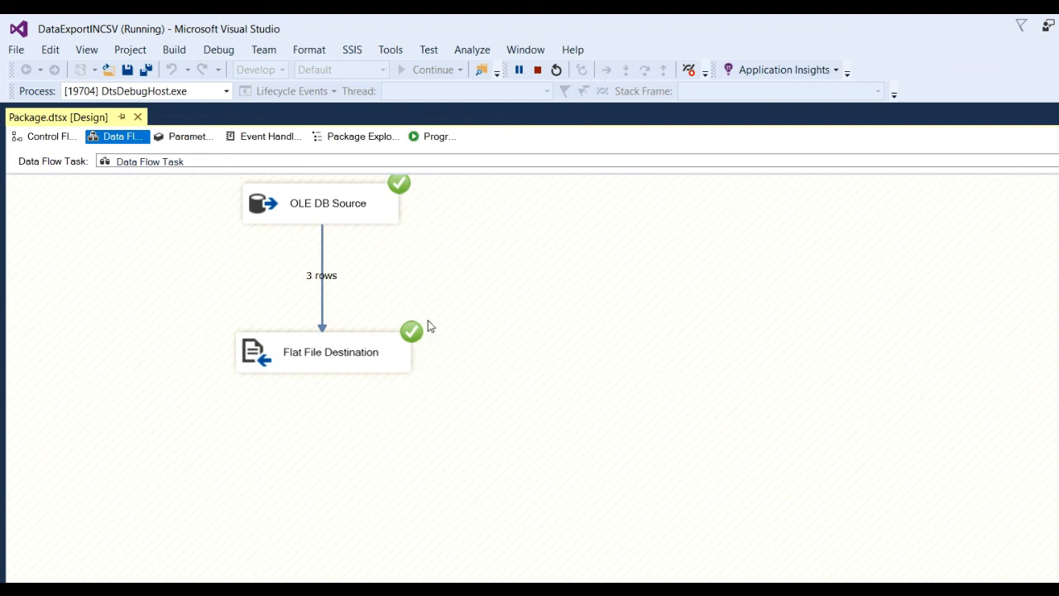
{"action": "mouse_move", "coordinate": [311, 208]}
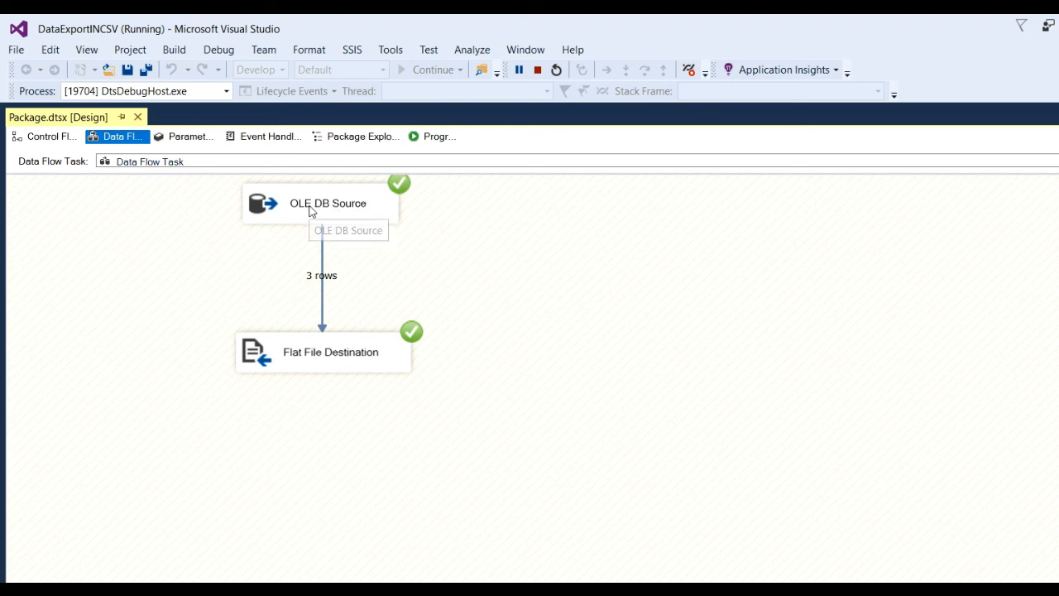
{"action": "mouse_move", "coordinate": [402, 194]}
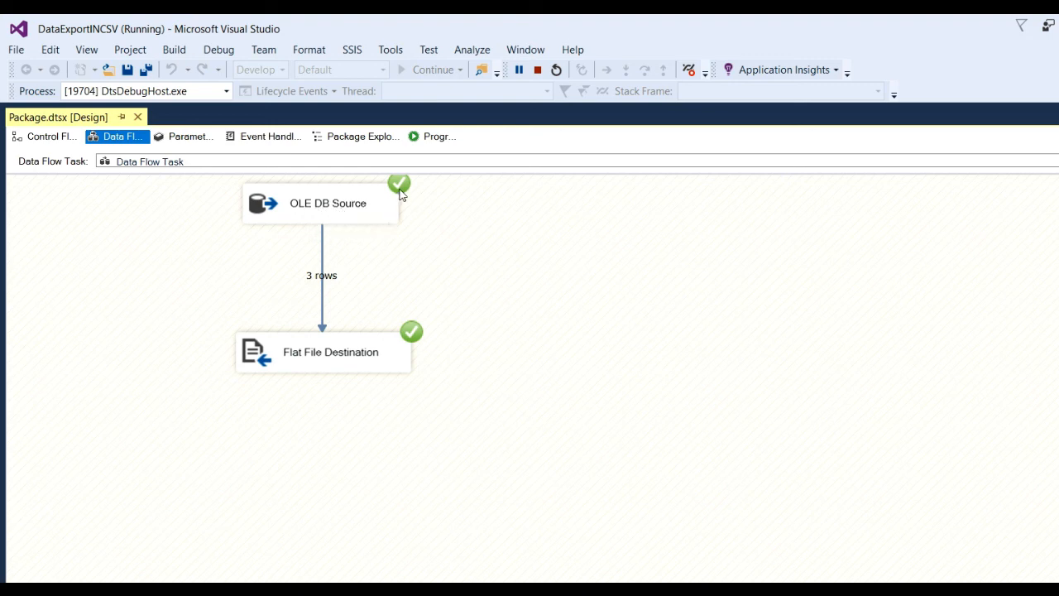
{"action": "mouse_move", "coordinate": [427, 363]}
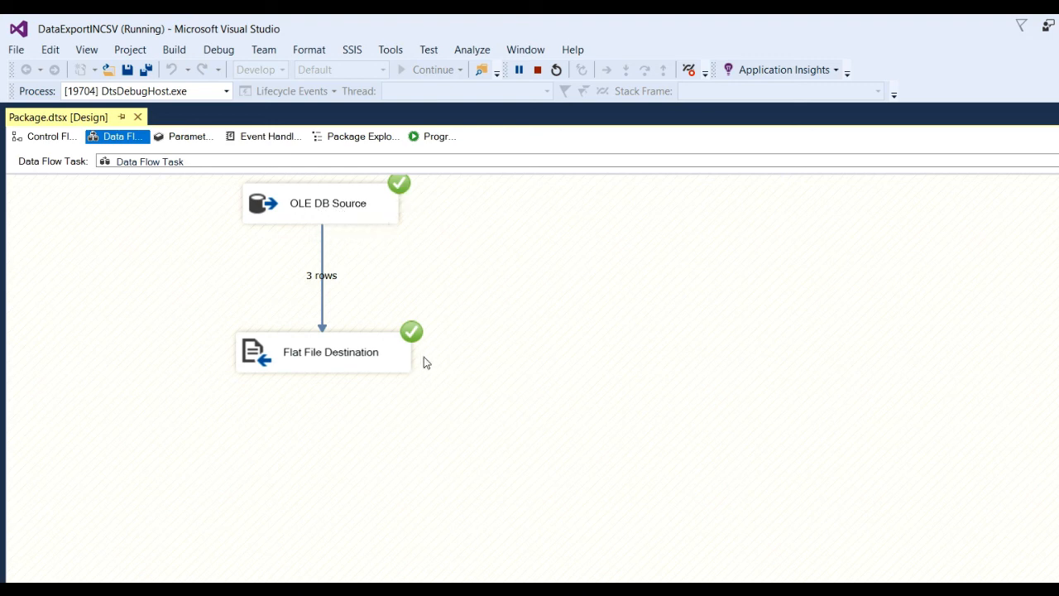
{"action": "mouse_move", "coordinate": [313, 282]}
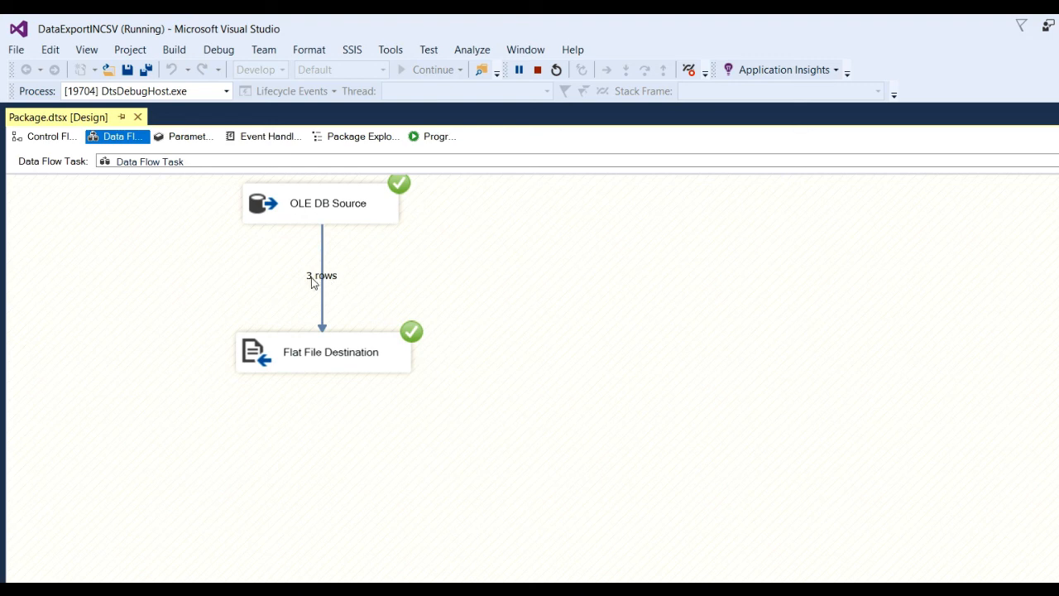
{"action": "mouse_move", "coordinate": [347, 197]}
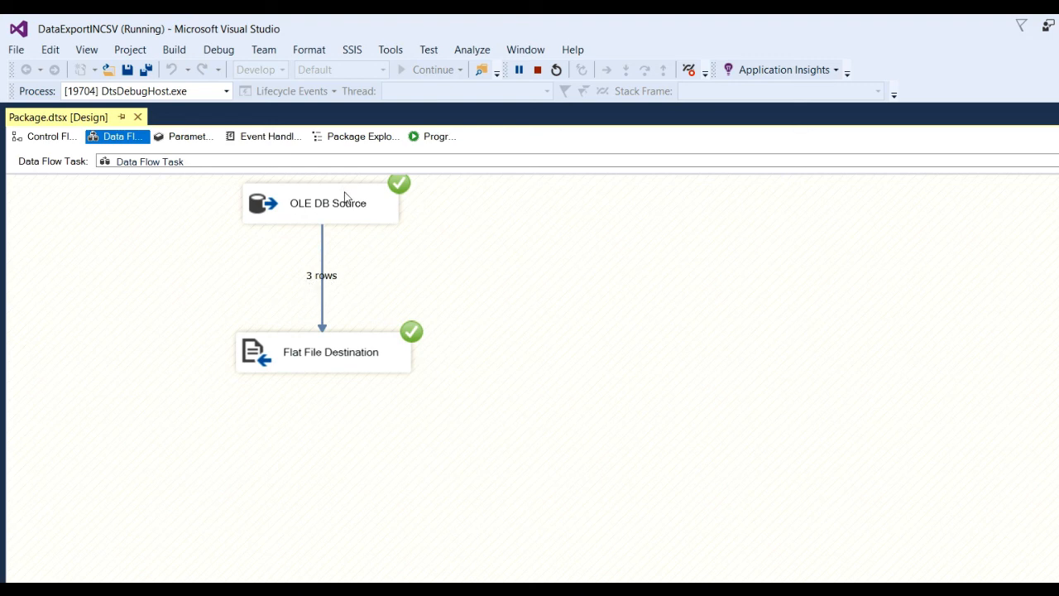
{"action": "mouse_move", "coordinate": [357, 388]}
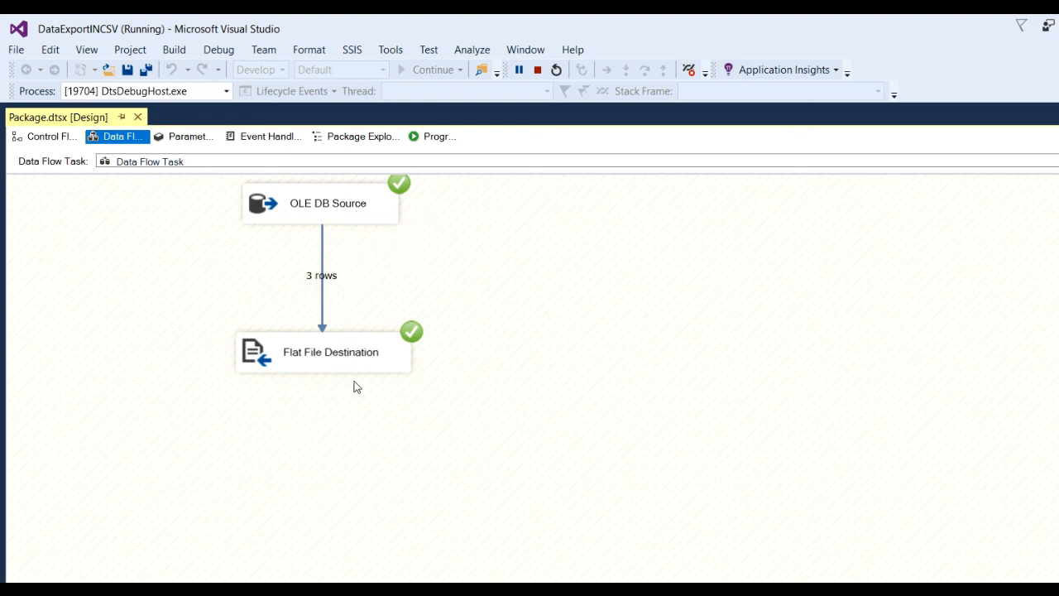
{"action": "mouse_move", "coordinate": [313, 295]}
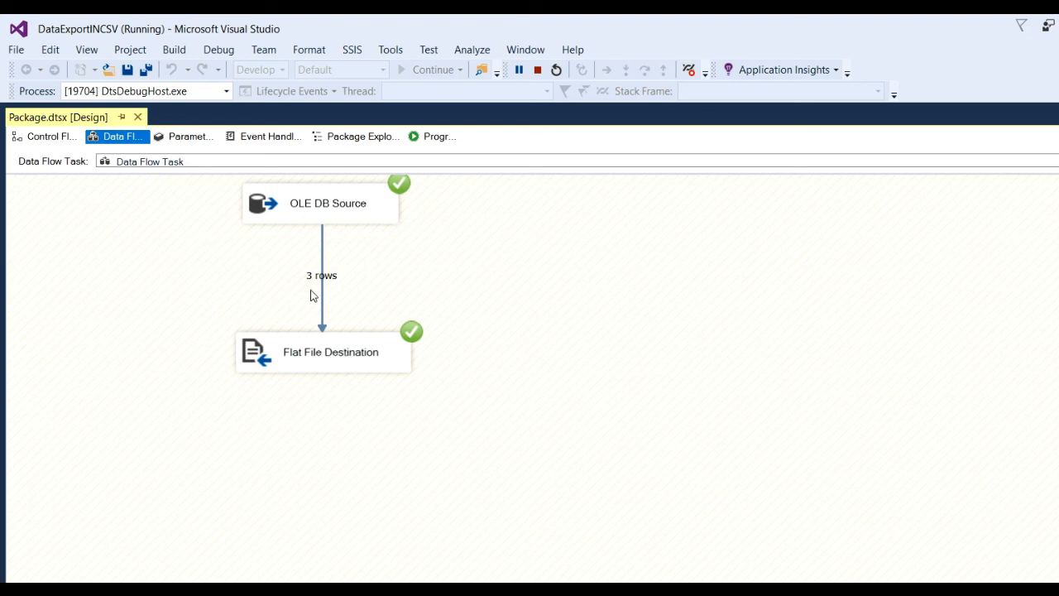
{"action": "mouse_move", "coordinate": [439, 529]}
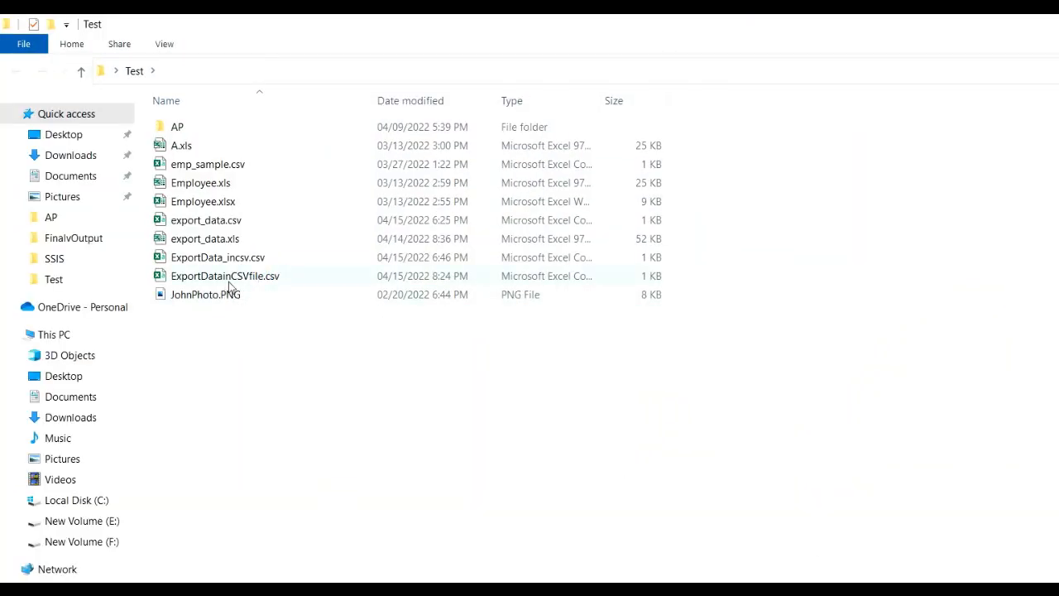
{"action": "mouse_move", "coordinate": [225, 275]}
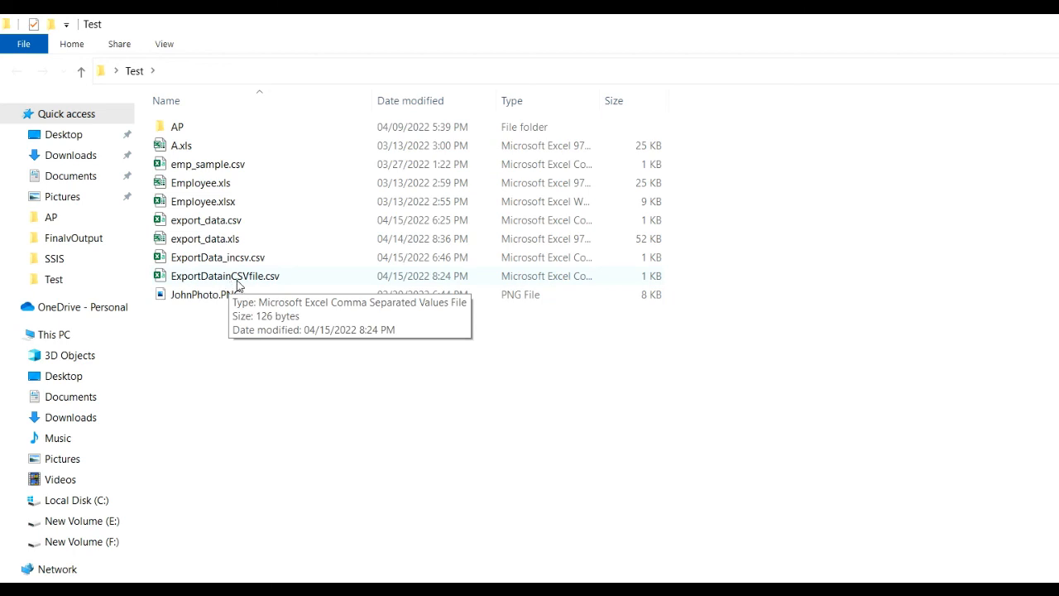
- Open ExportDatainCSVfile.csv from the Test folder in Notepad
{"action": "left_click", "coordinate": [225, 275]}
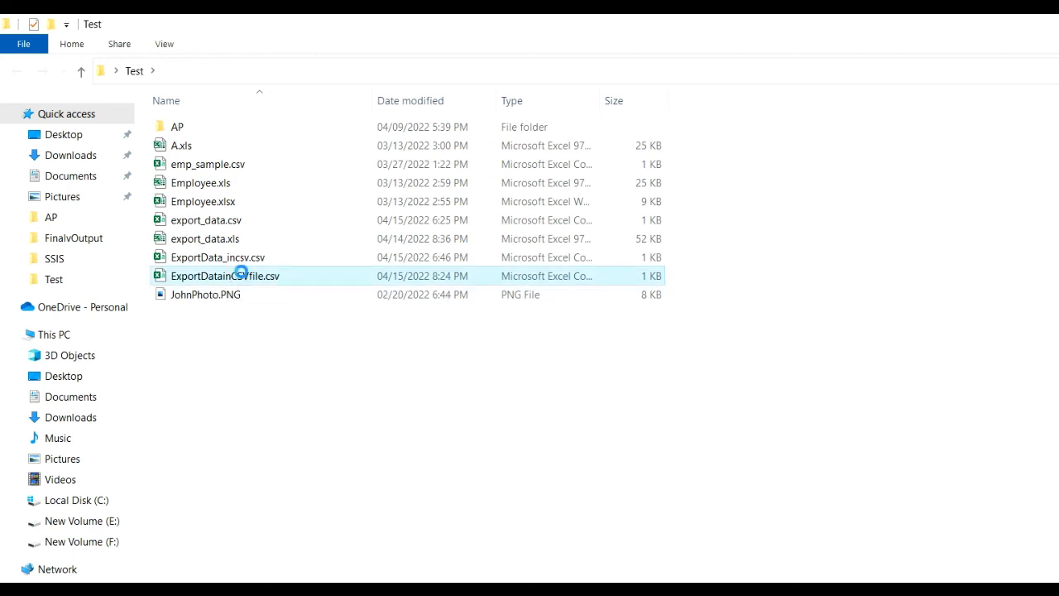
{"action": "double_click", "coordinate": [225, 274]}
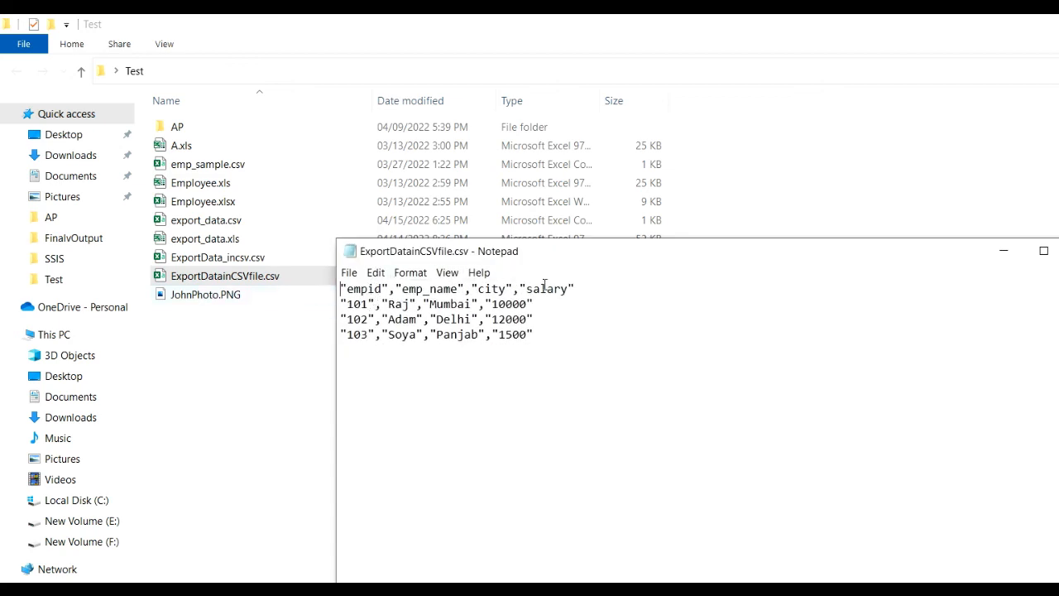
{"action": "left_click_drag", "start_coordinate": [341, 288], "coordinate": [535, 305]}
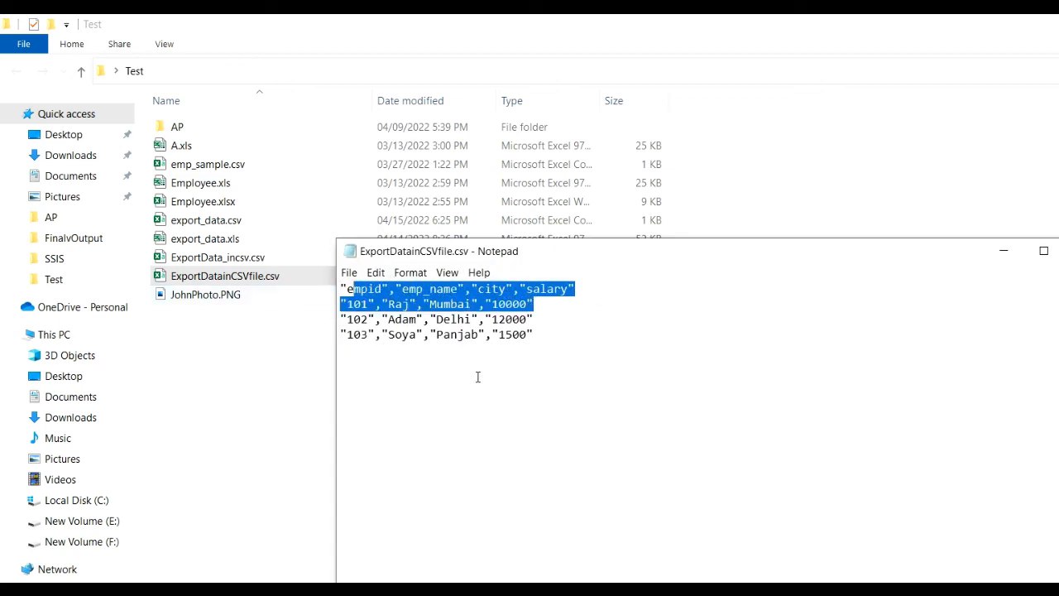